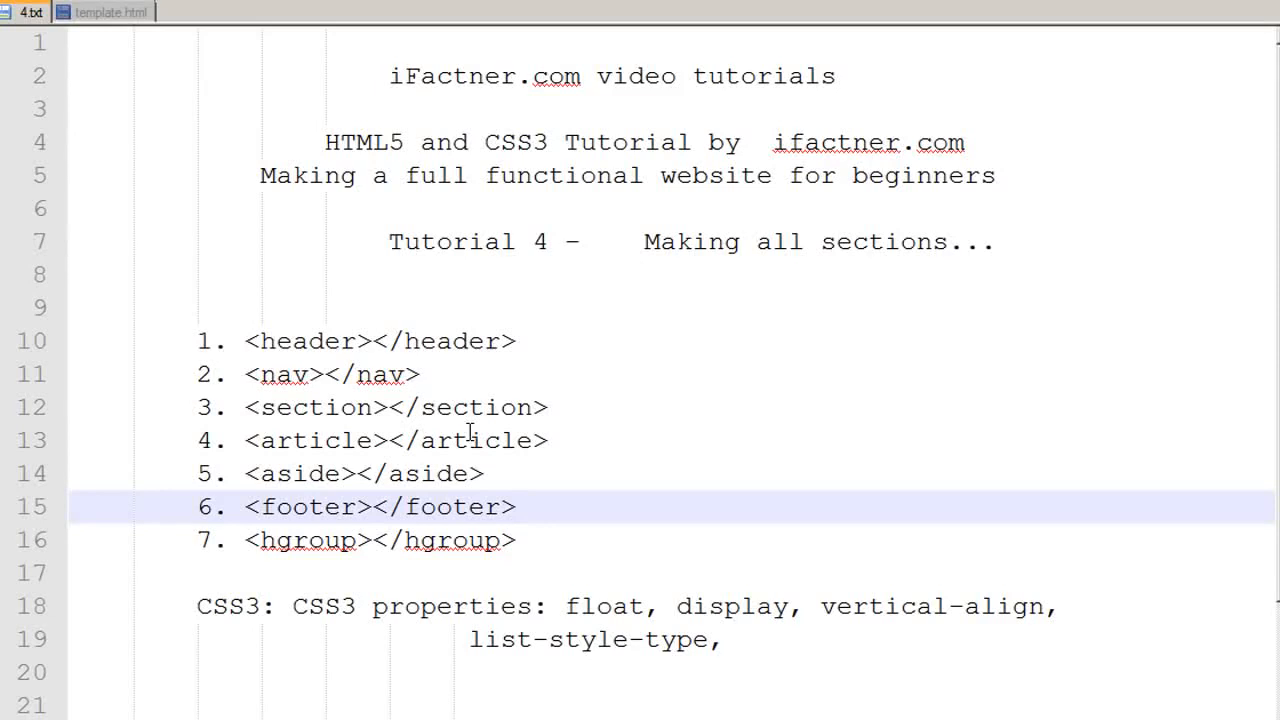
Place the cursor in the editor area below the aside block.
click(516, 506)
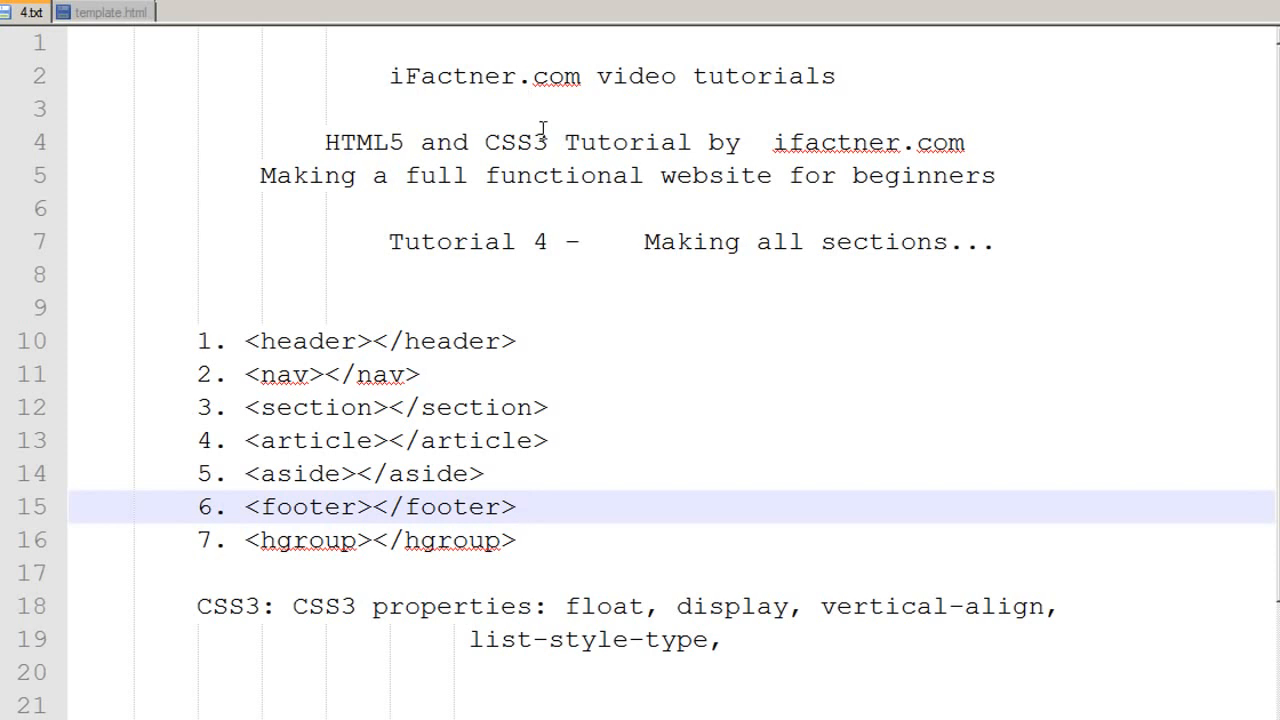
click(516, 508)
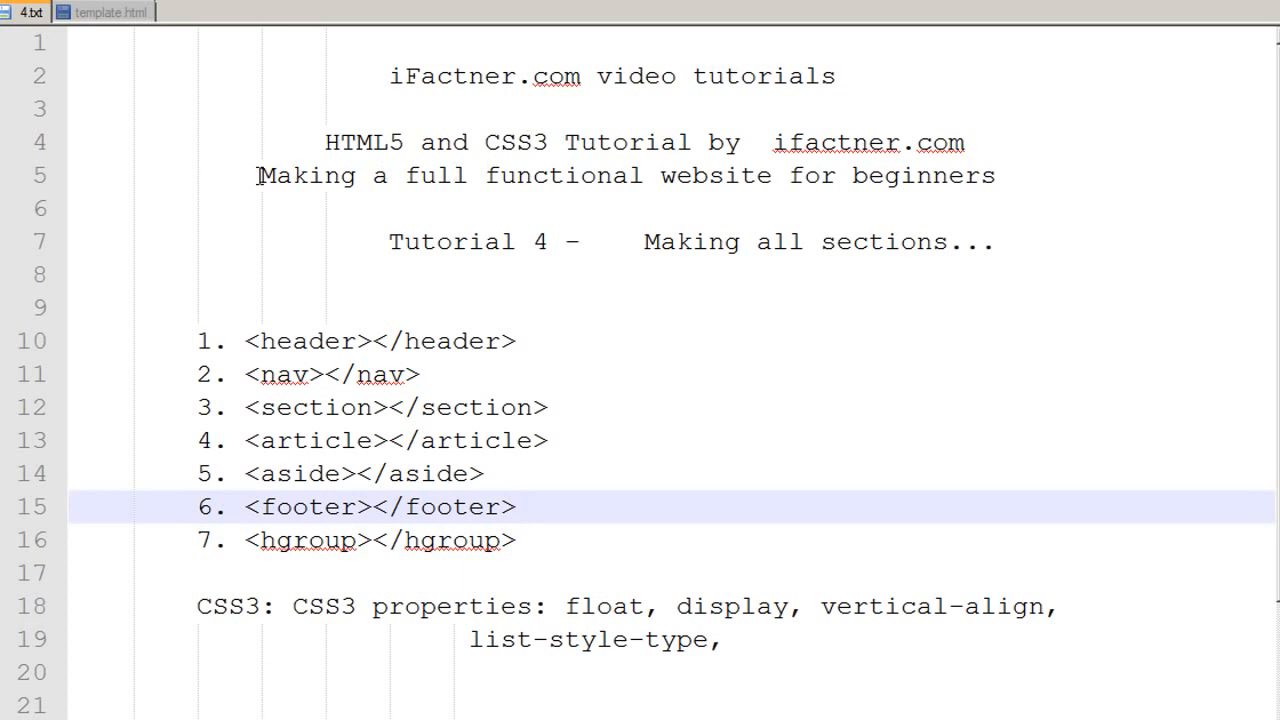
click(516, 506)
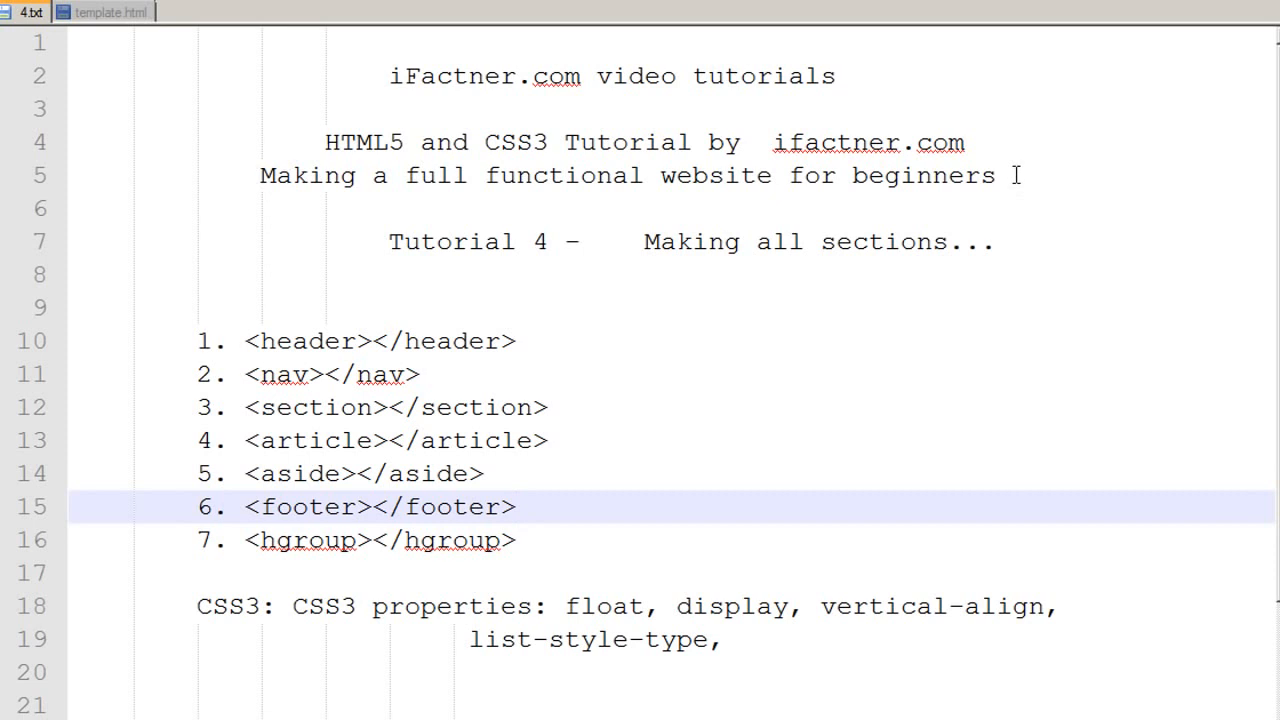
click(512, 508)
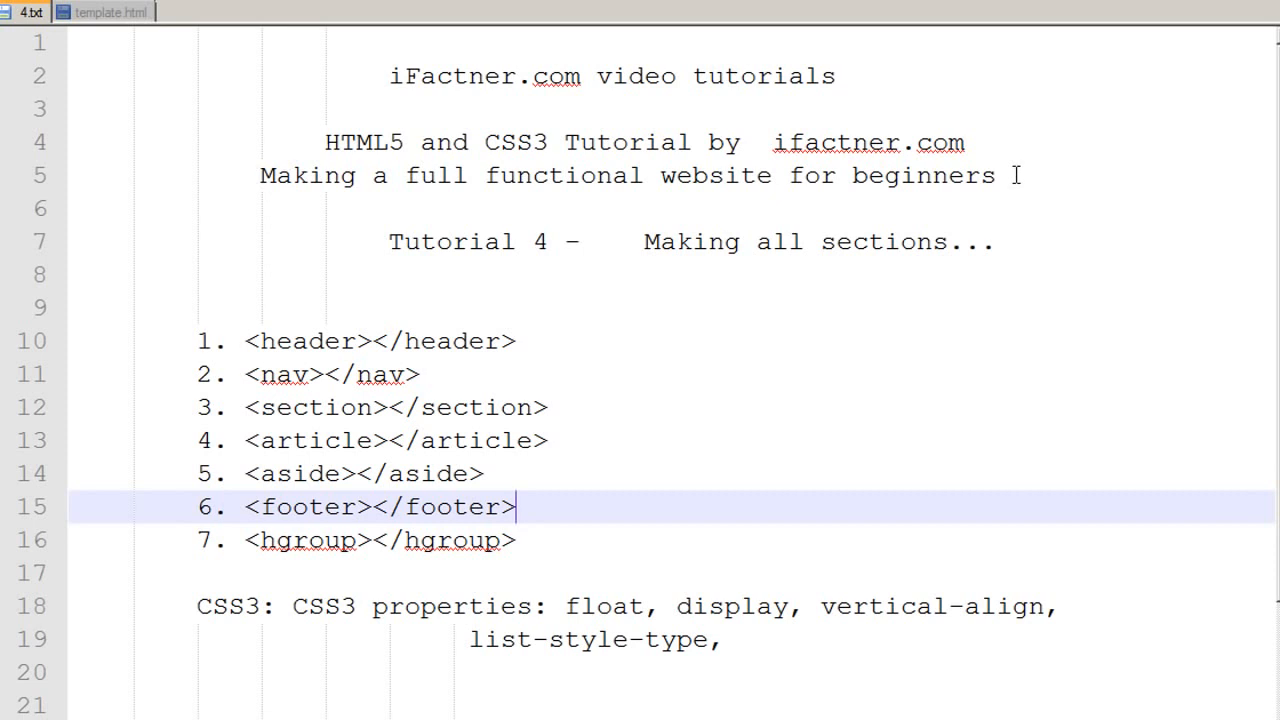
mouse_move(788, 260)
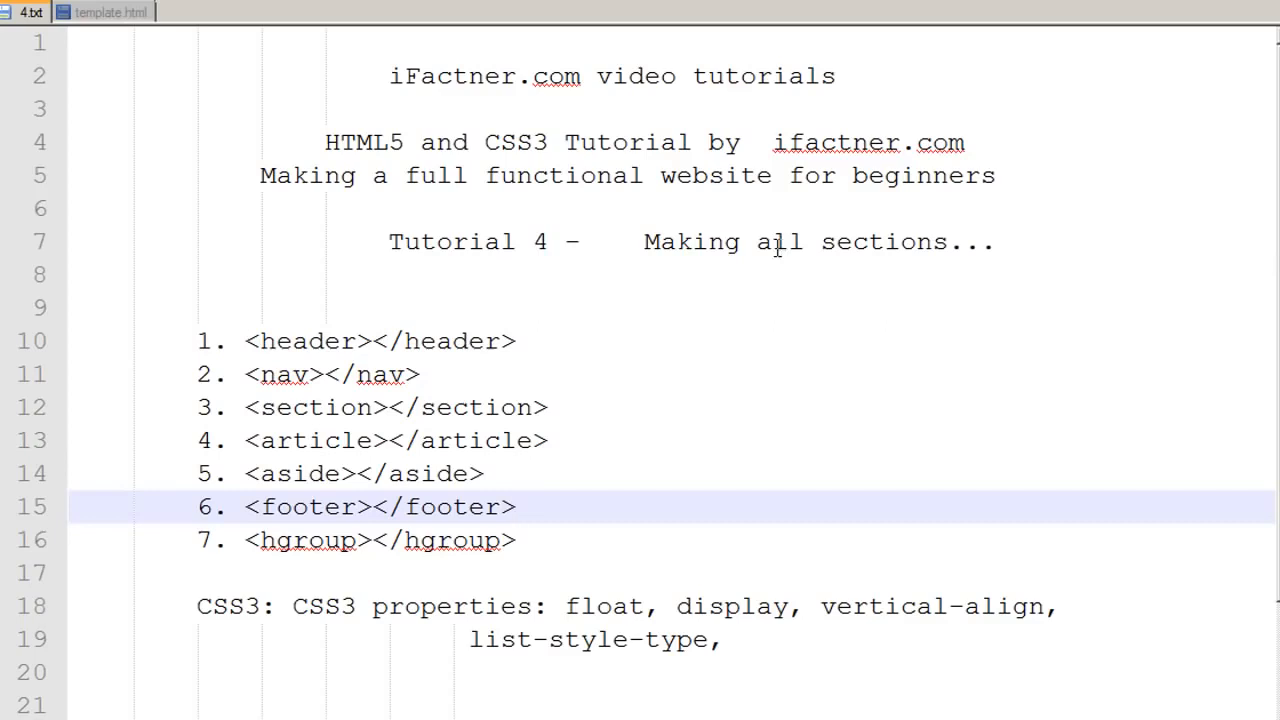
click(516, 506)
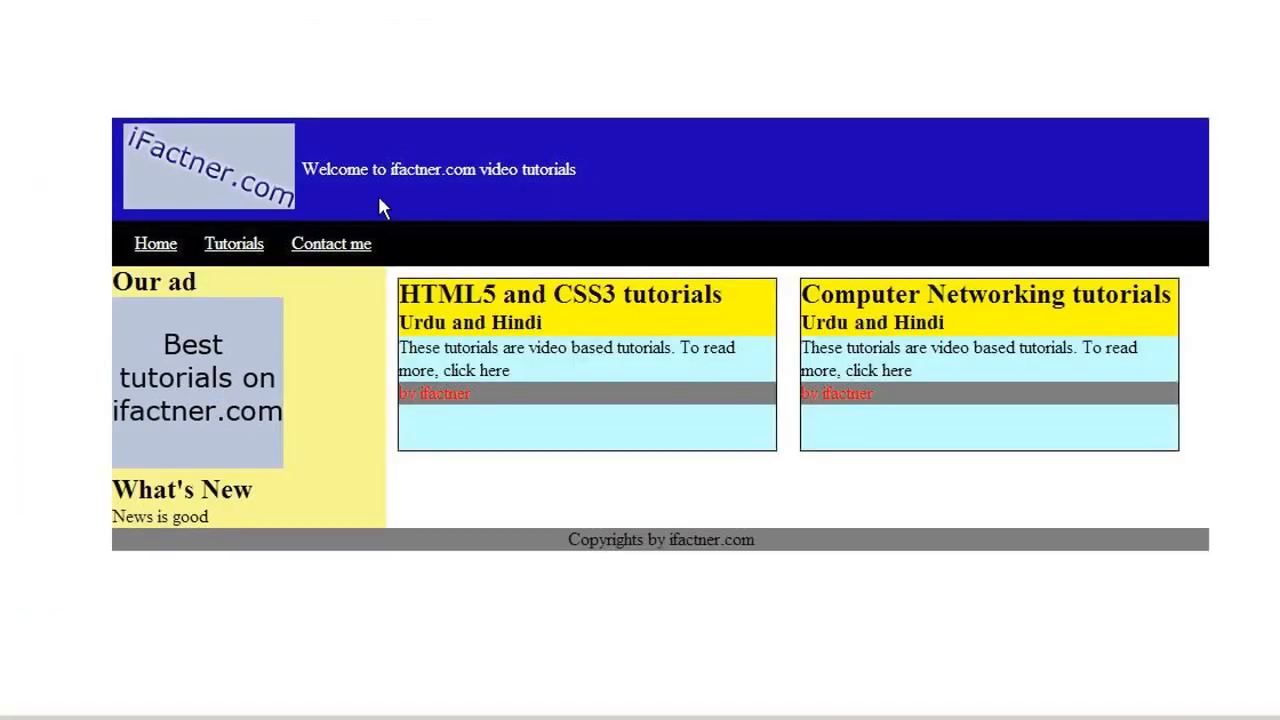
mouse_move(824, 548)
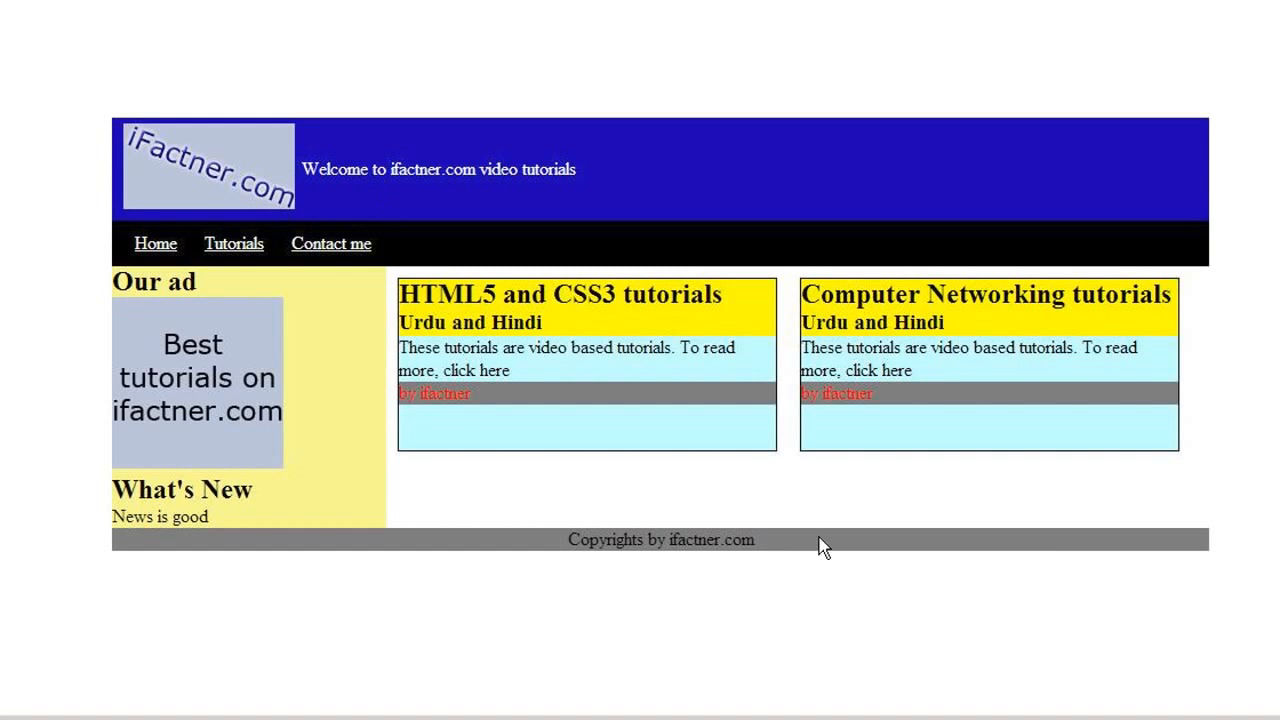
mouse_move(584, 168)
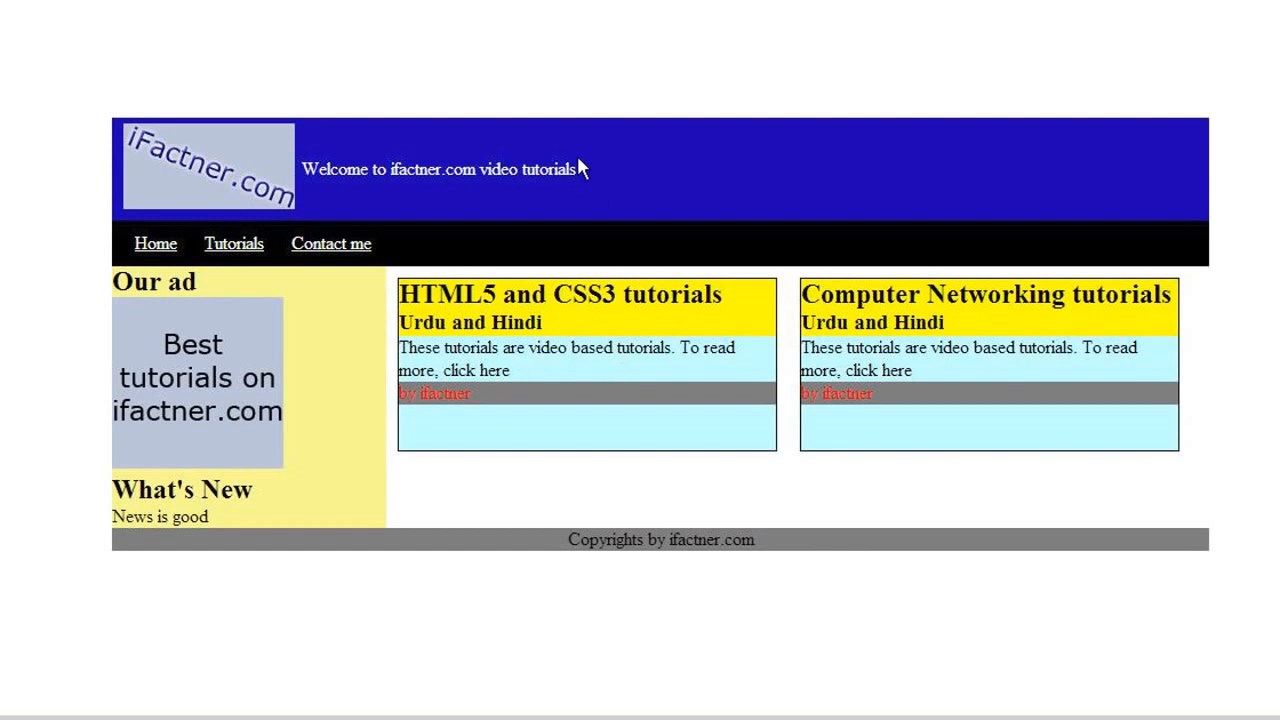
mouse_move(578, 172)
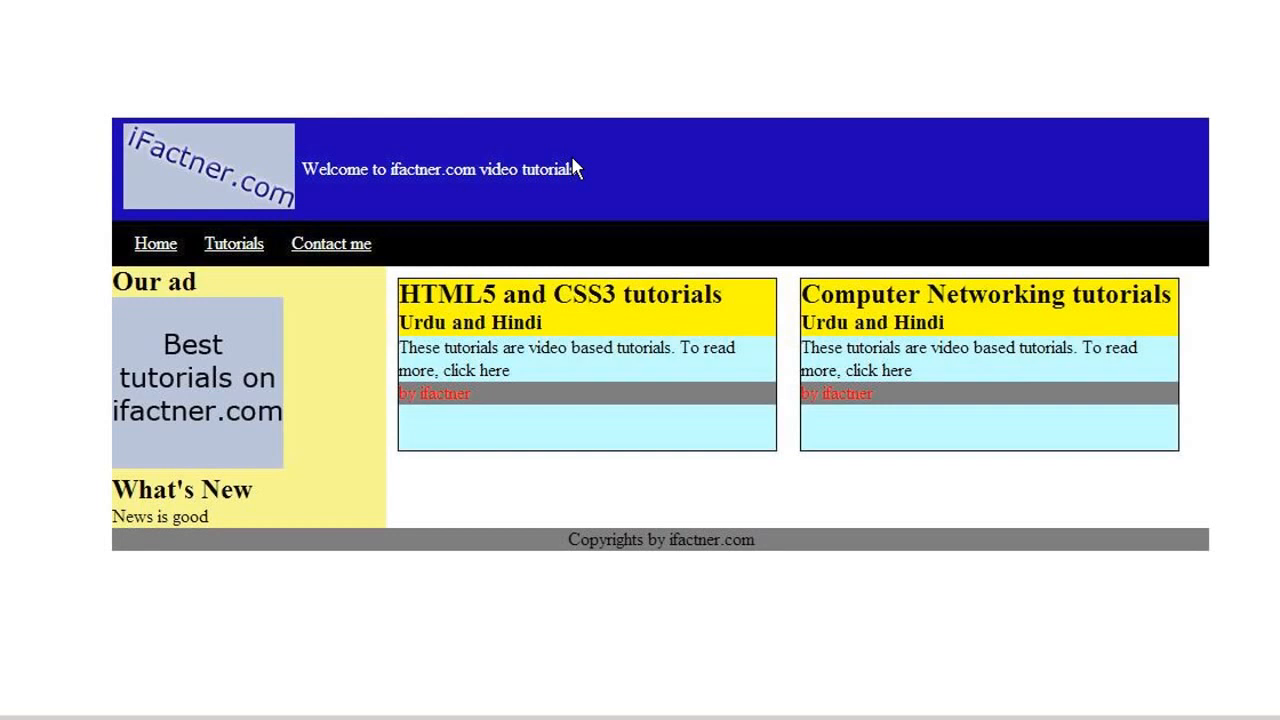
mouse_move(576, 168)
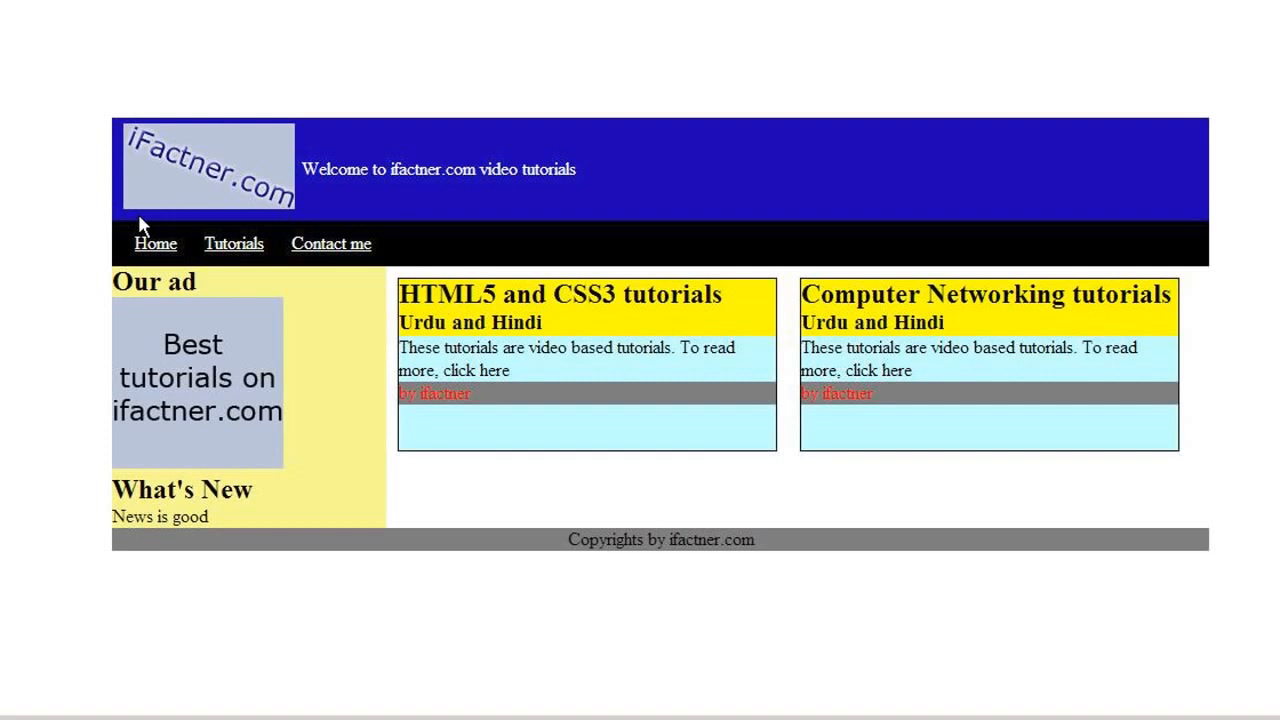
mouse_move(684, 328)
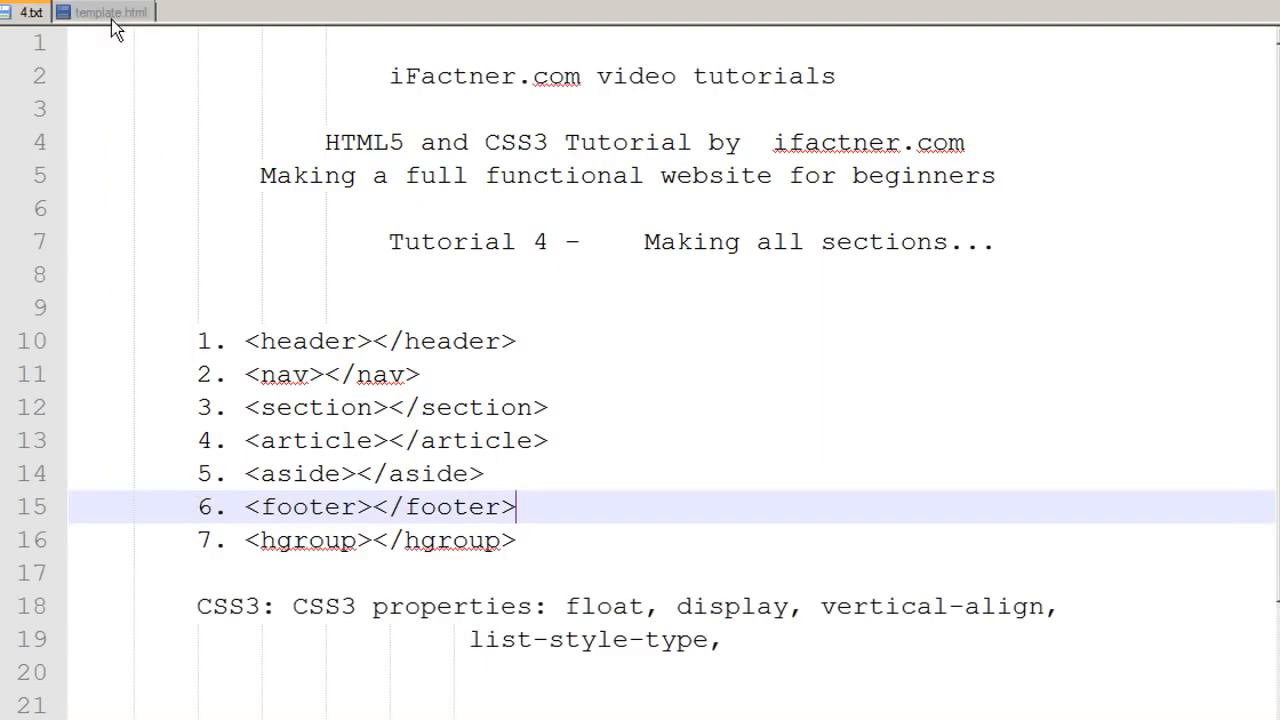
In template.html, add two <section> tags on lines 28 and 30 below the aside.
click(104, 12)
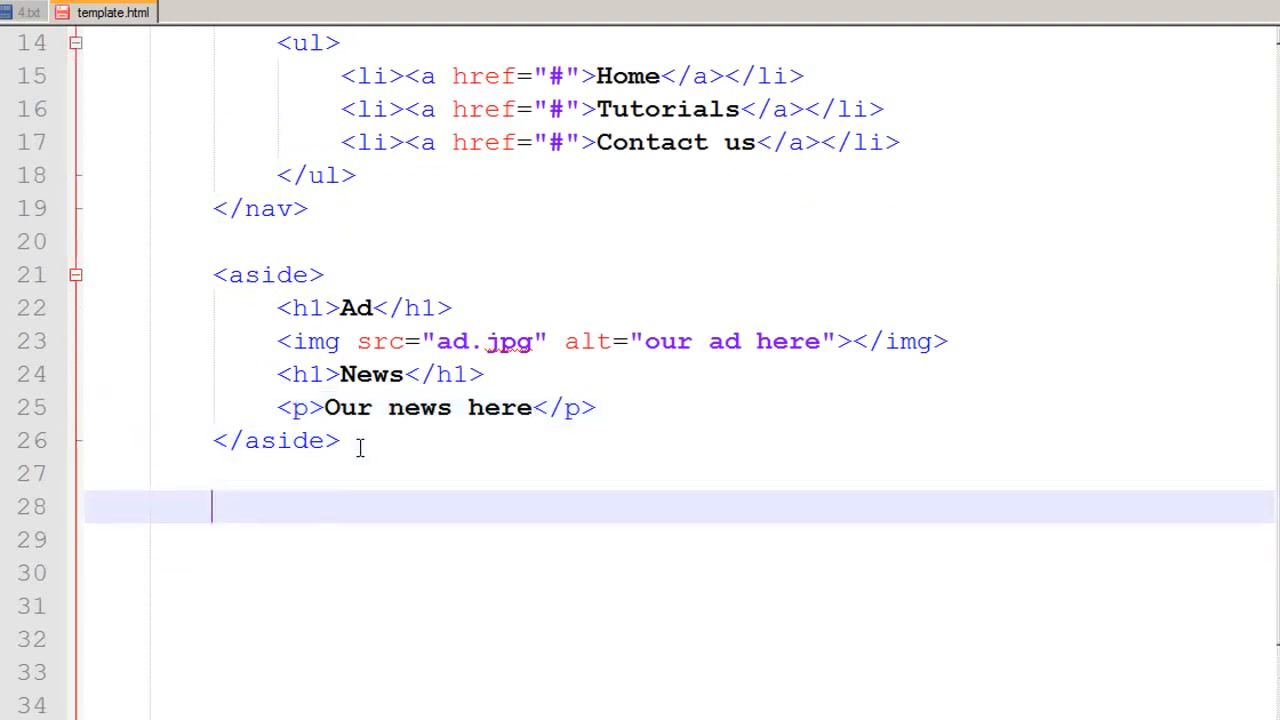
text(<sectio)
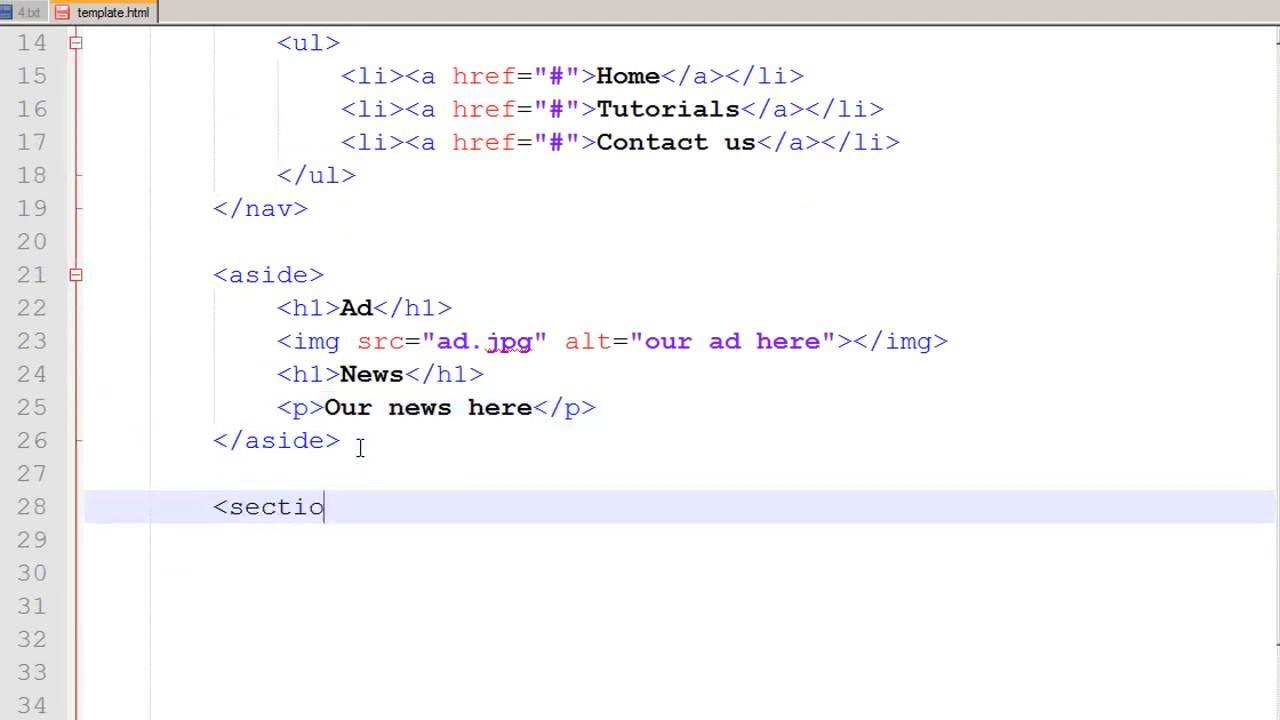
text(n>)
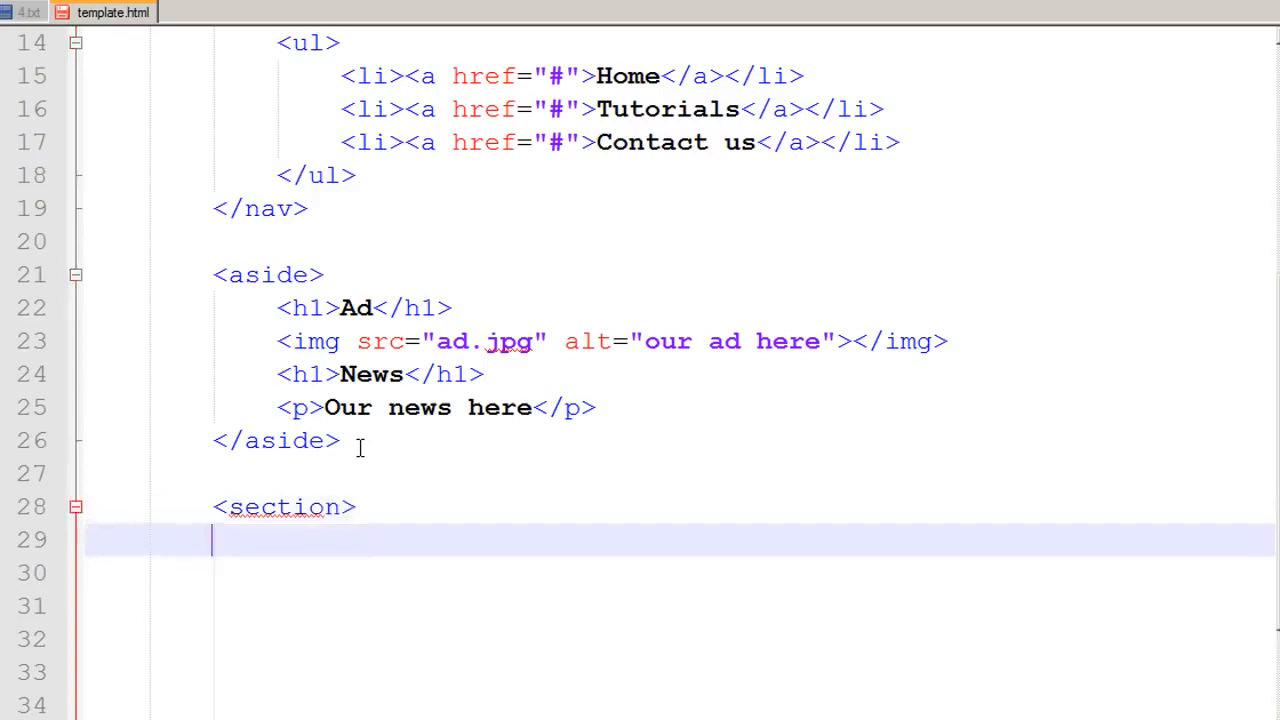
text(<s)
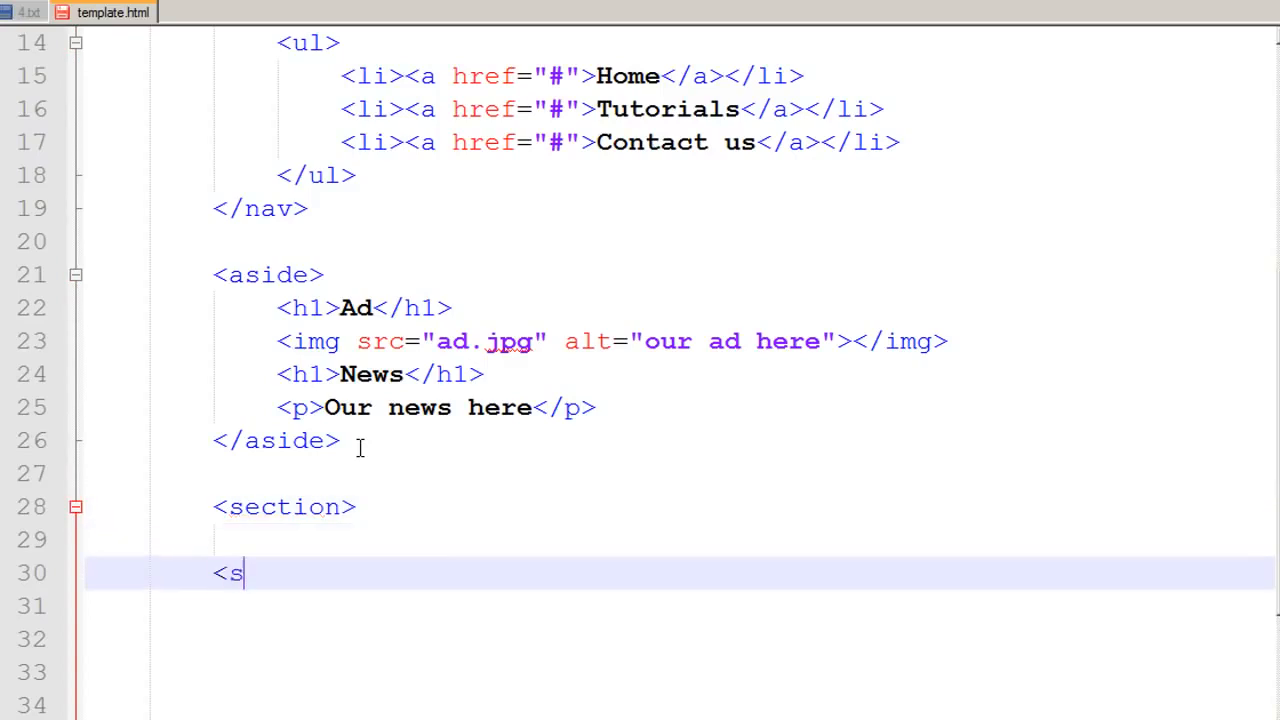
text(ection)
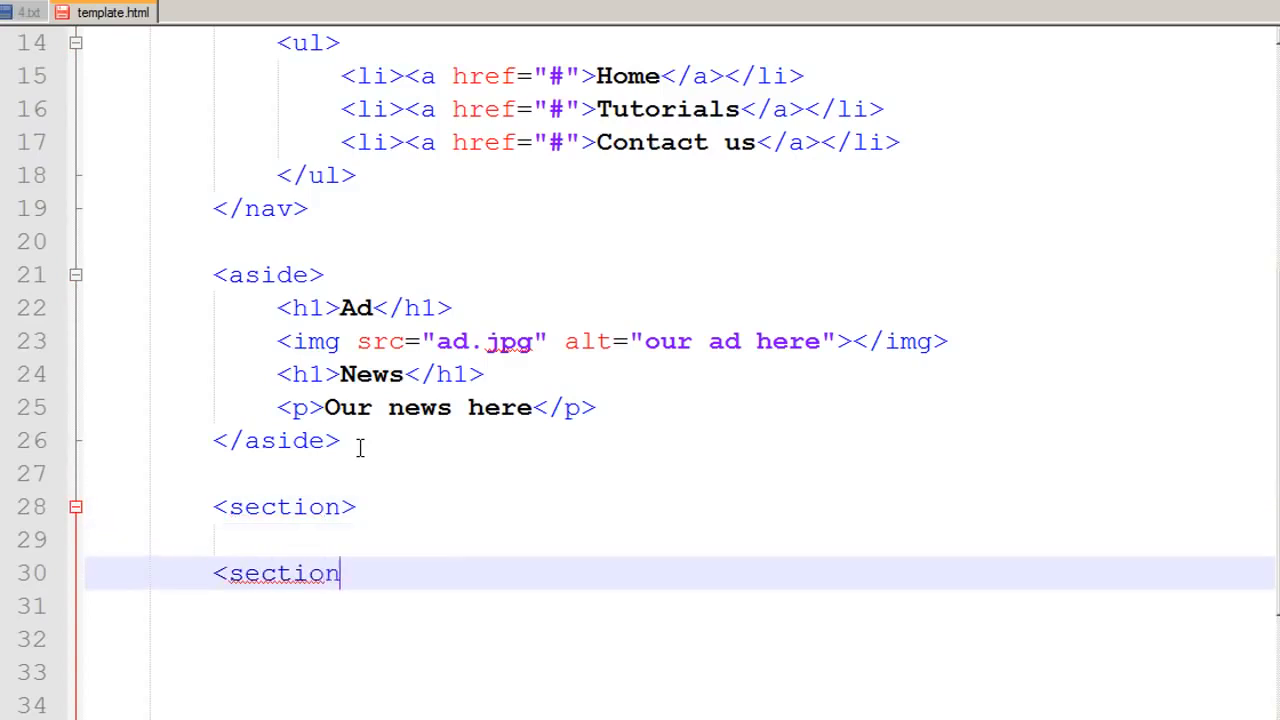
text(>)
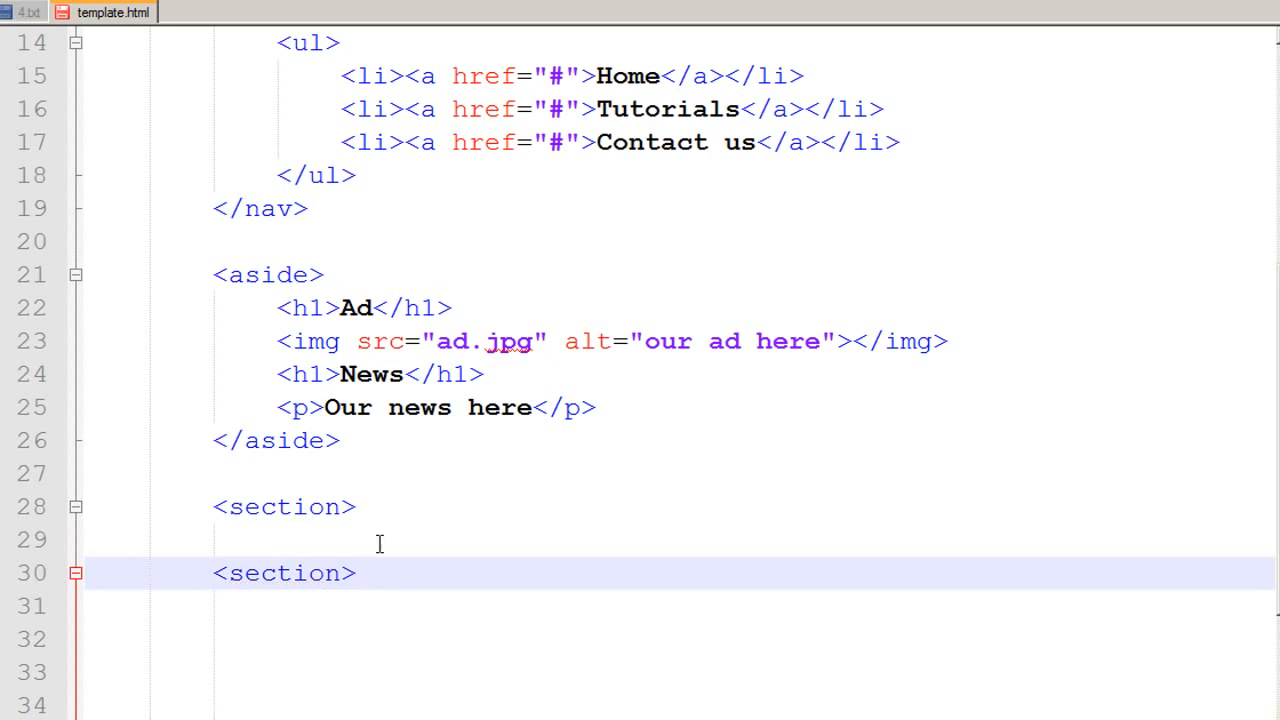
Bring up the finished sample page showing the two tutorial article boxes.
click(356, 572)
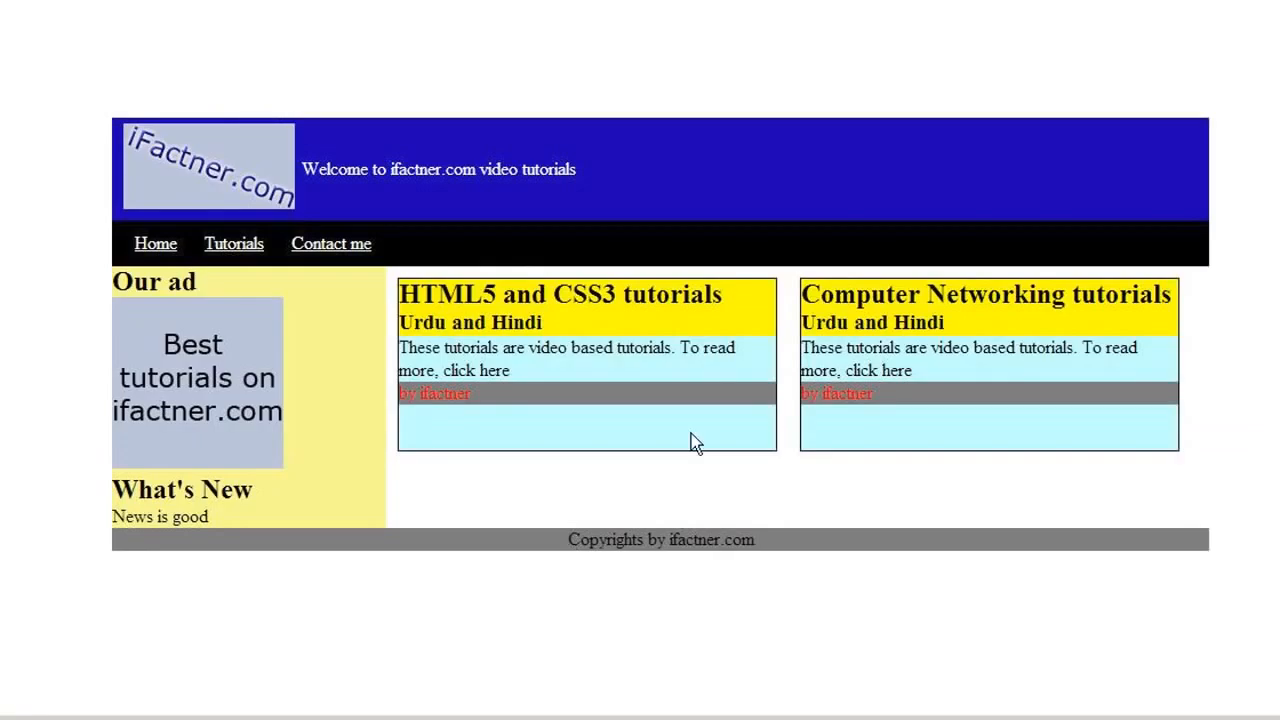
mouse_move(784, 410)
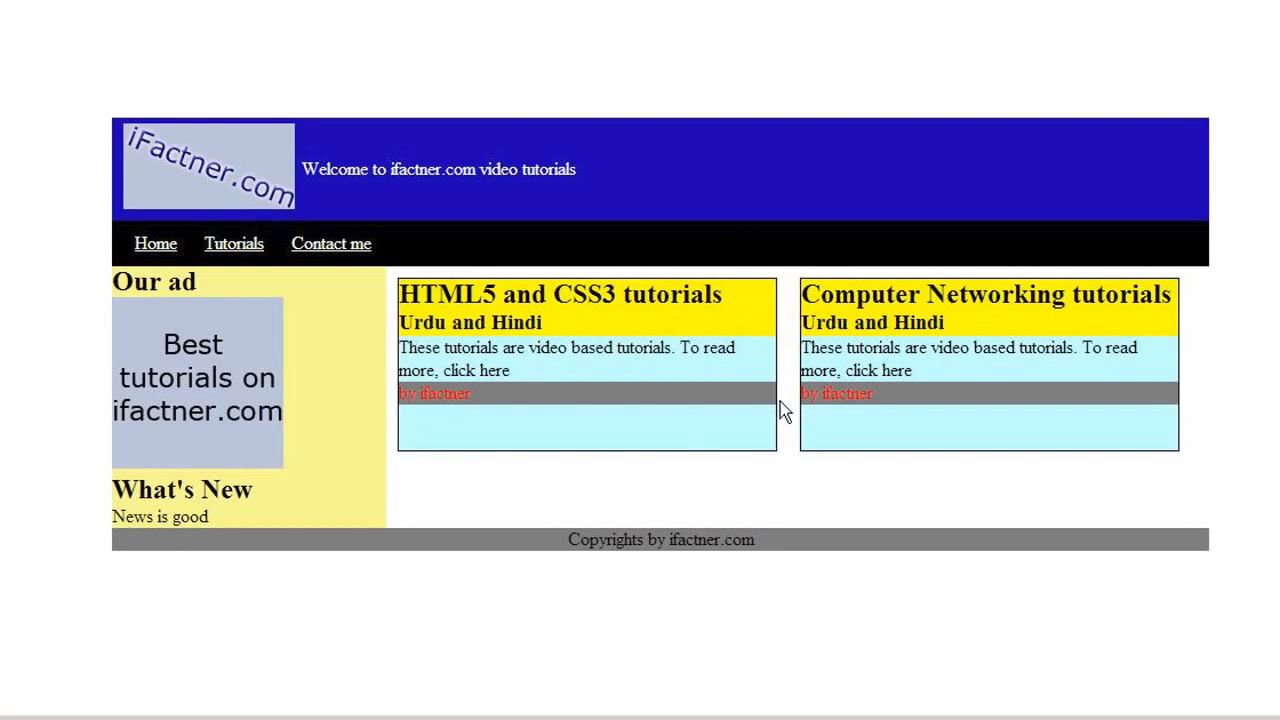
mouse_move(456, 452)
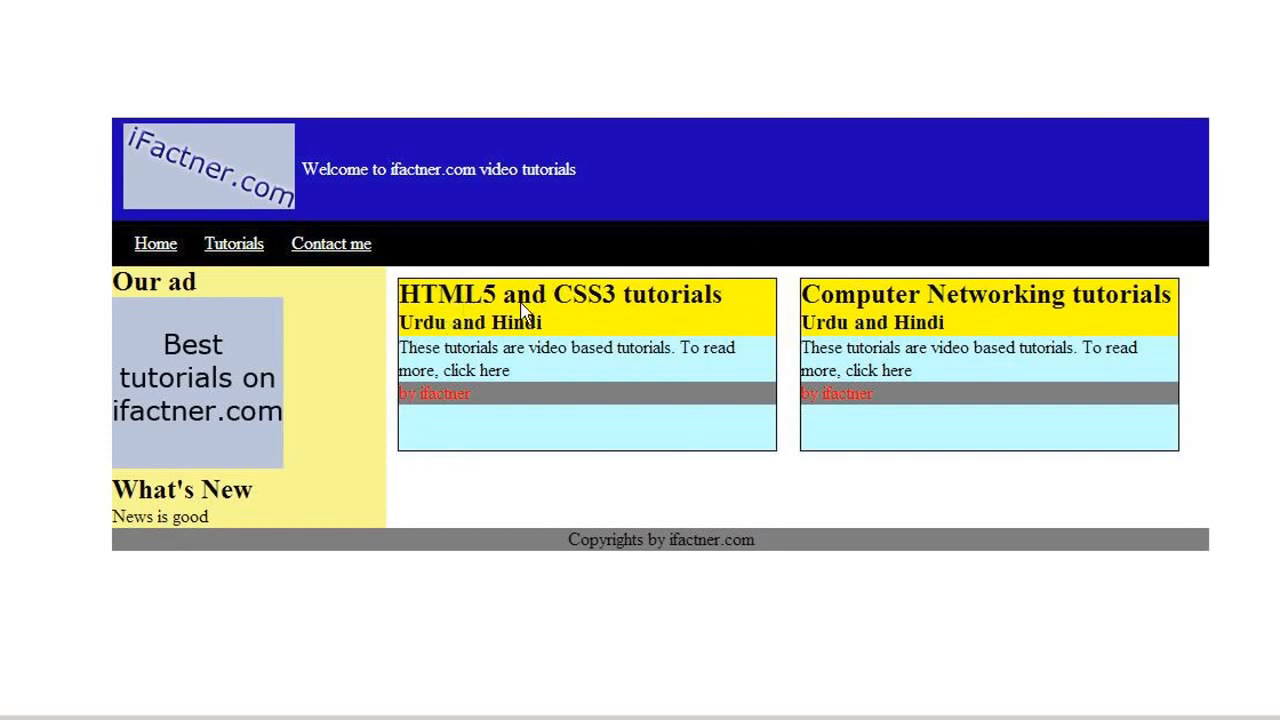
mouse_move(958, 324)
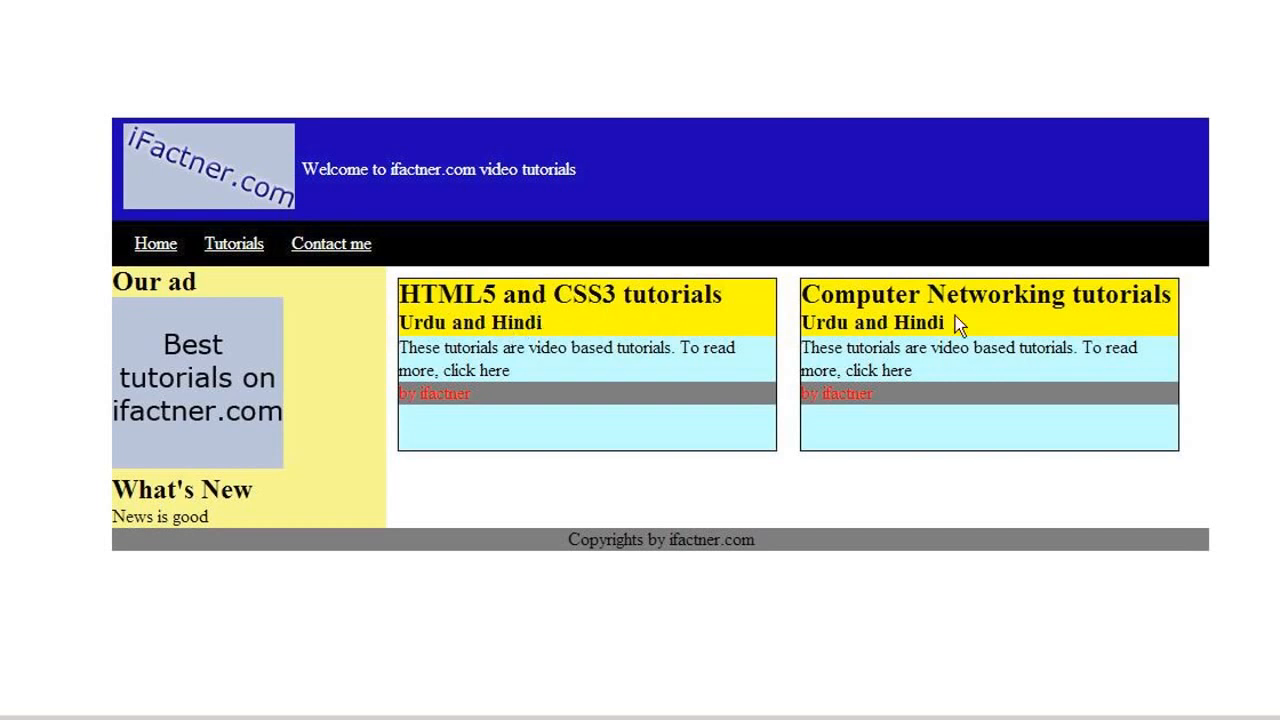
mouse_move(884, 312)
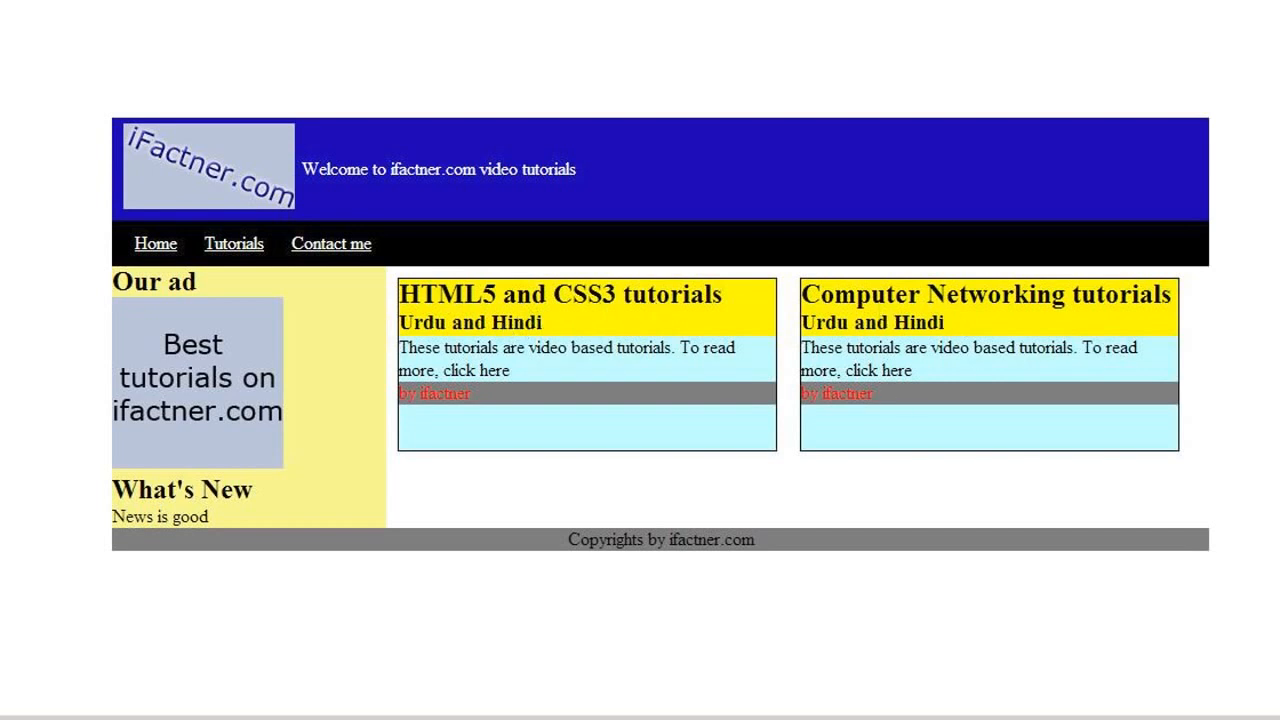
Inside the section, add two <article> tags with a new line between them.
click(104, 12)
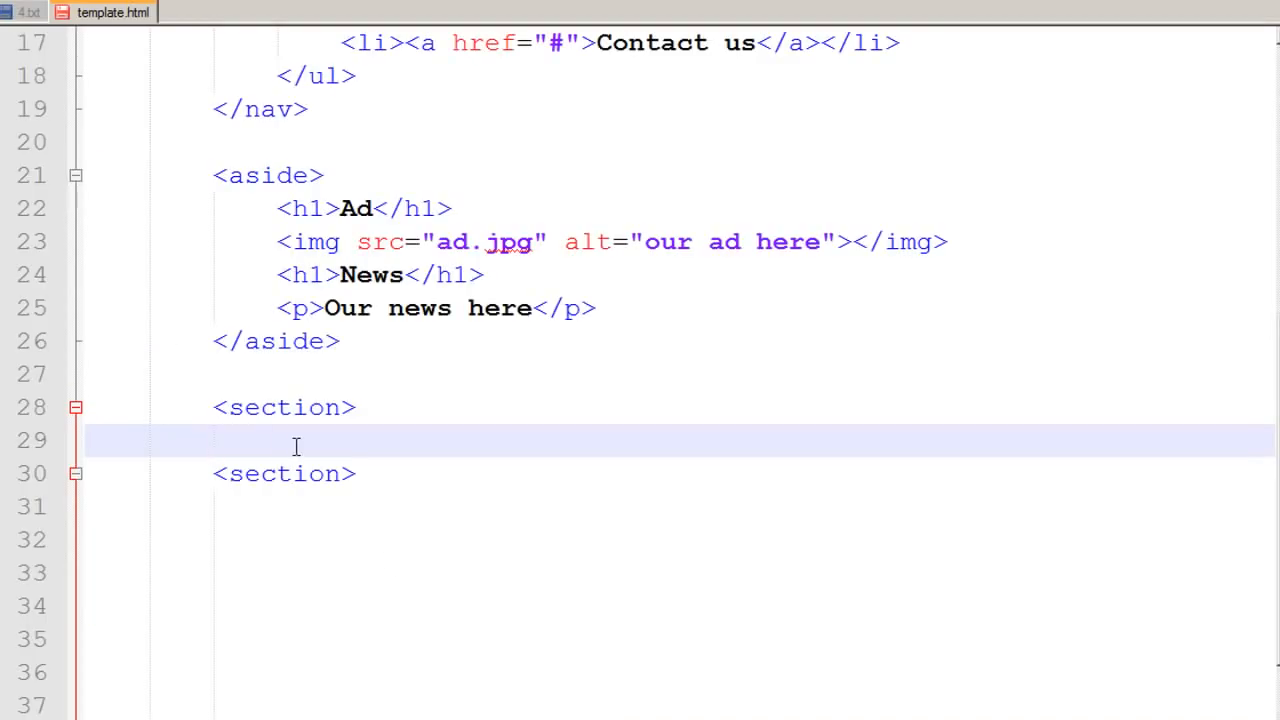
text(<ar)
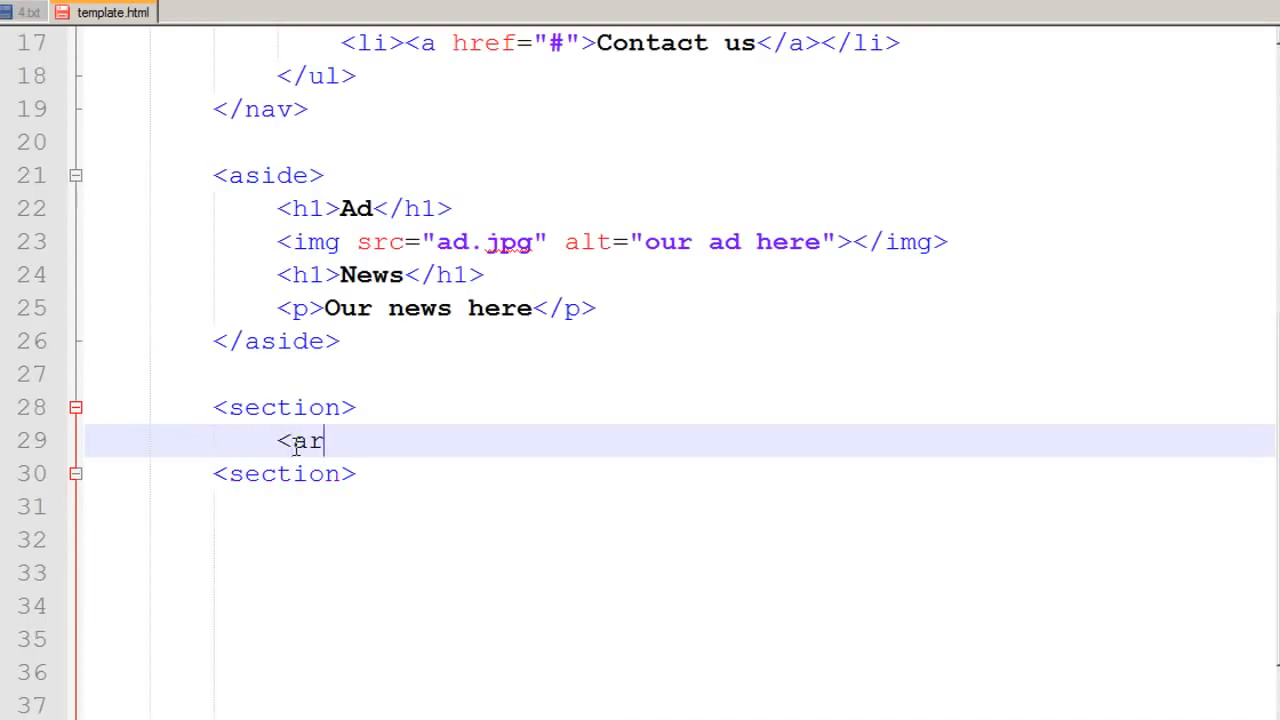
text(ticle)
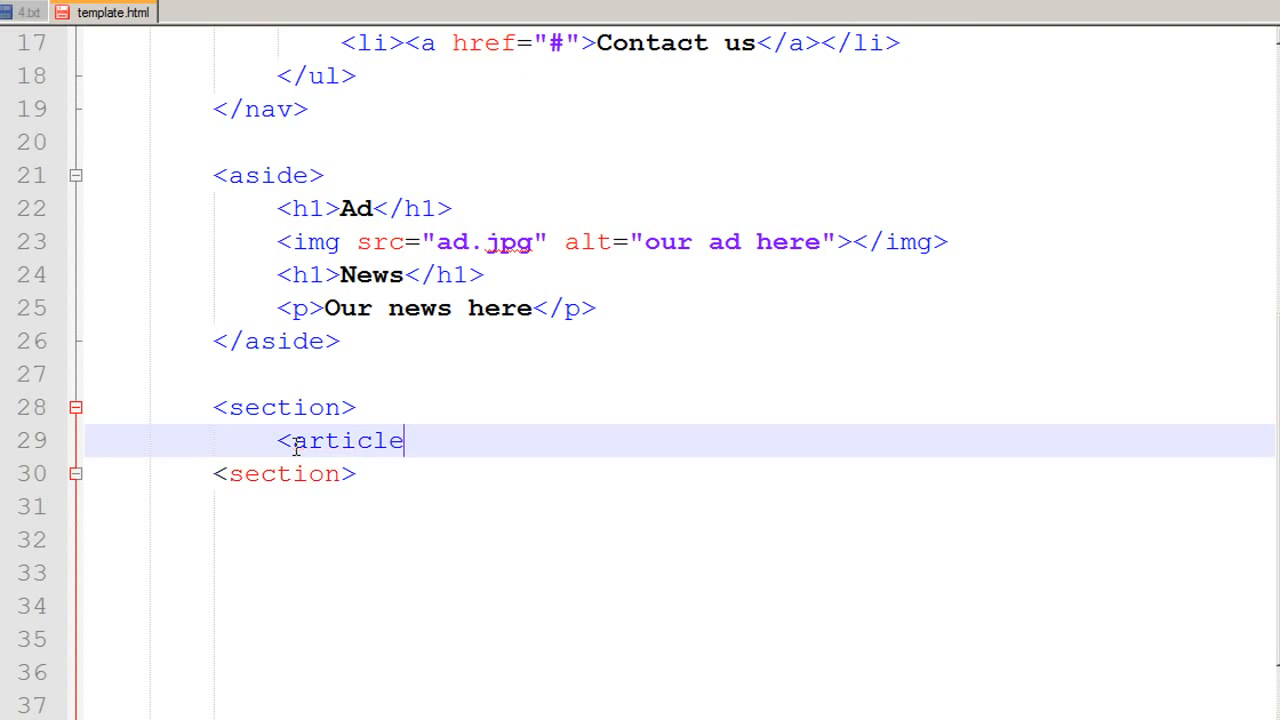
text(>)
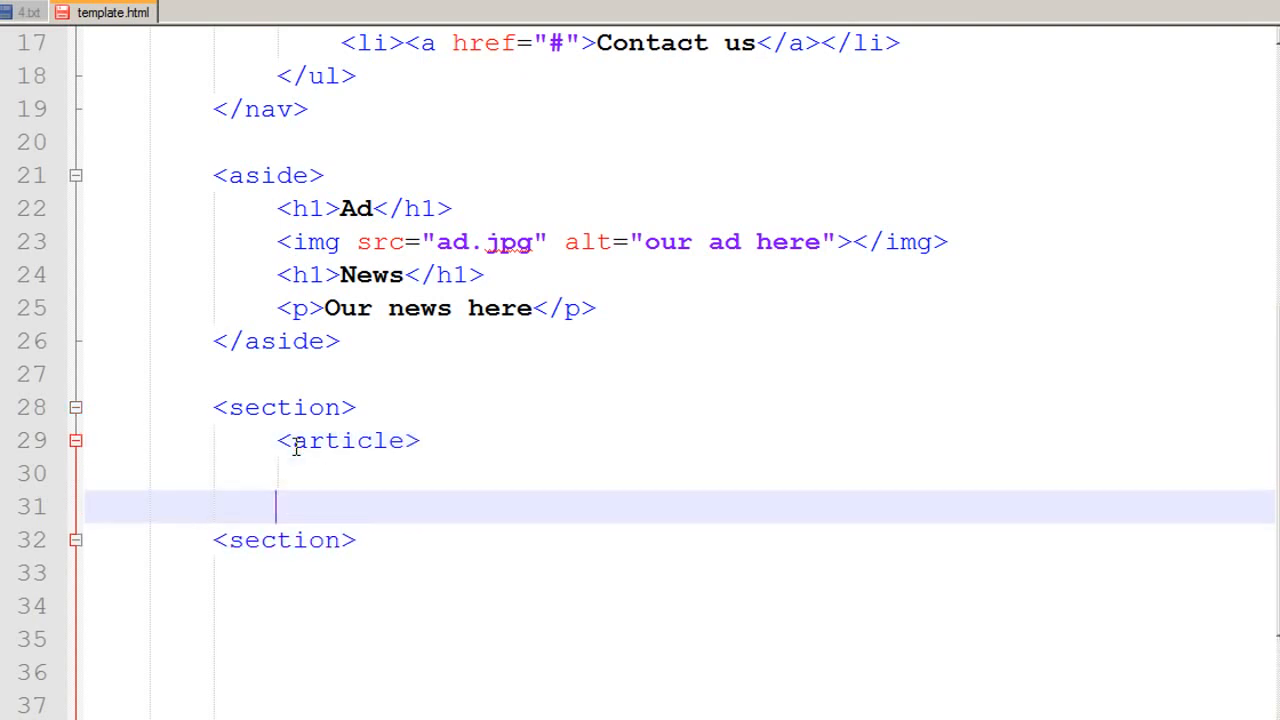
text(<articl)
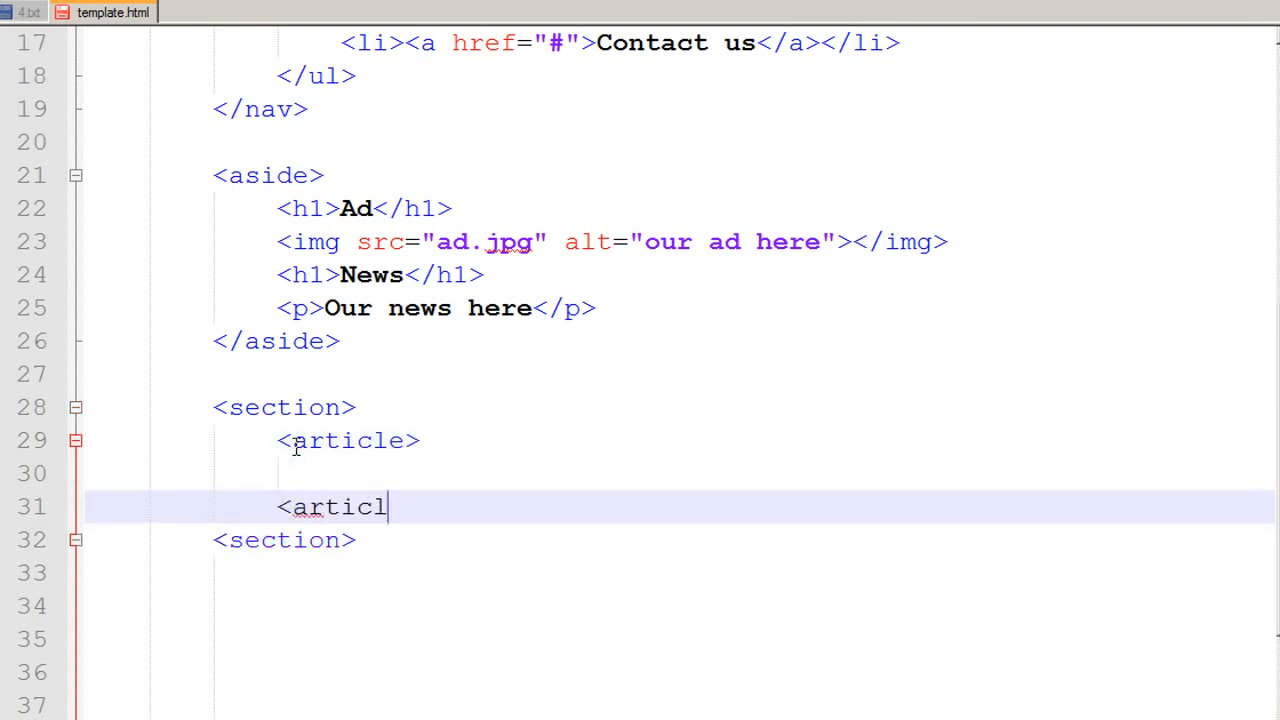
text(e>)
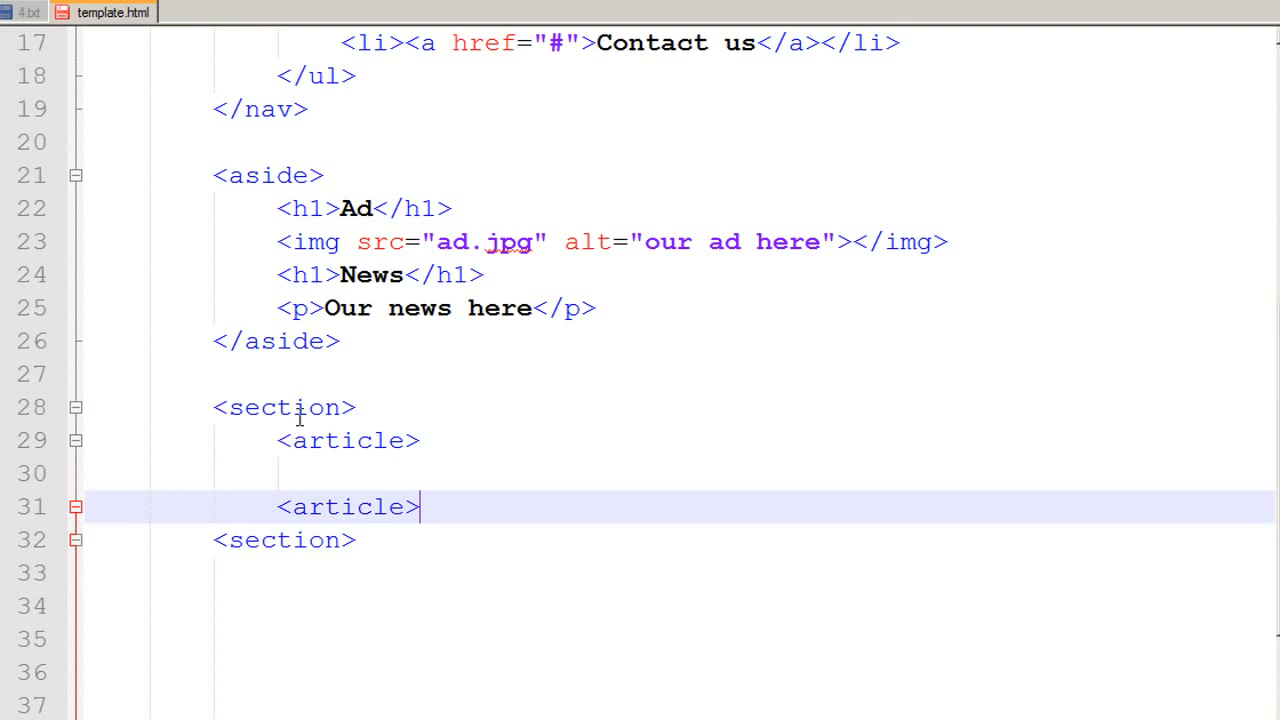
click(300, 472)
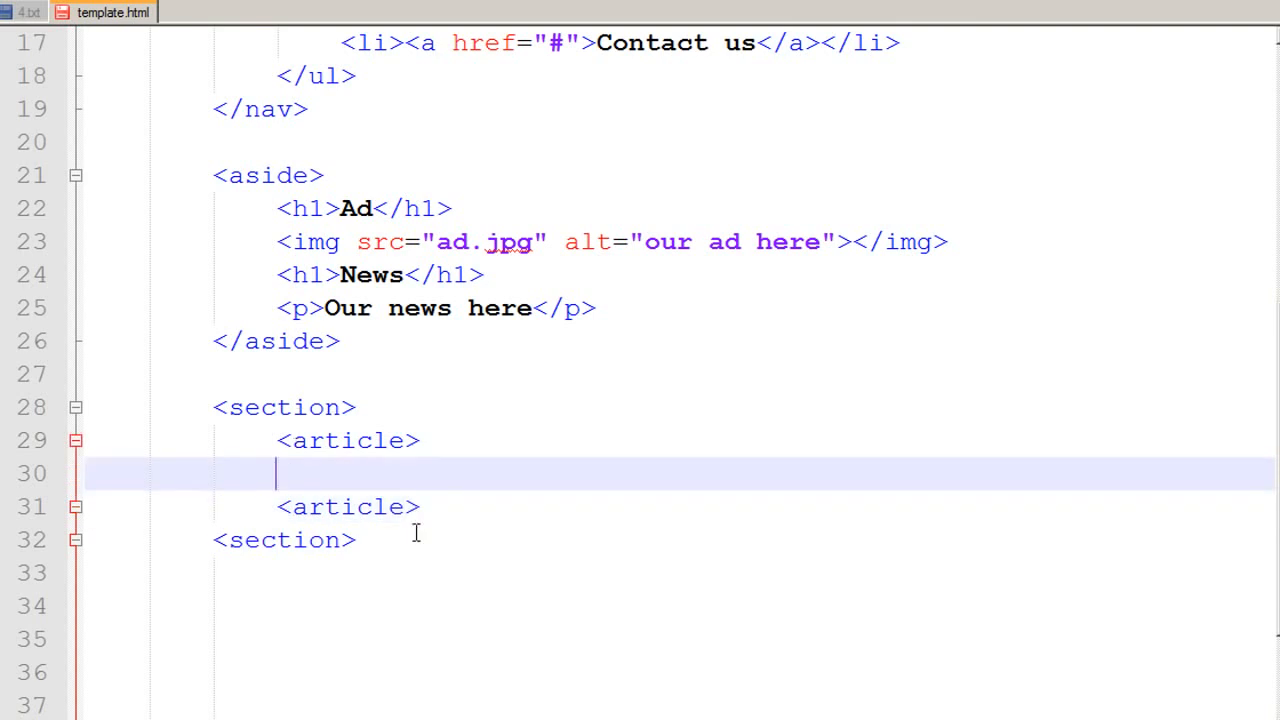
Write the main heading <h1>HTML5 AND CSS3 TUTORIALS inside the article.
text(<)
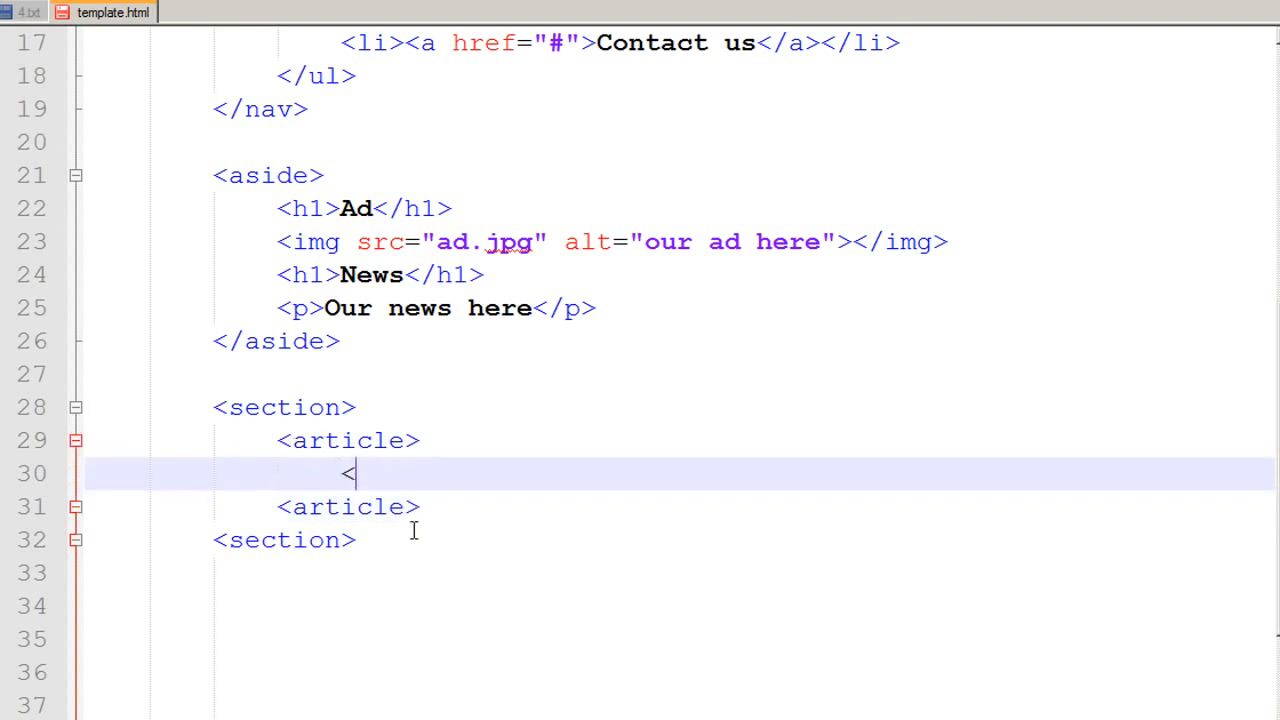
text(h1)
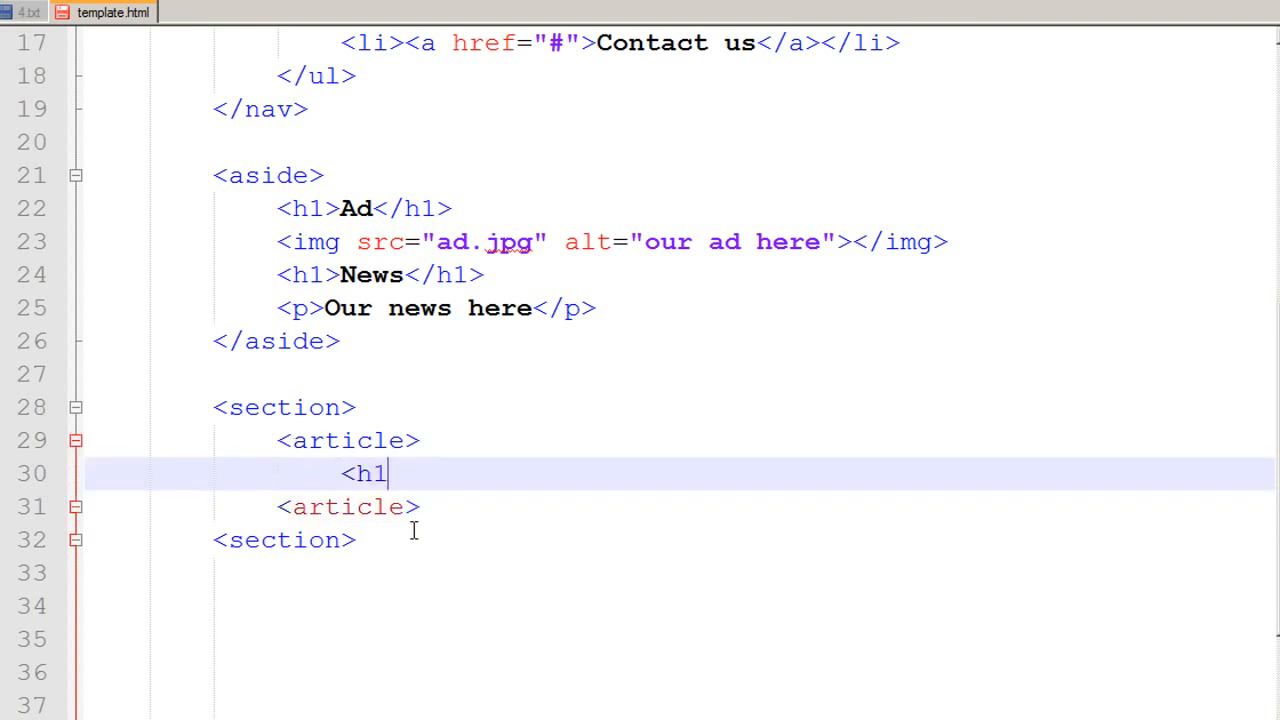
text(>)
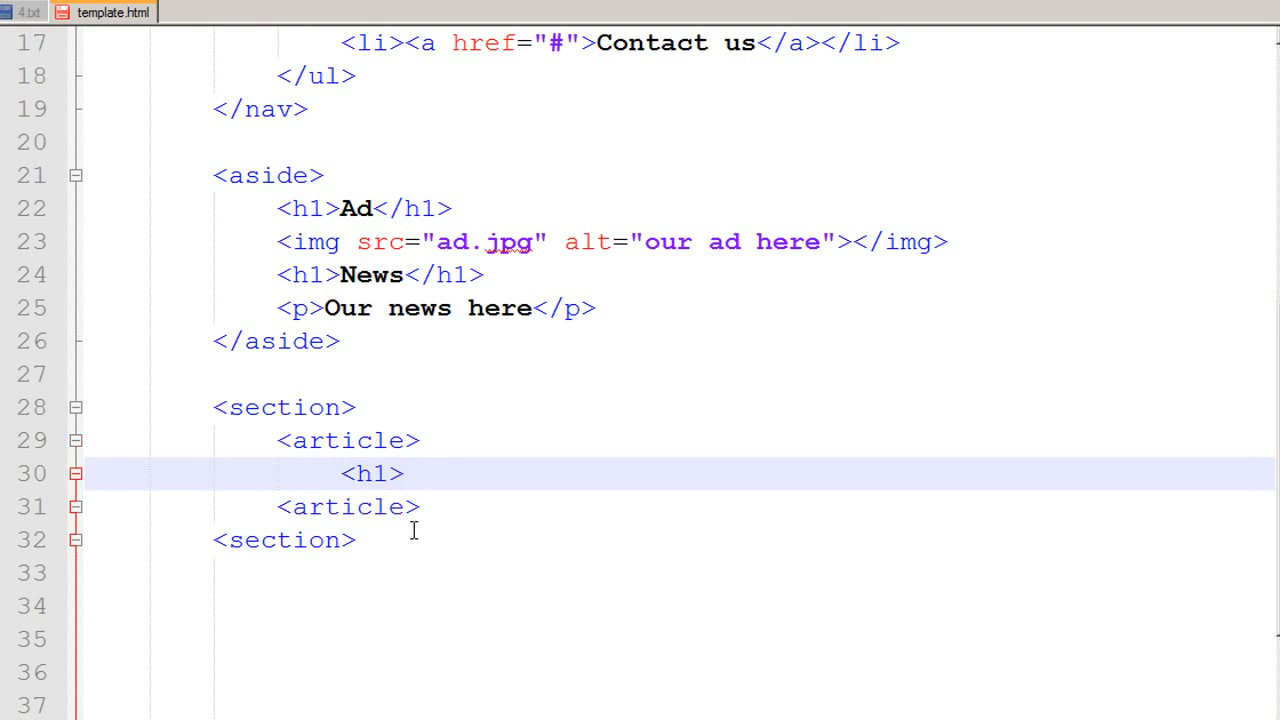
text(H)
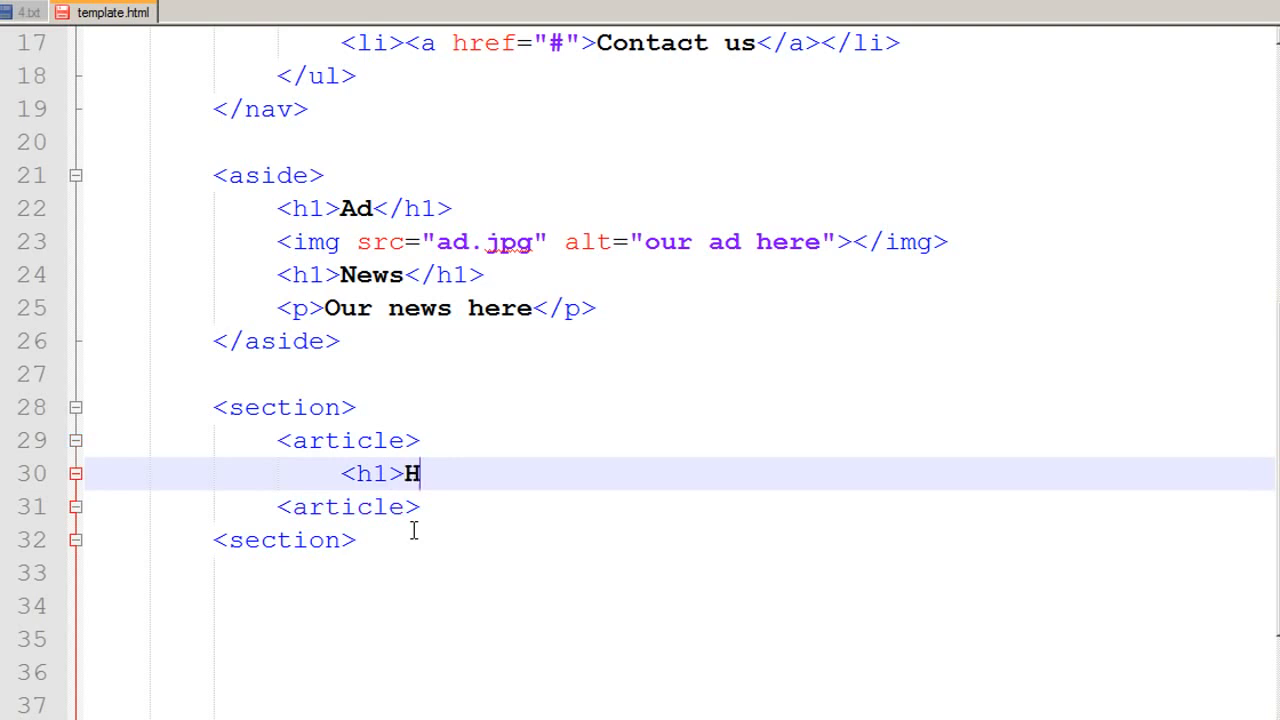
text(TML)
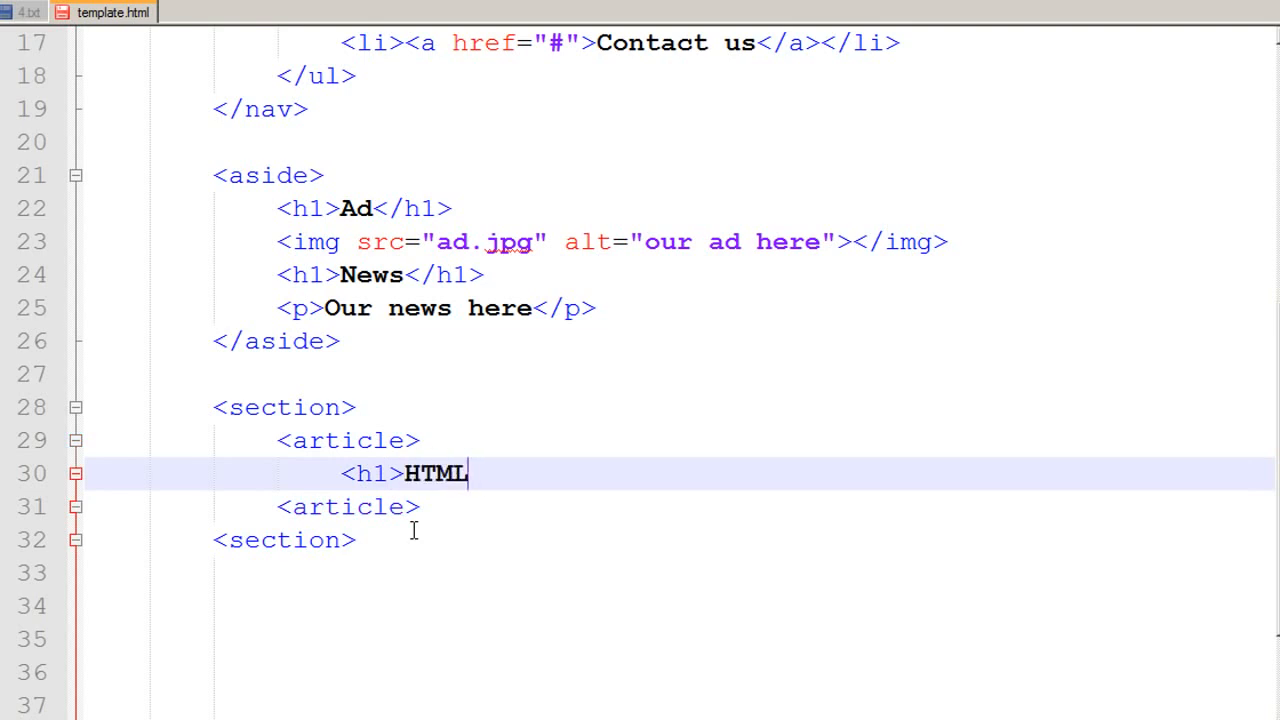
text(5 AND)
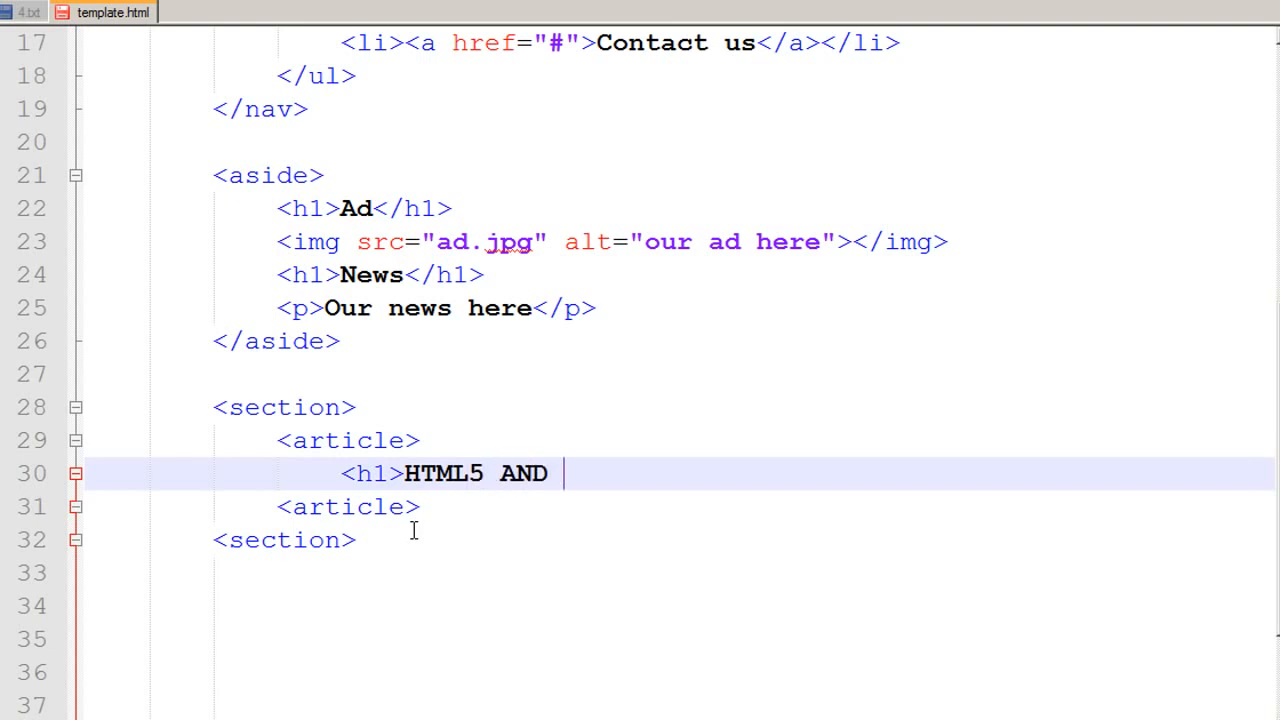
text(CSS4)
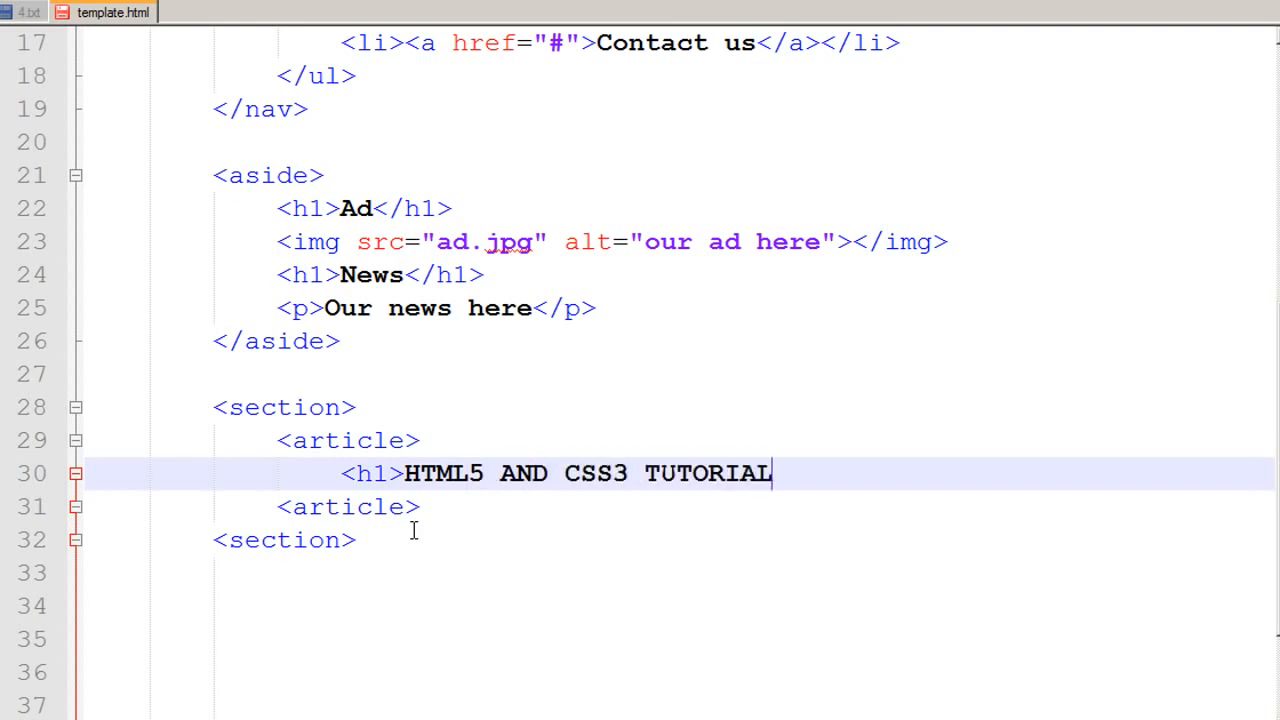
text(S</)
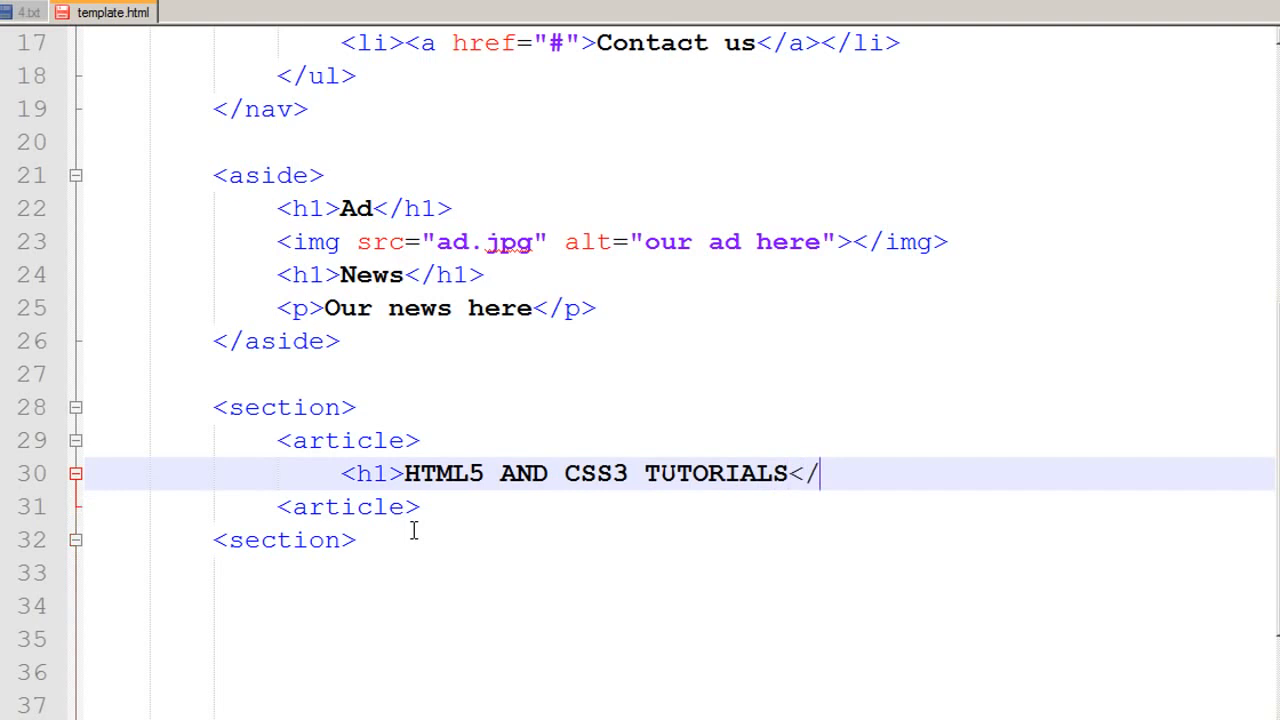
text(h2>)
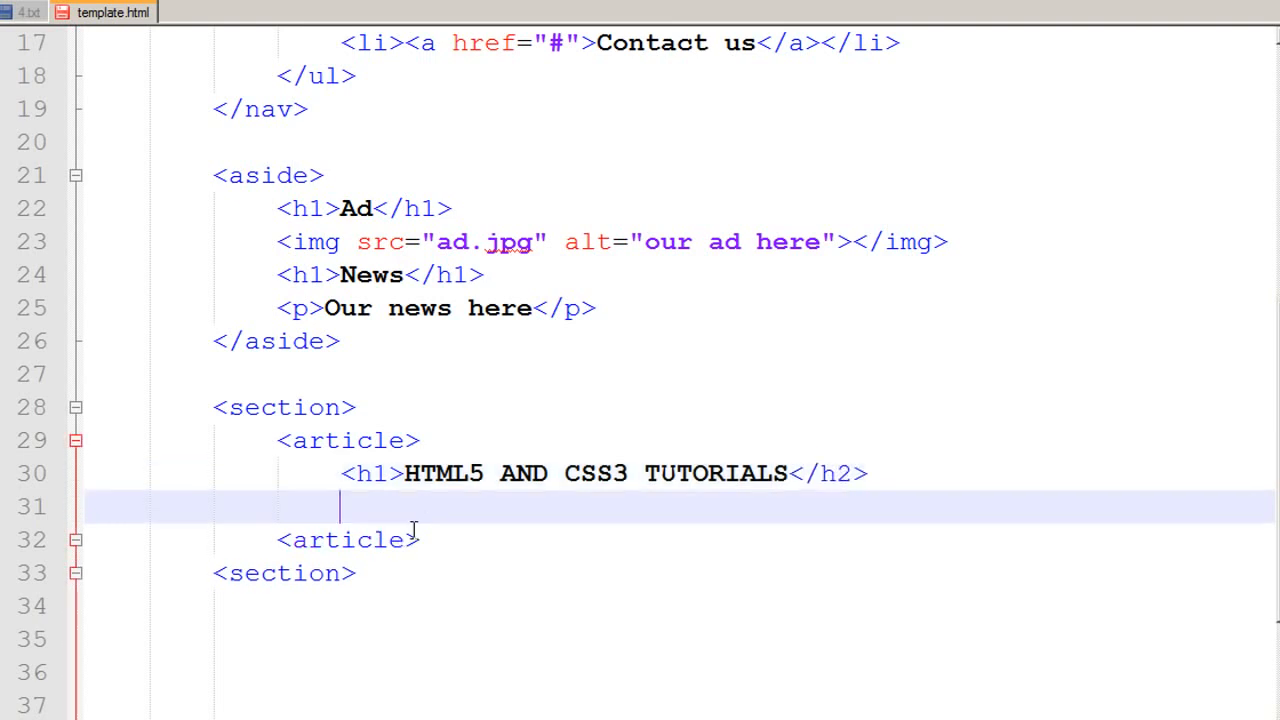
Add the subheading <h2>video based tutorials</h2> and move before the <h1>.
text(<h2)
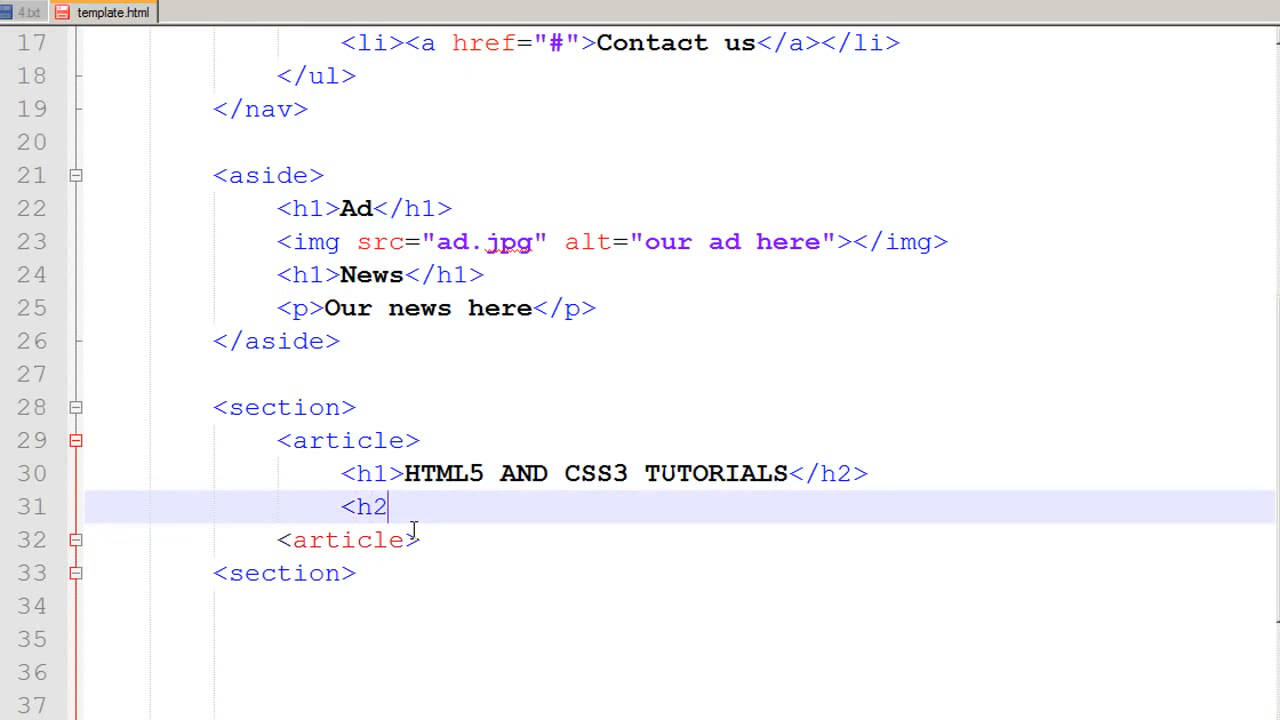
text(>)
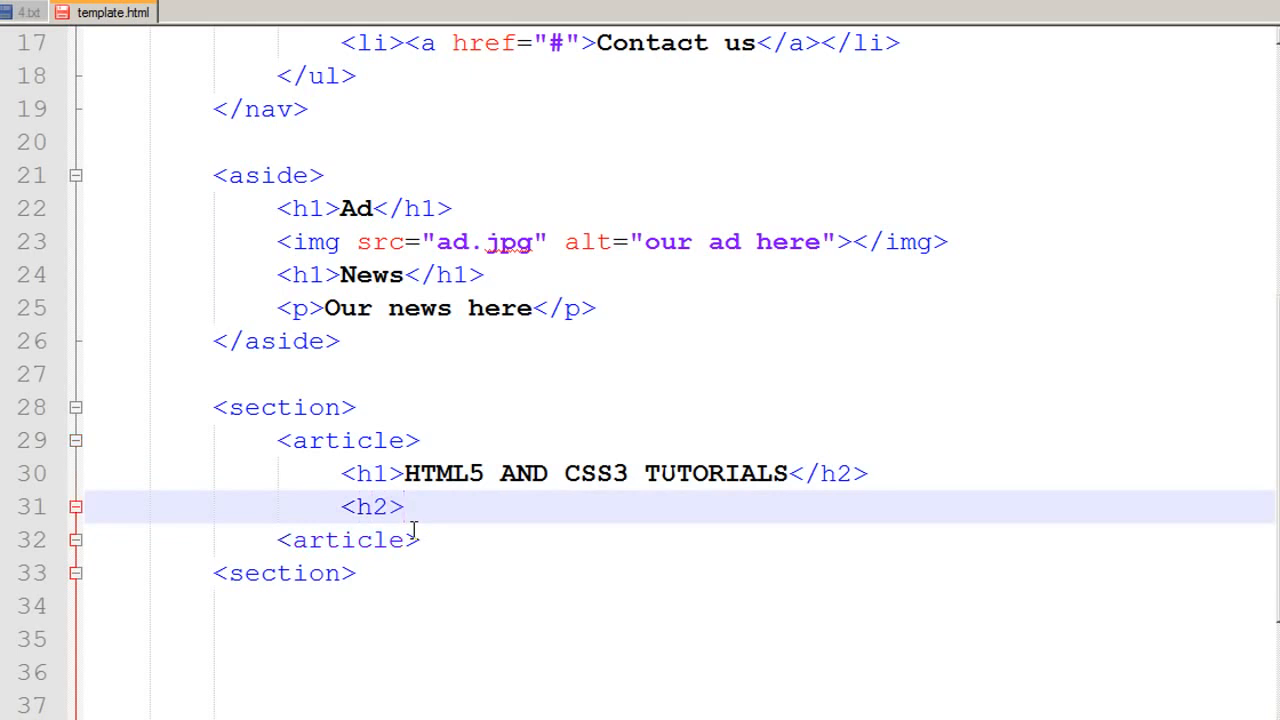
text(video)
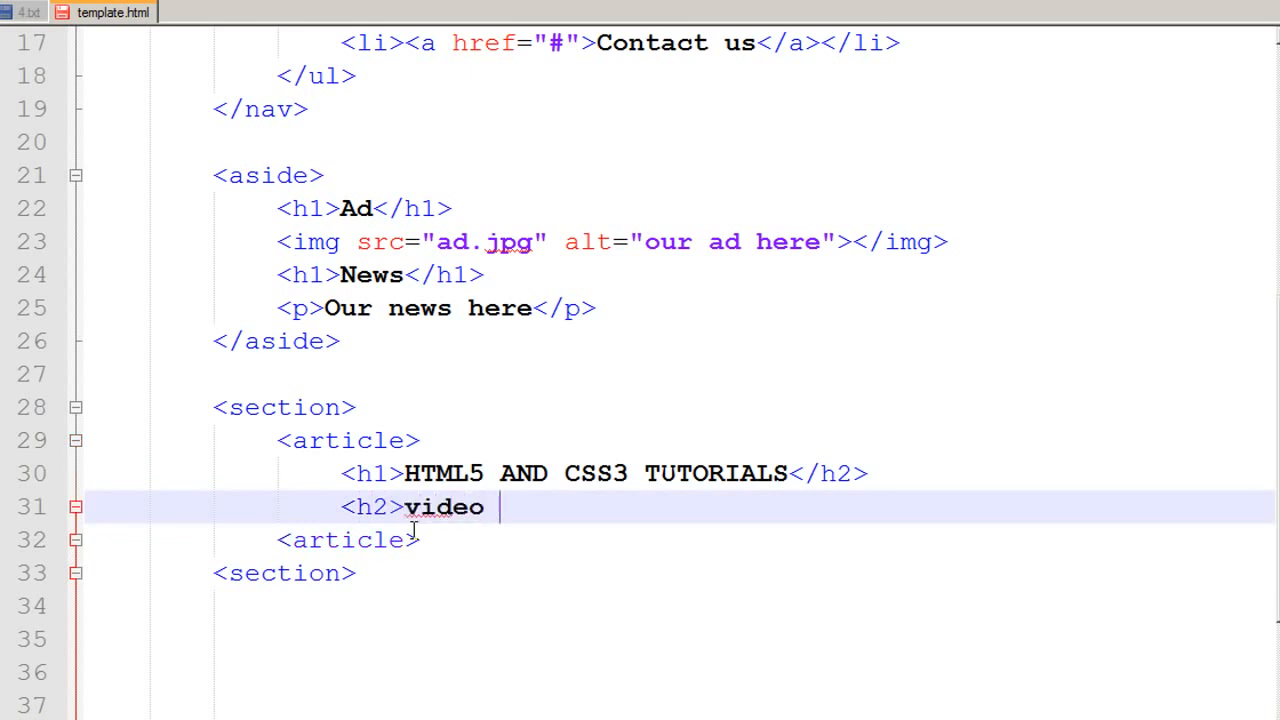
text(based tutor)
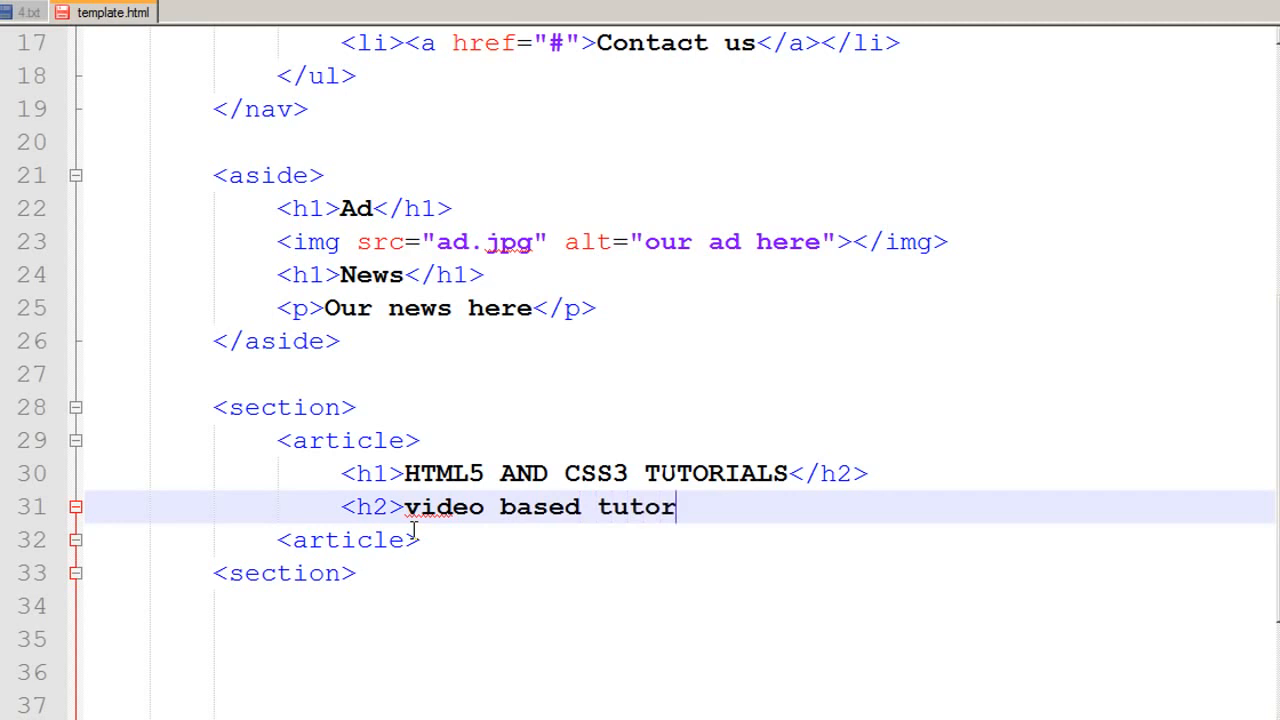
text(ials</)
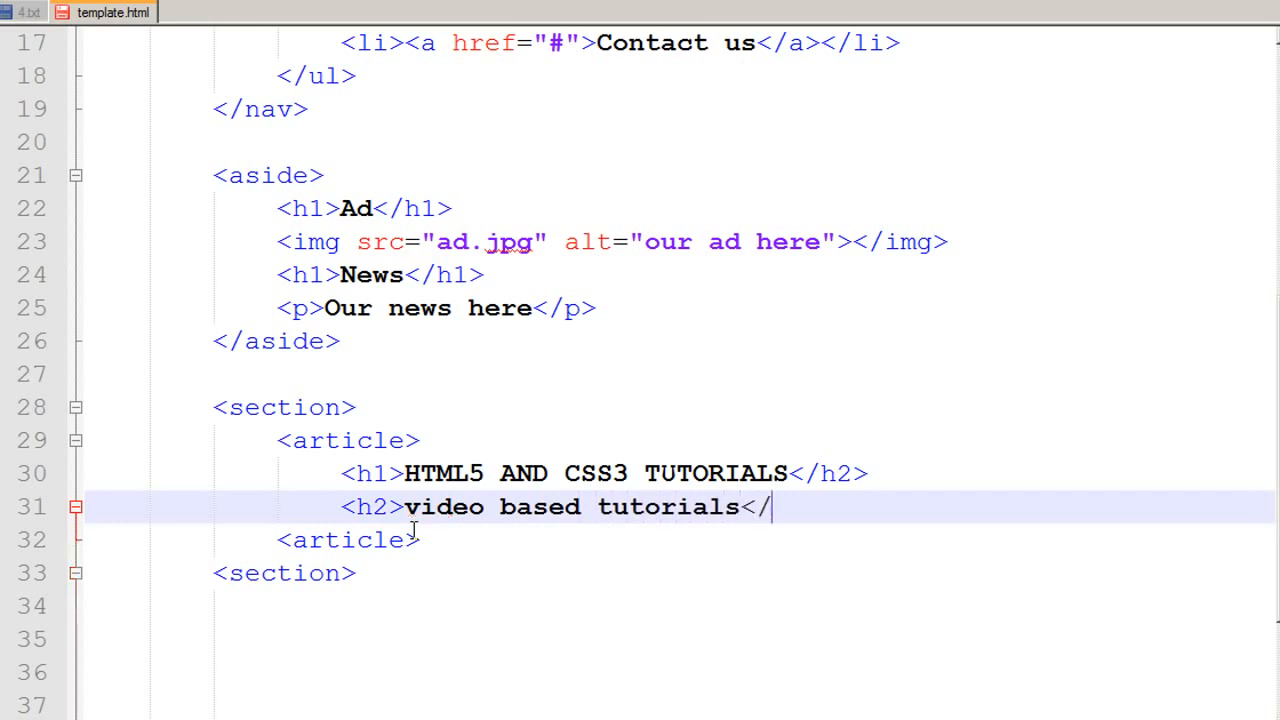
text(h2>)
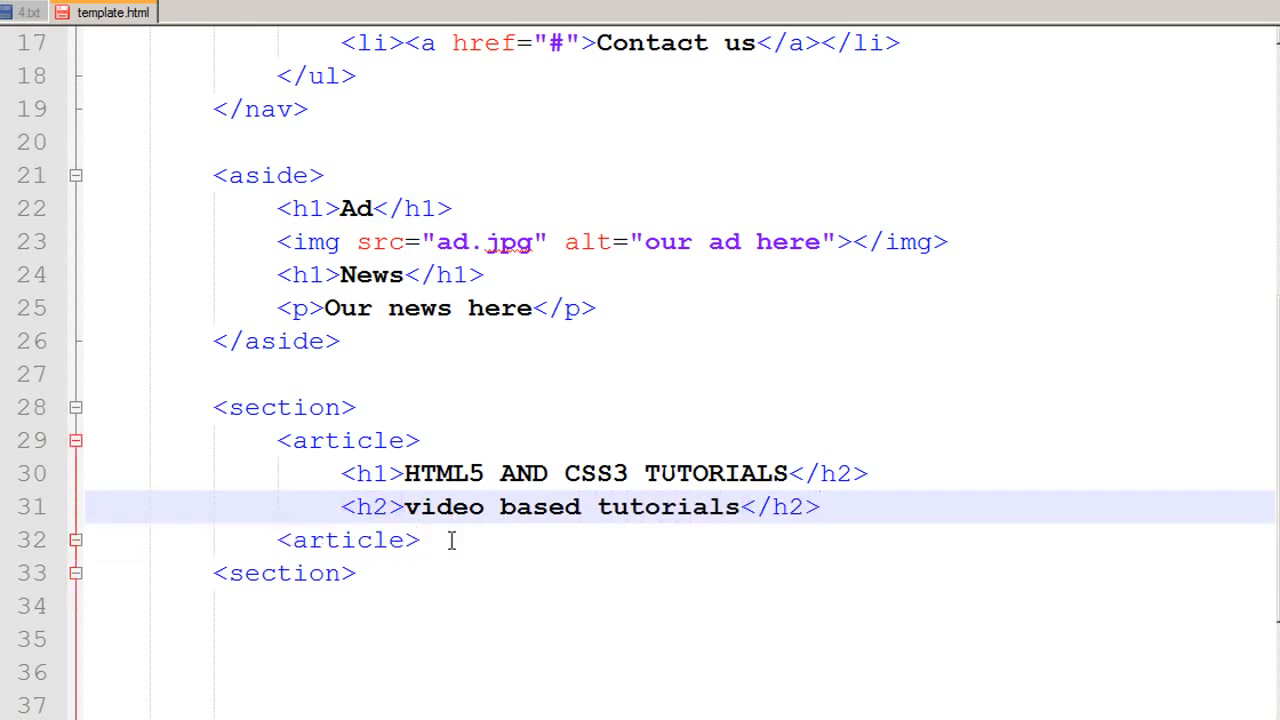
click(822, 506)
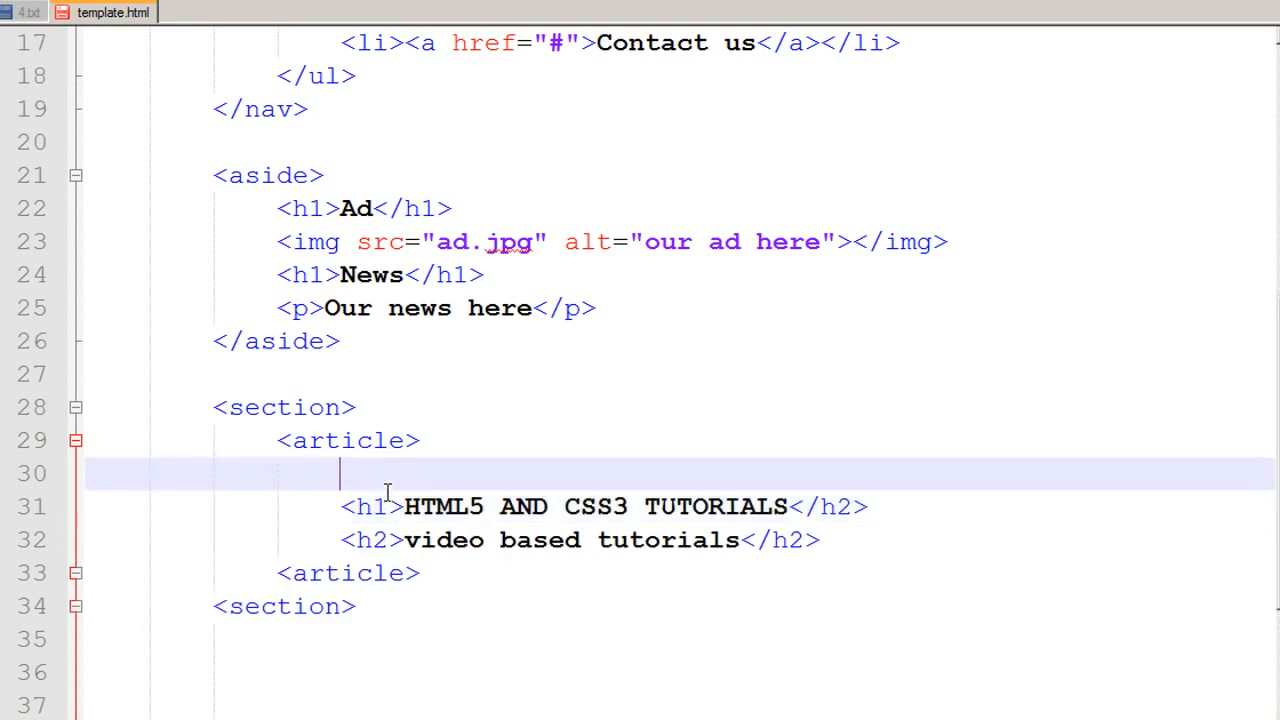
Wrap both headings in <hgroup>...</hgroup> and fix the h1 closing tag to </h1>.
text(<)
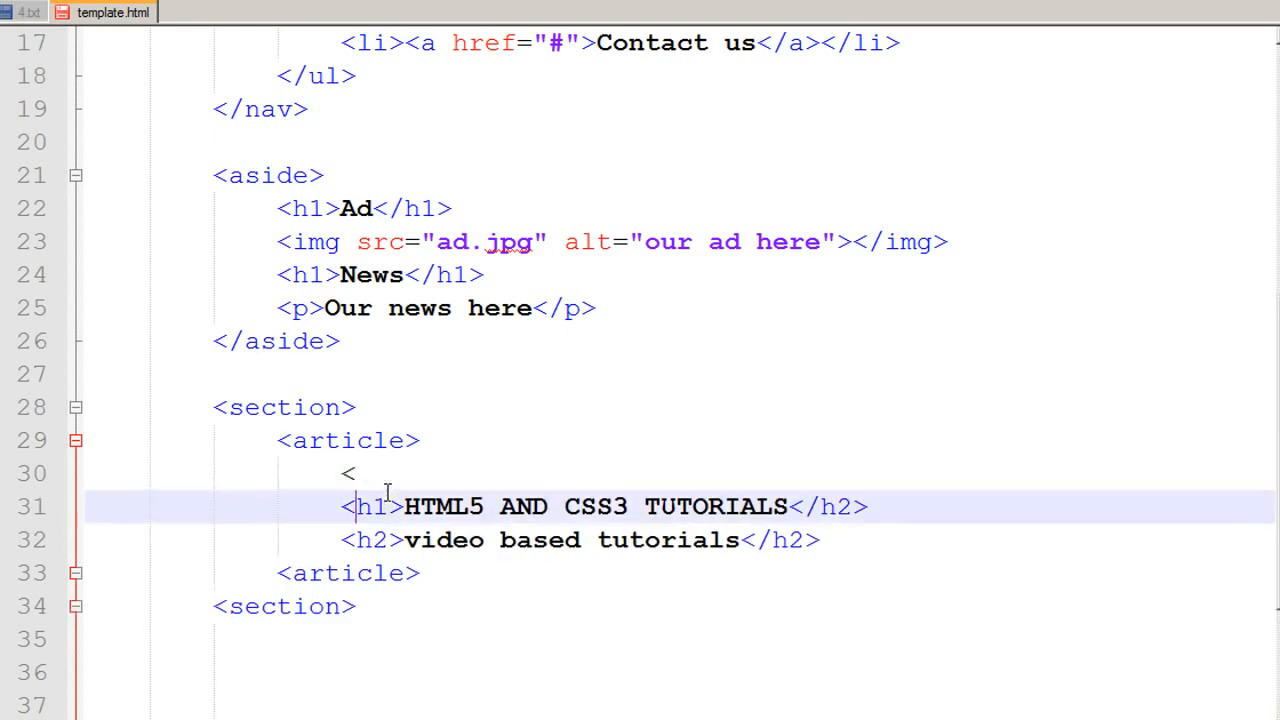
text(h)
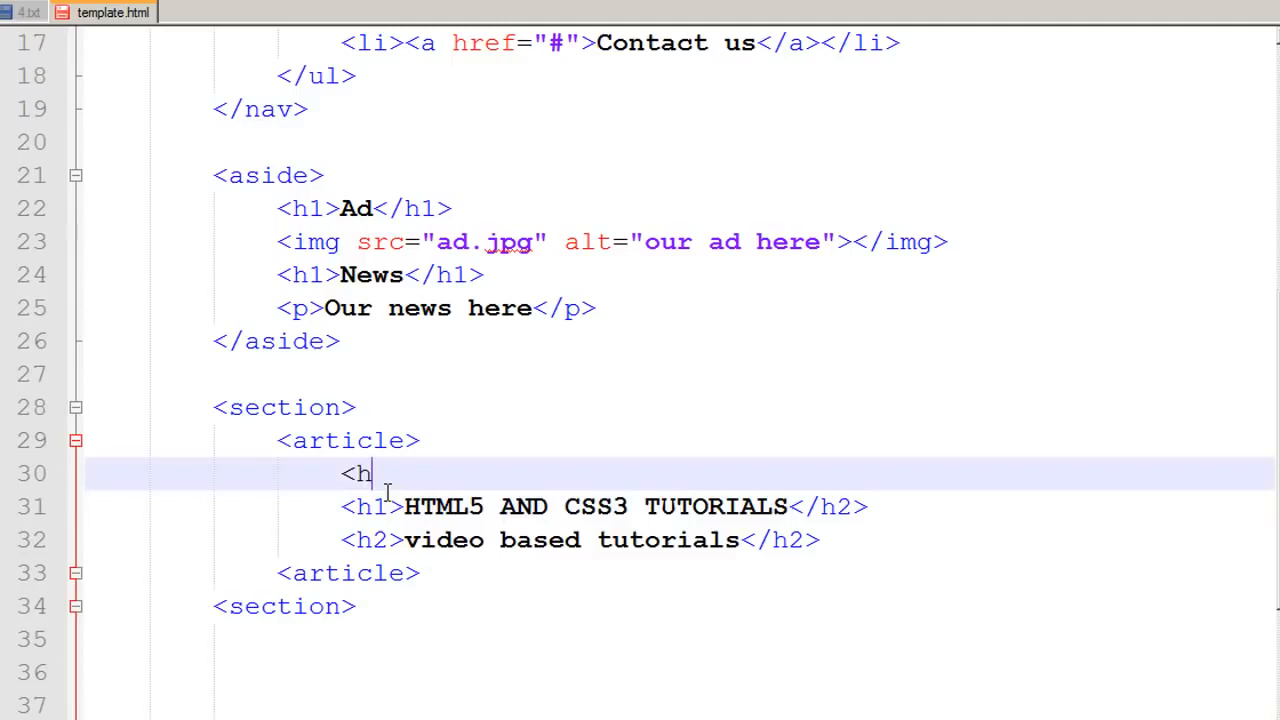
text(group>)
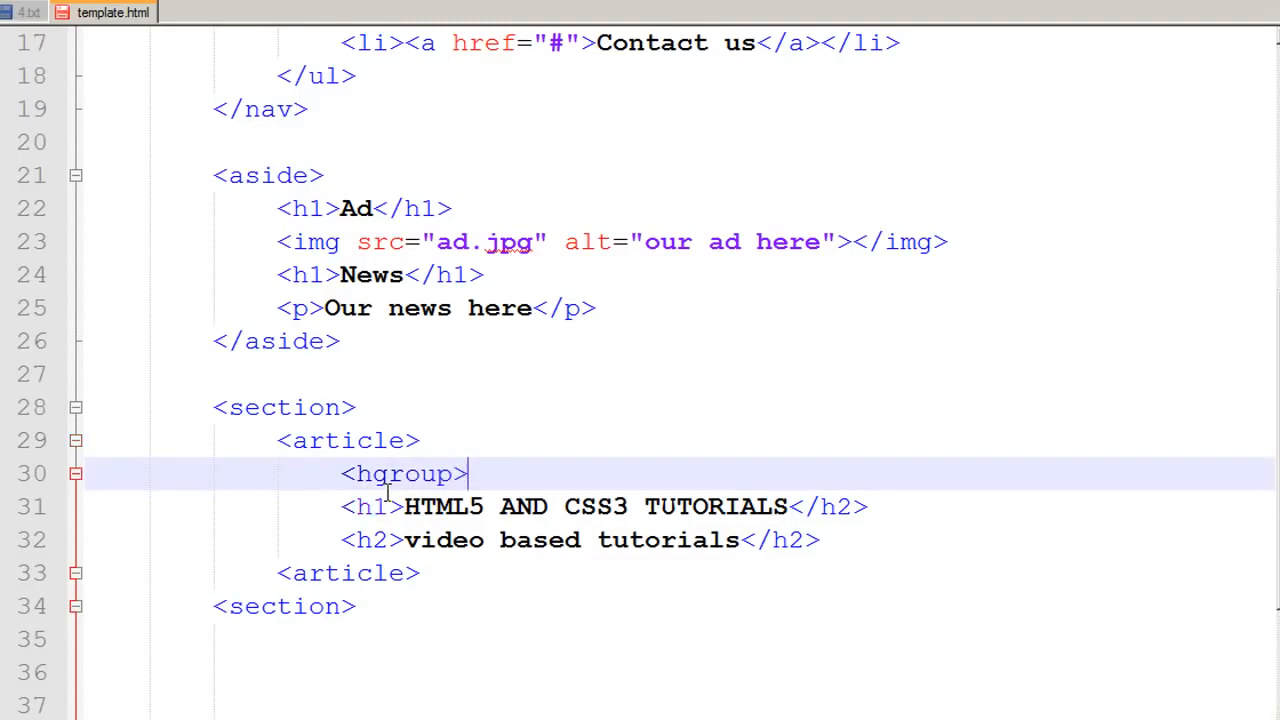
click(820, 540)
text(</)
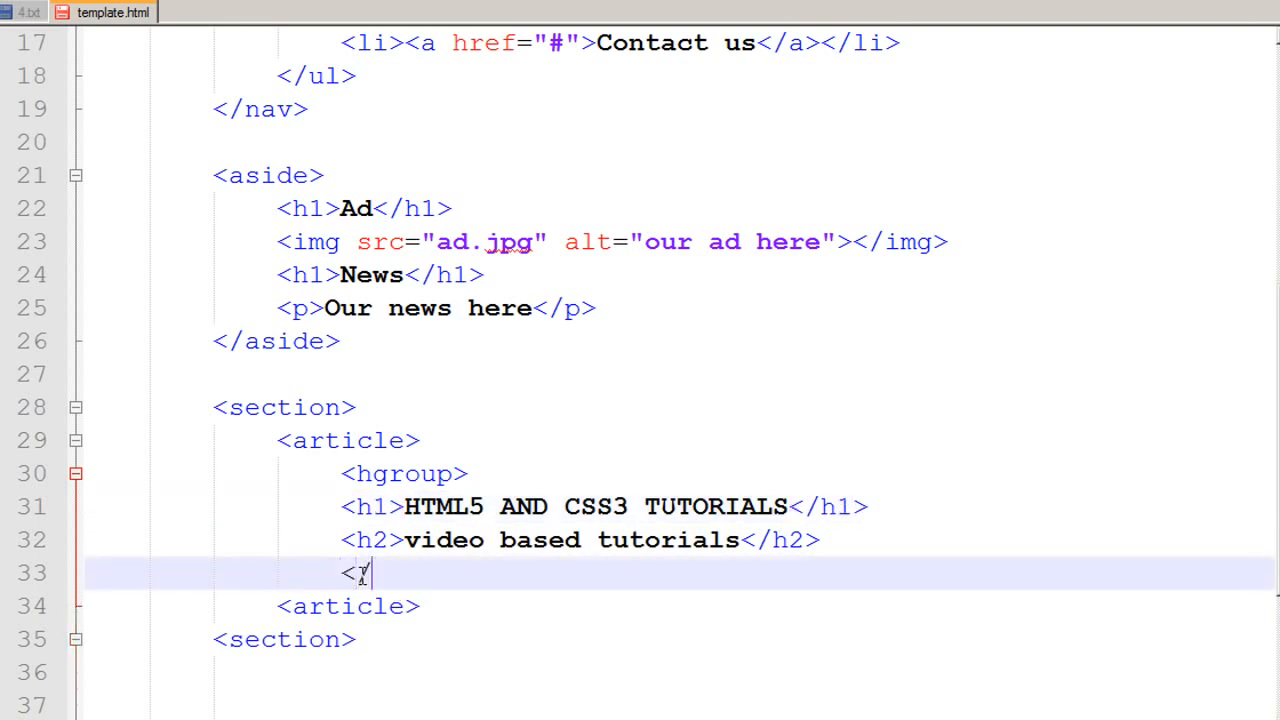
text(hgroup)
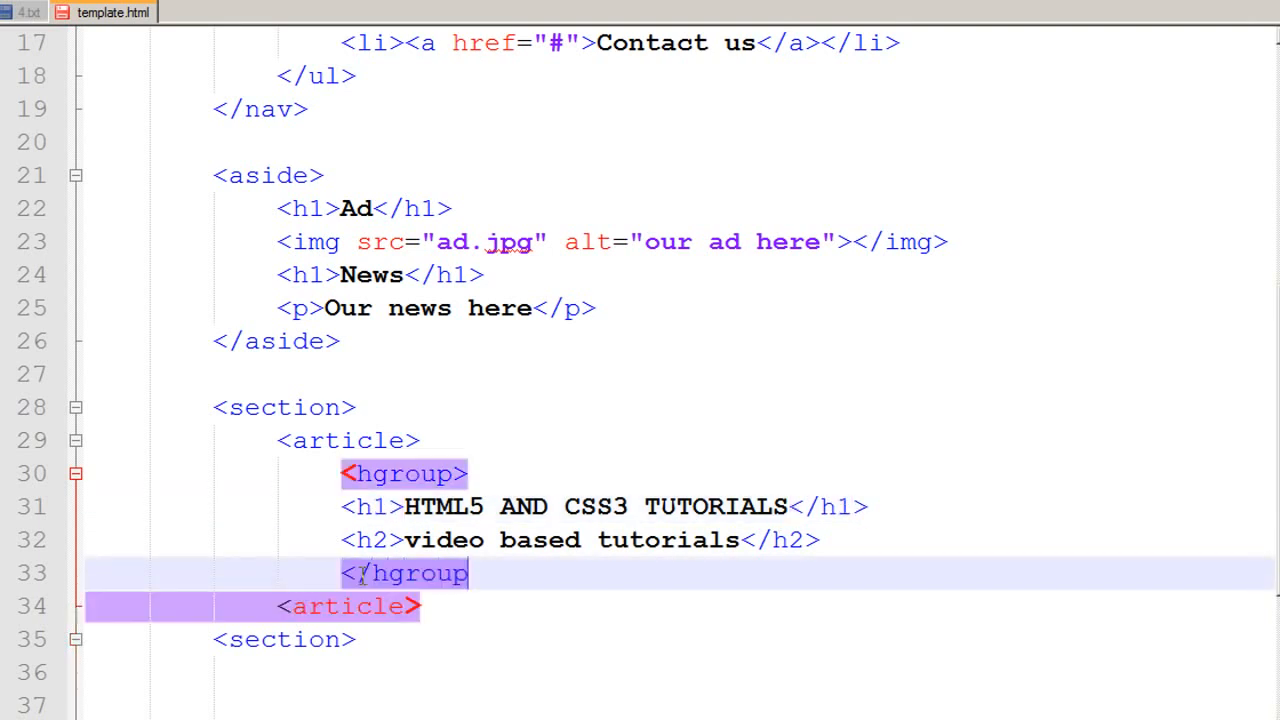
click(484, 572)
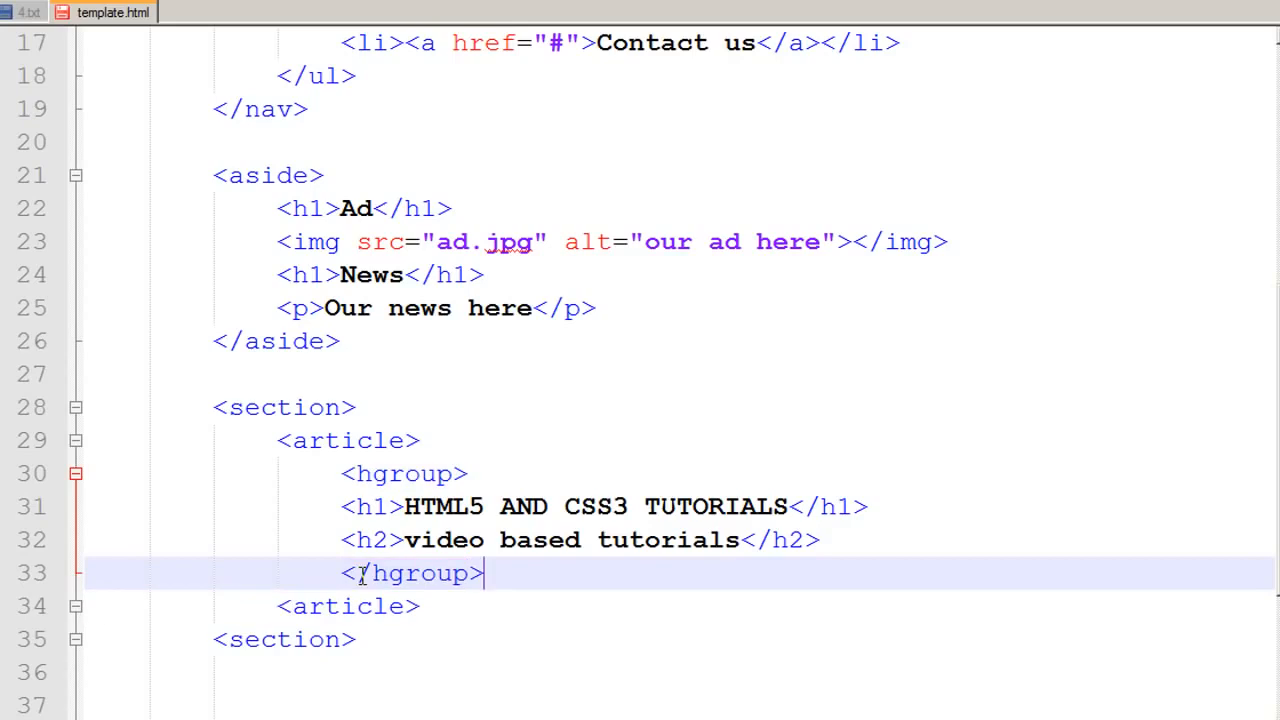
mouse_move(516, 500)
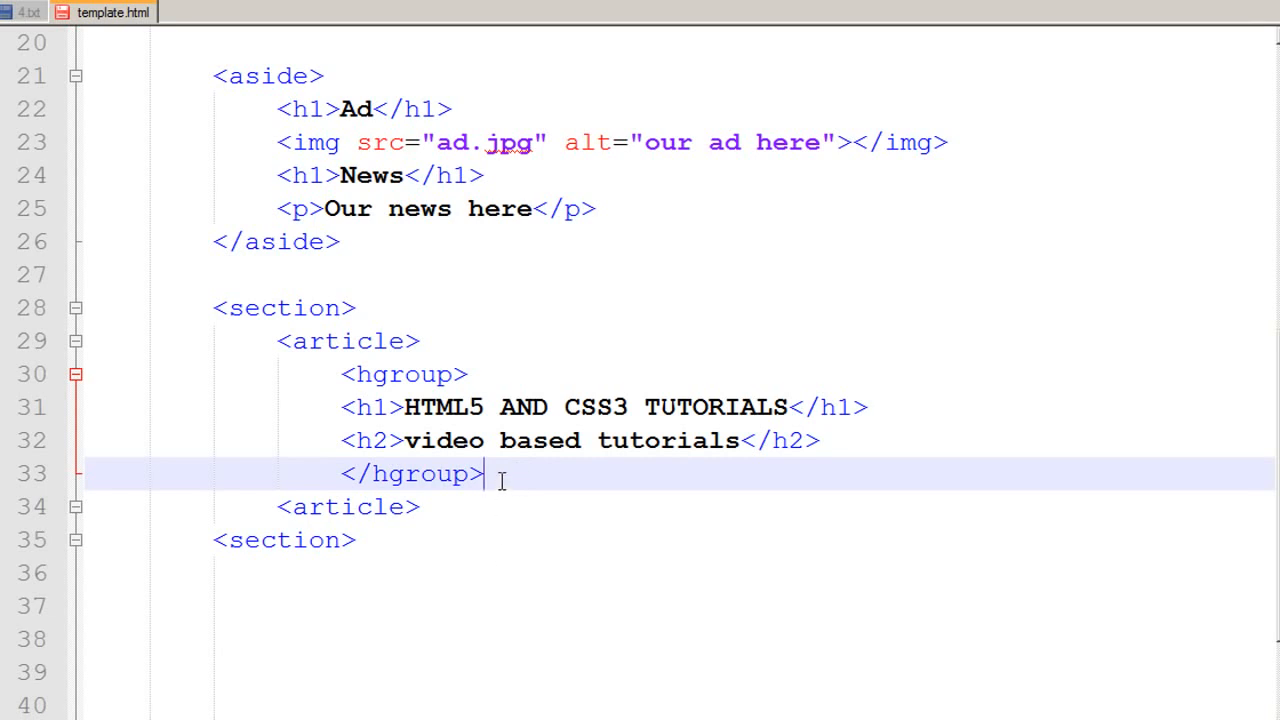
Add the paragraph 'For all my html5 and css3 tutorials, please click here.' after the hgroup.
text(<p>)
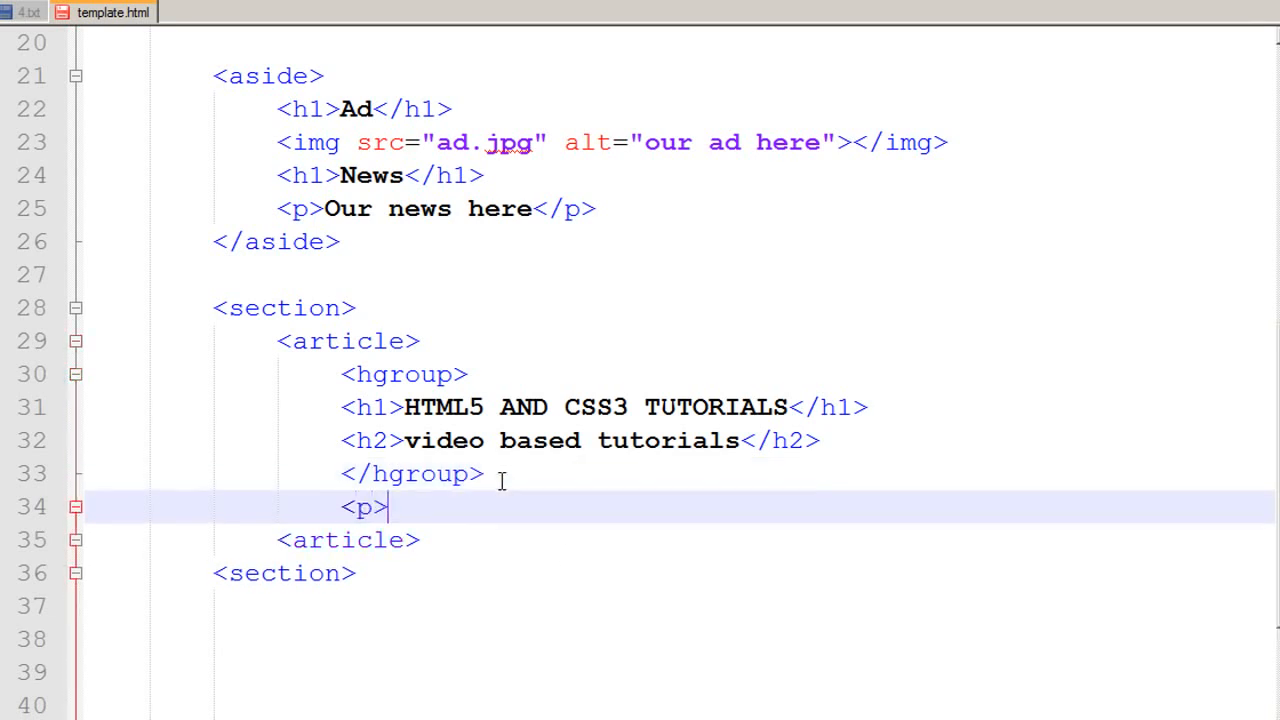
text(For a)
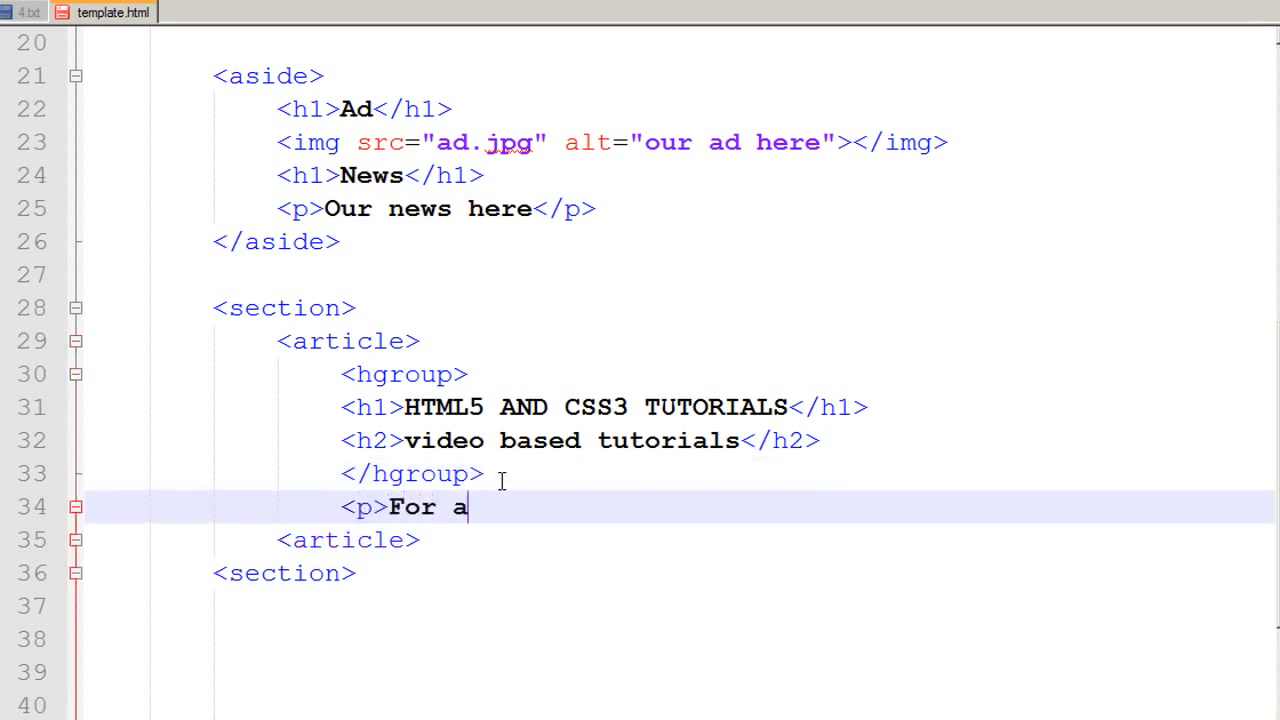
text(ll my h)
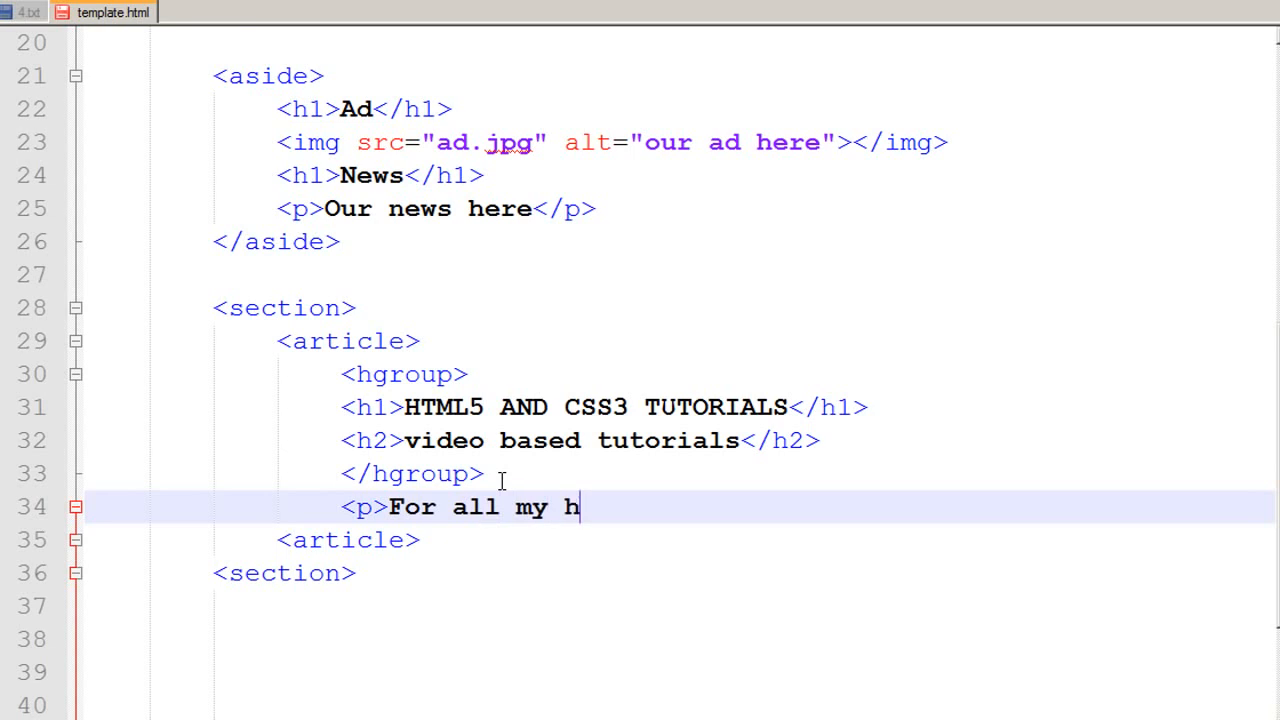
text(tml5 and cs)
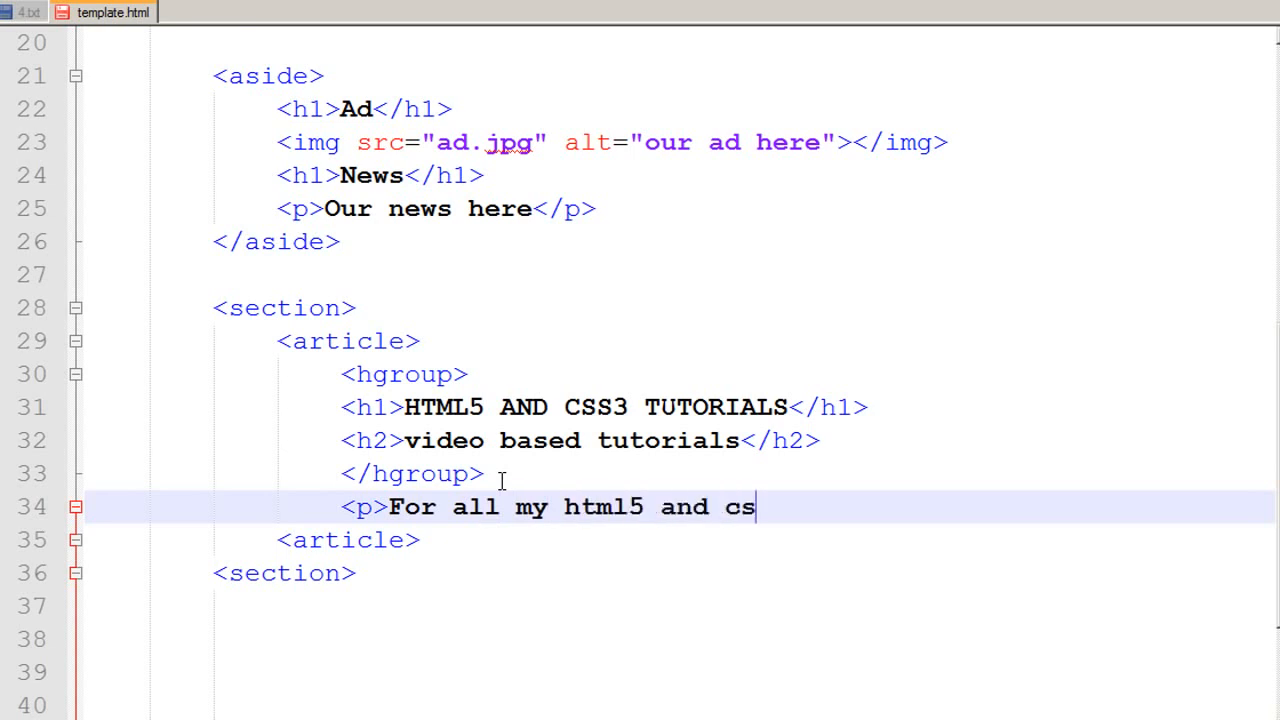
text(s3 tutorials)
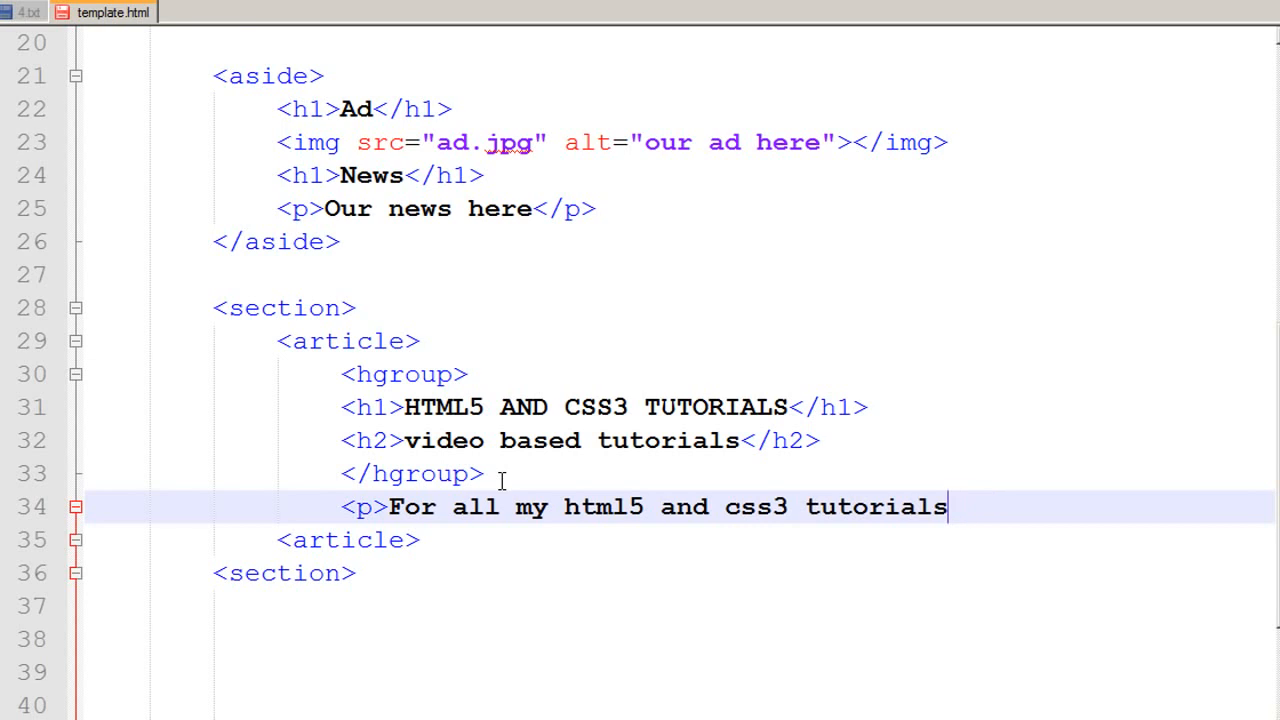
text(, please)
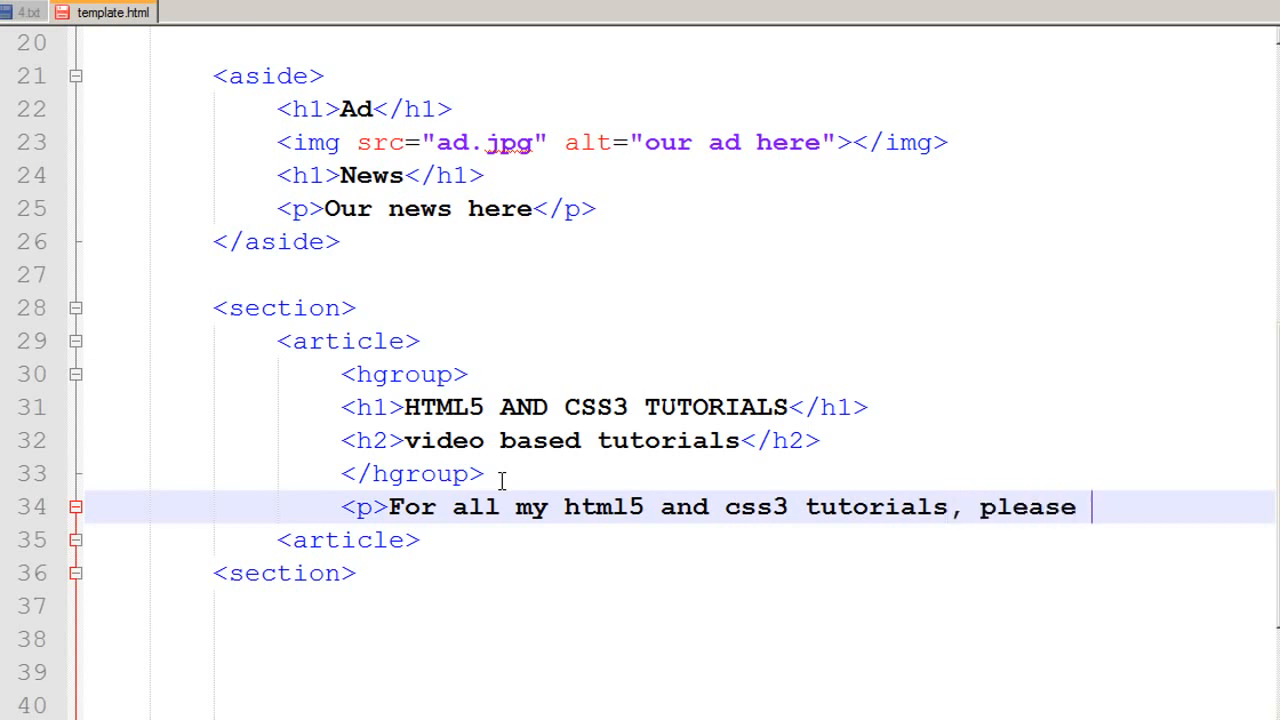
text(click he)
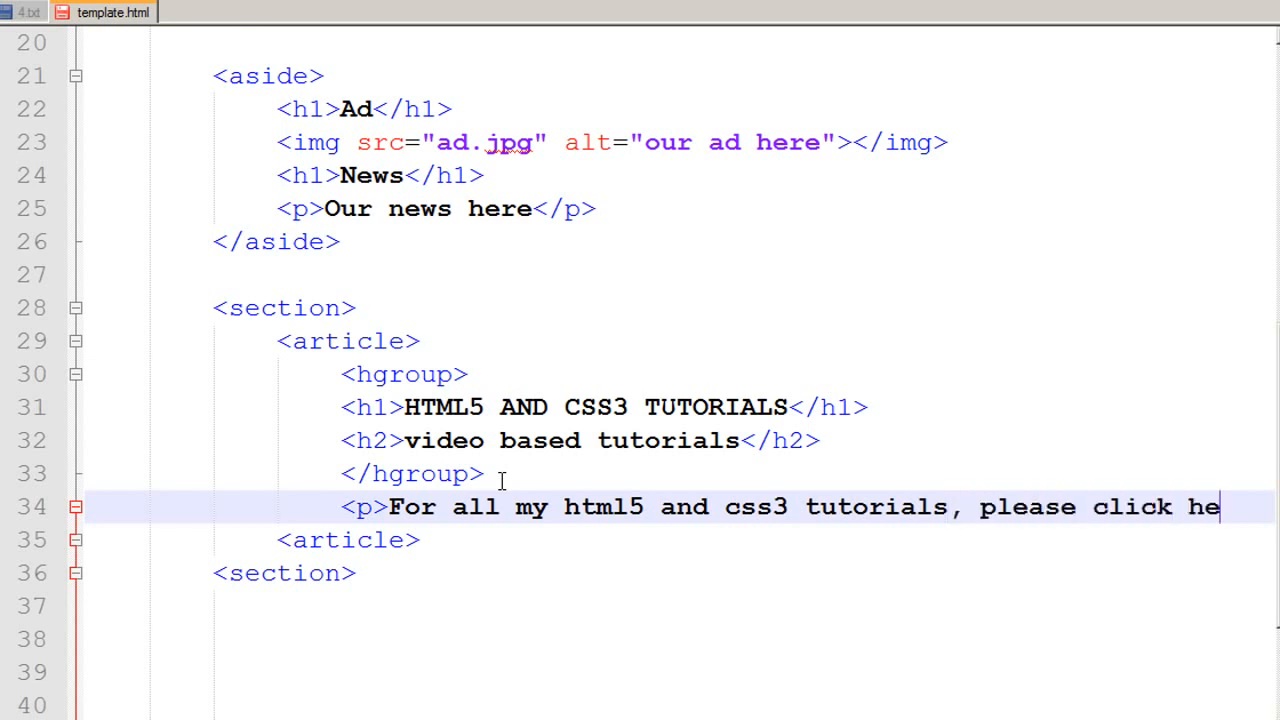
text(re.<)
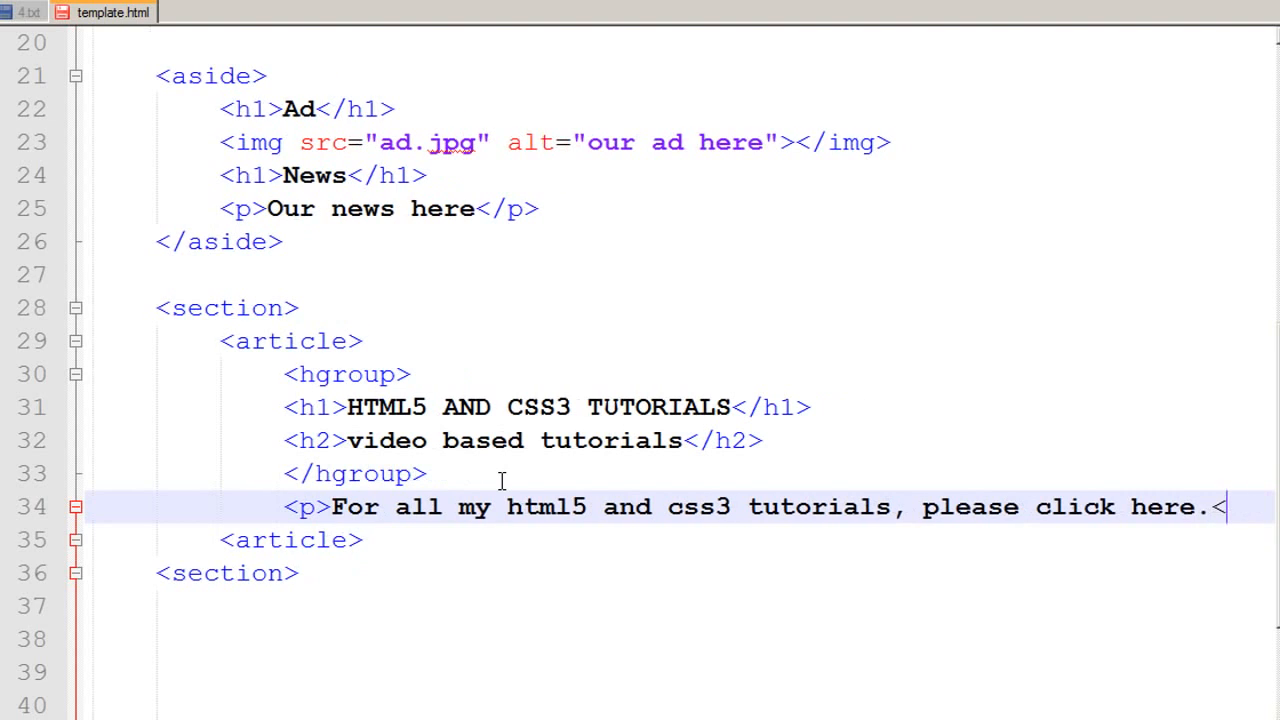
text(/p>)
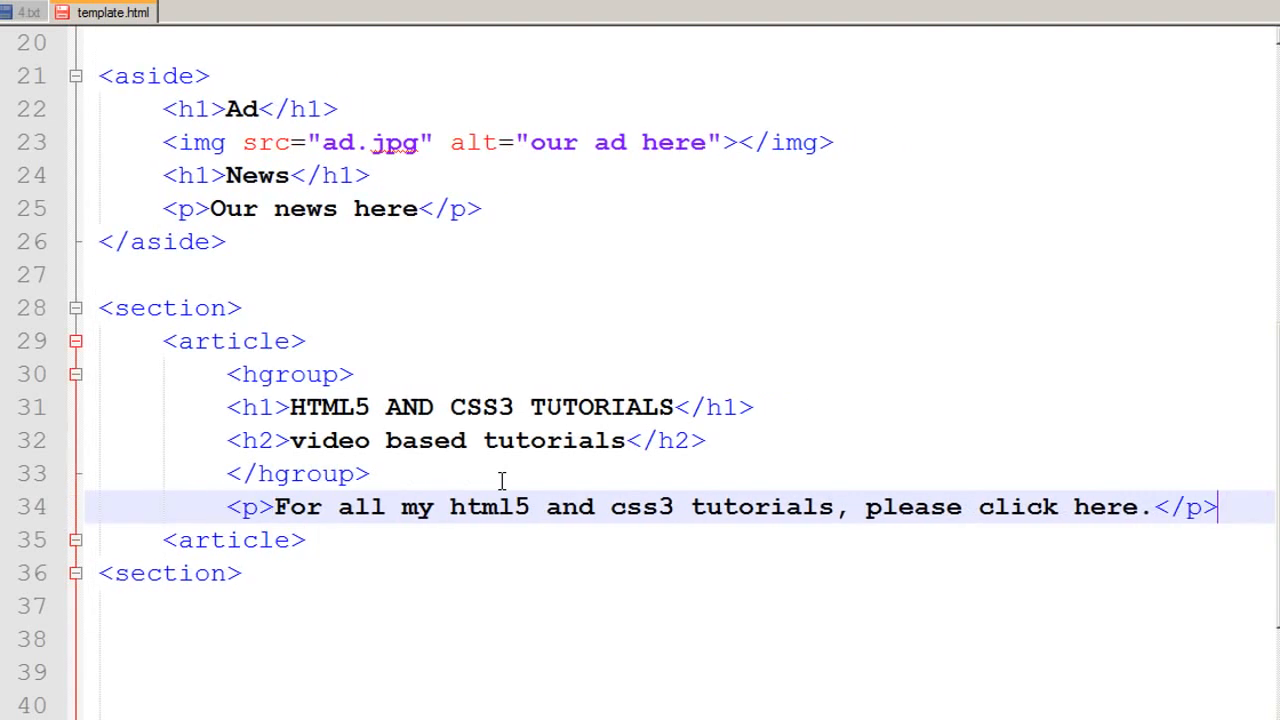
key(Return)
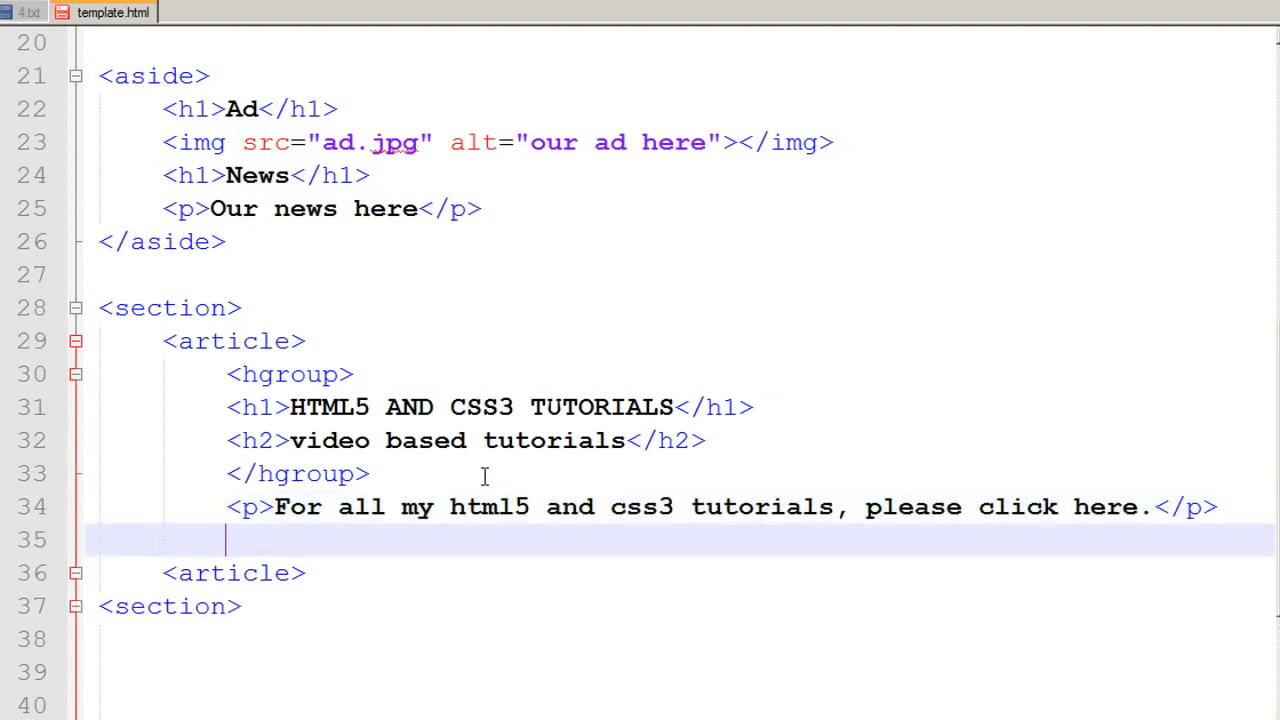
mouse_move(300, 408)
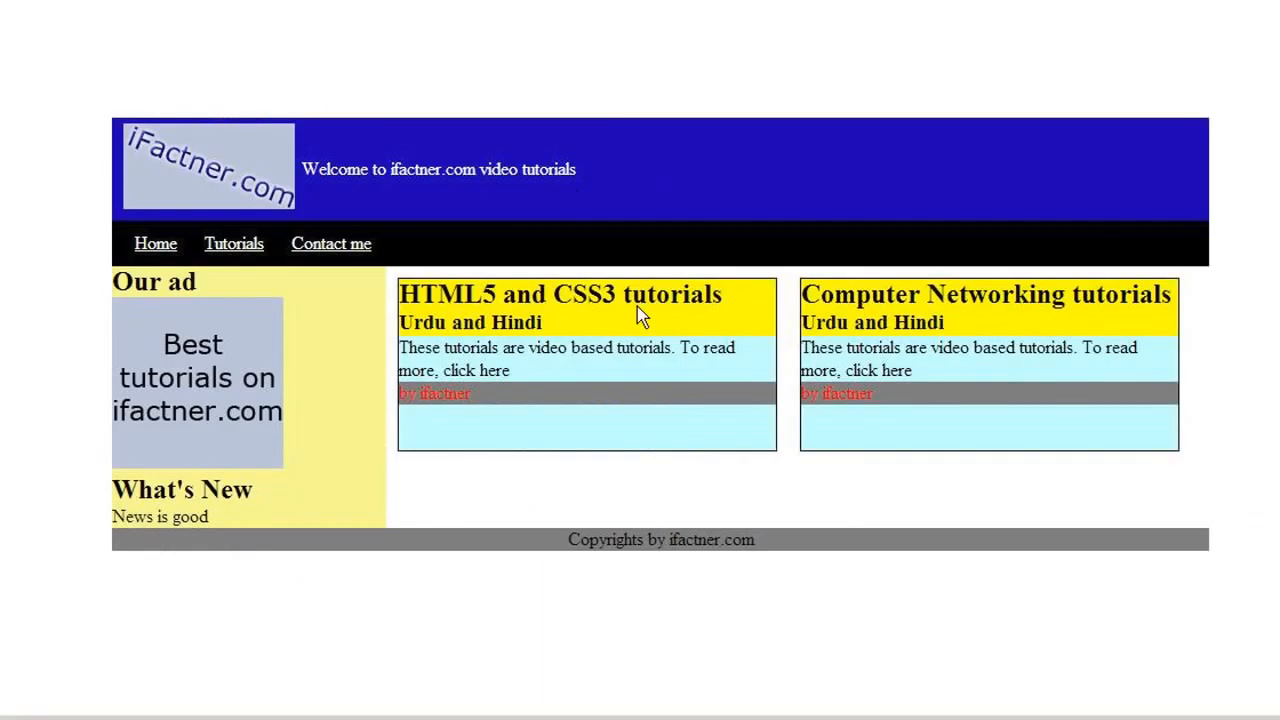
mouse_move(420, 362)
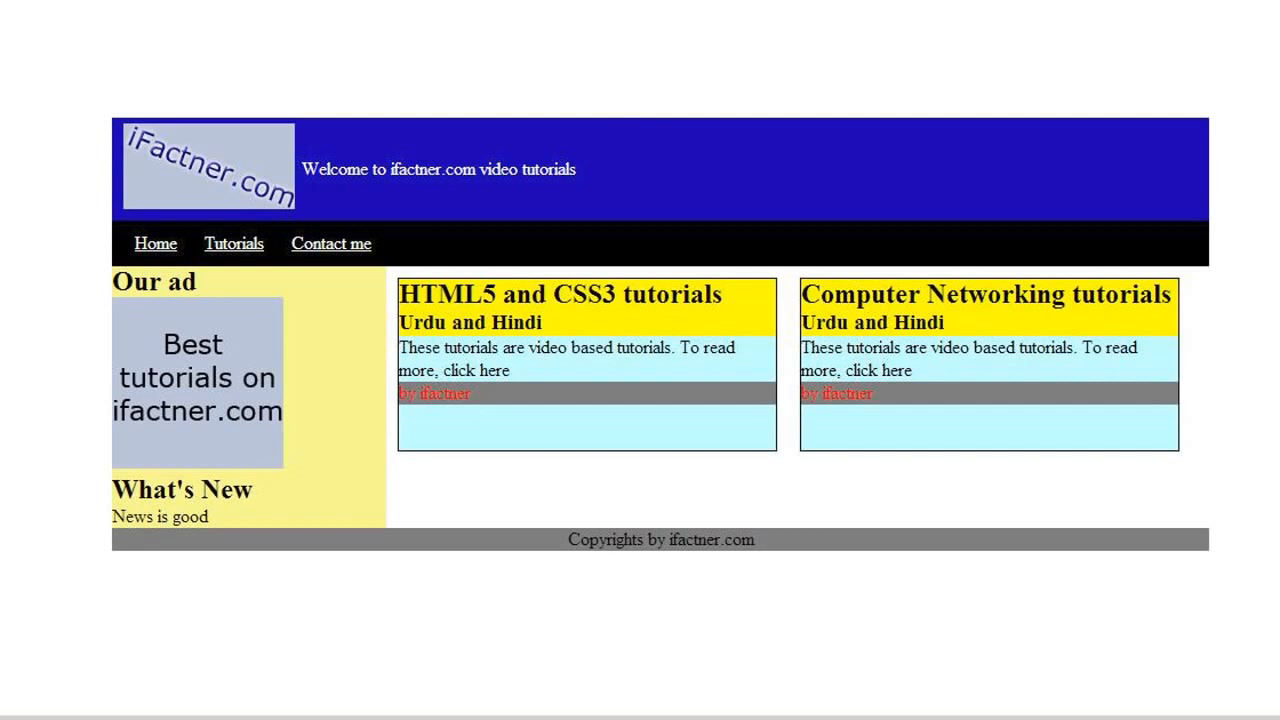
Return to the template.html code just inside the article after viewing the reference site.
click(110, 12)
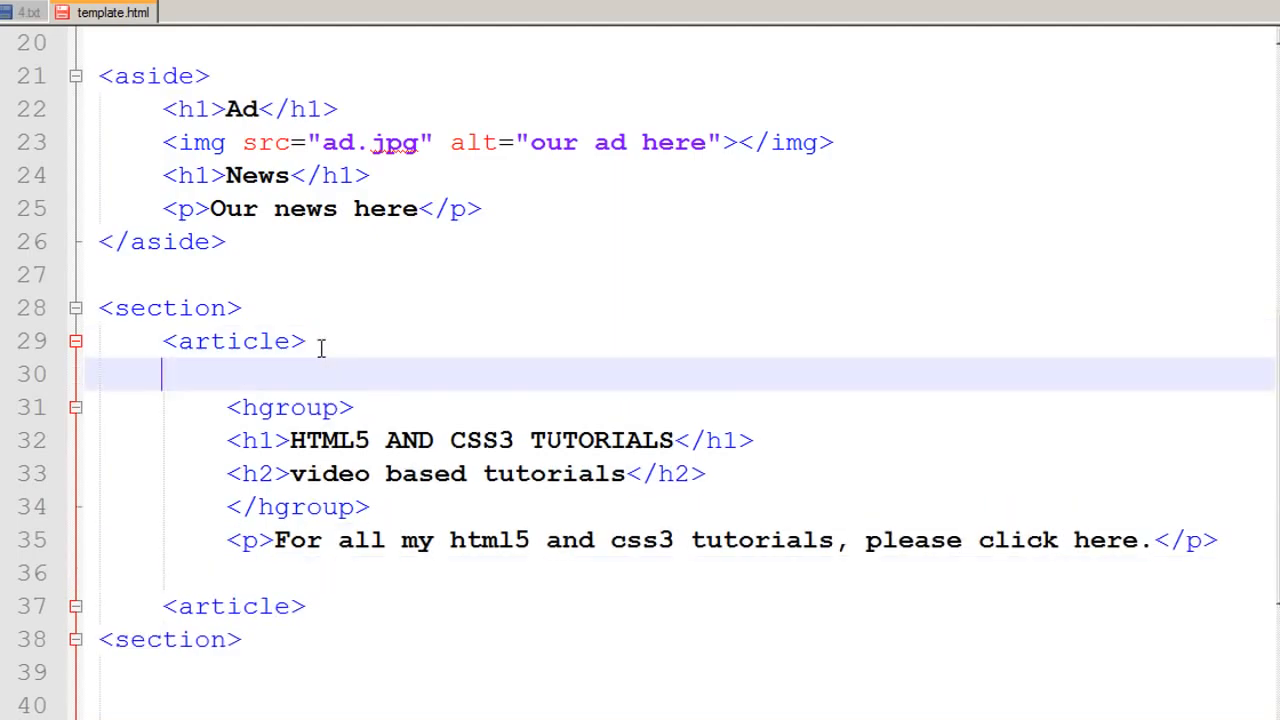
Add <header> tags above and below the hgroup inside the article.
text(<)
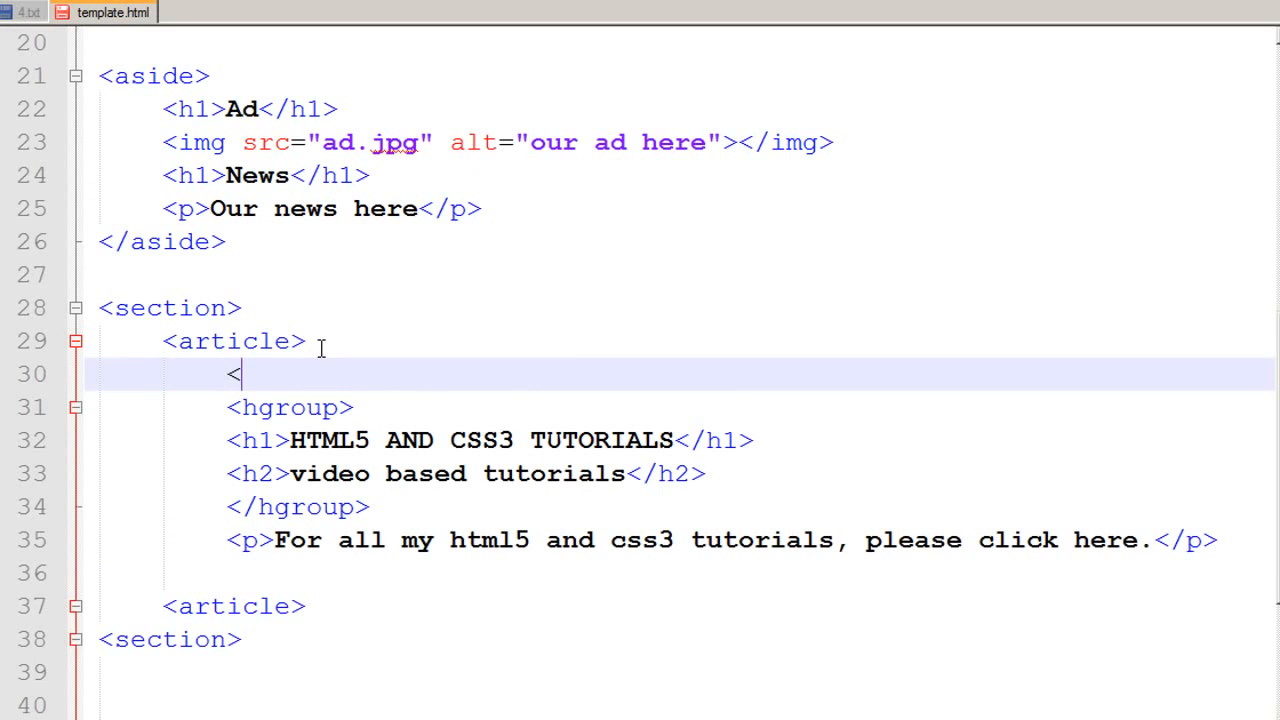
text(header>)
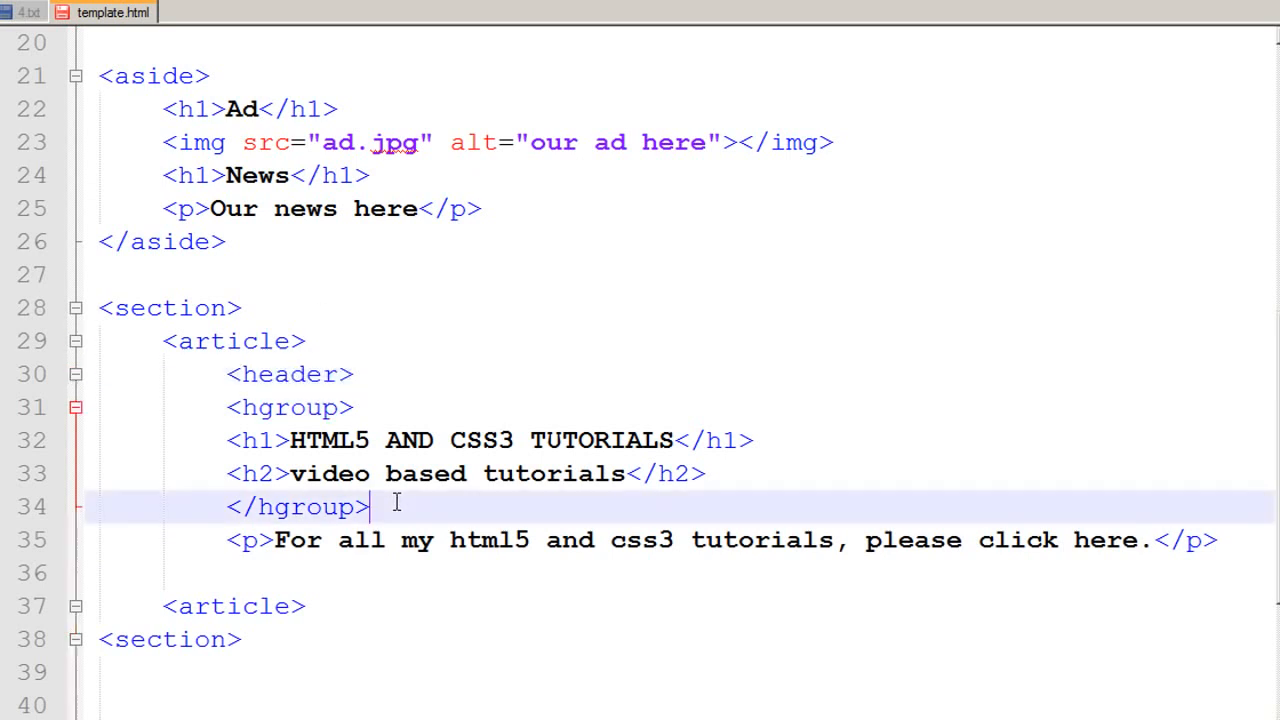
text(<he)
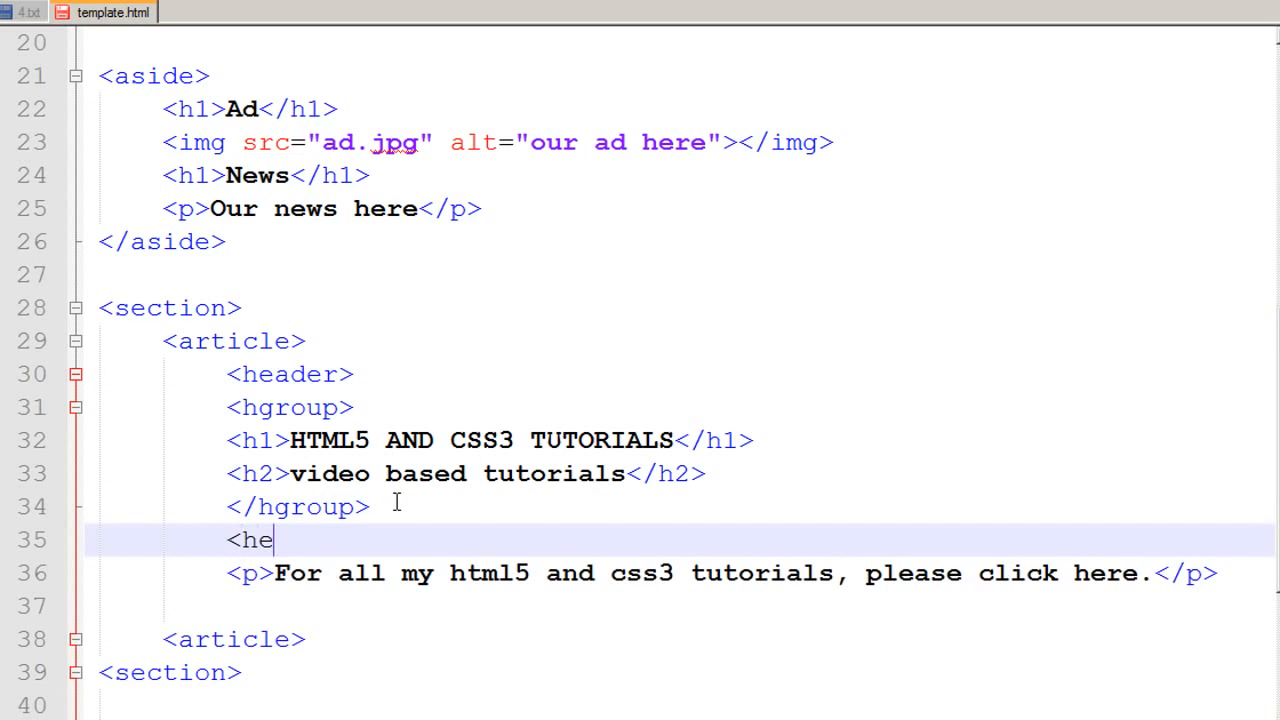
text(ader>)
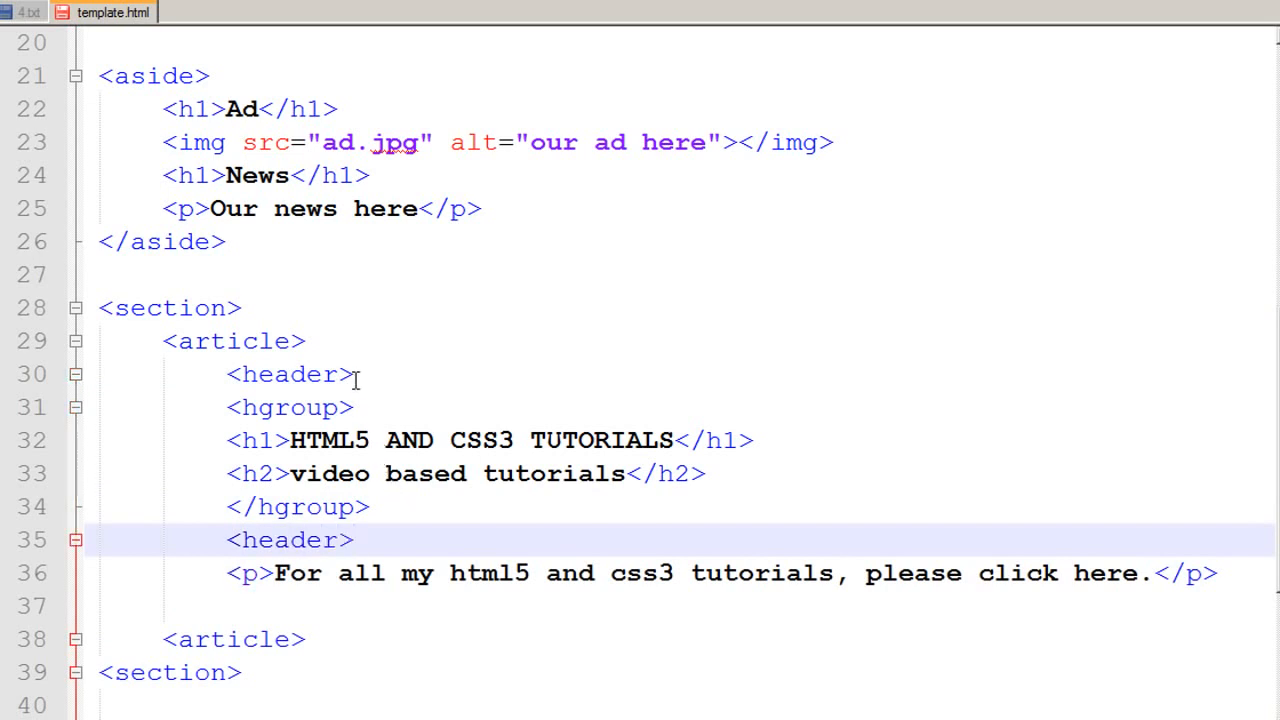
click(356, 540)
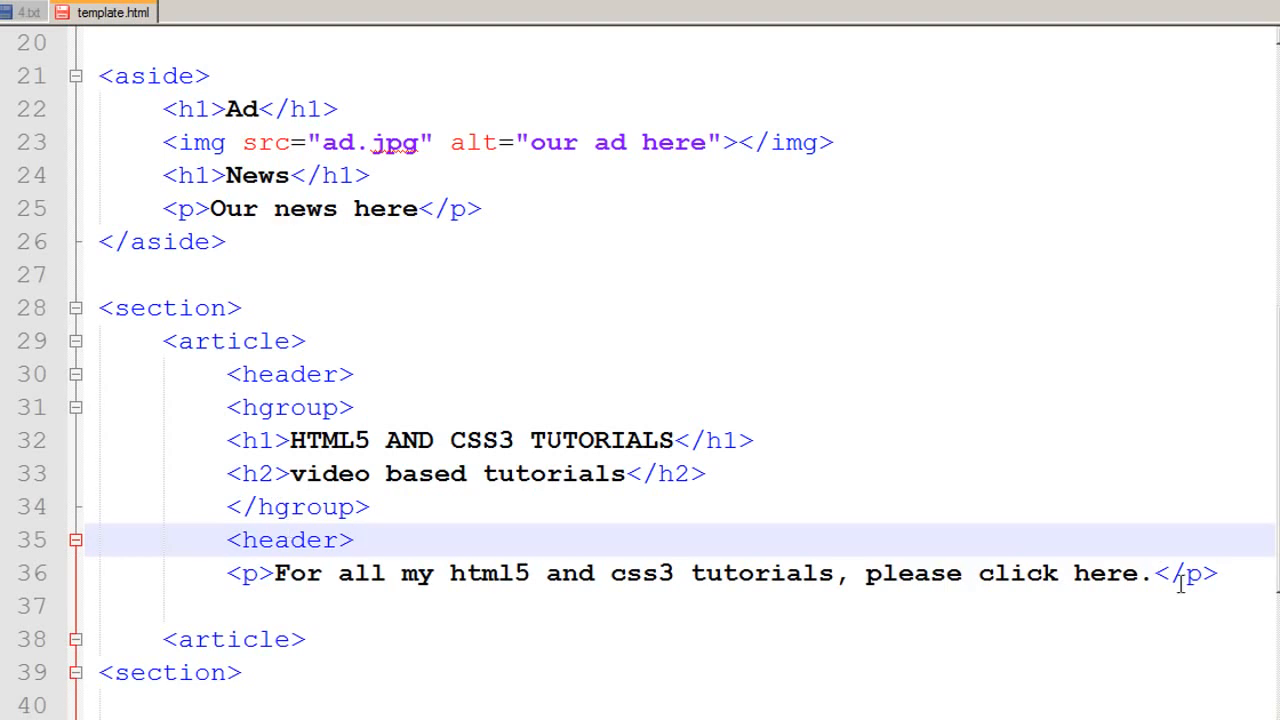
Add an article footer reading 'by ifactner' after the paragraph line.
text(<)
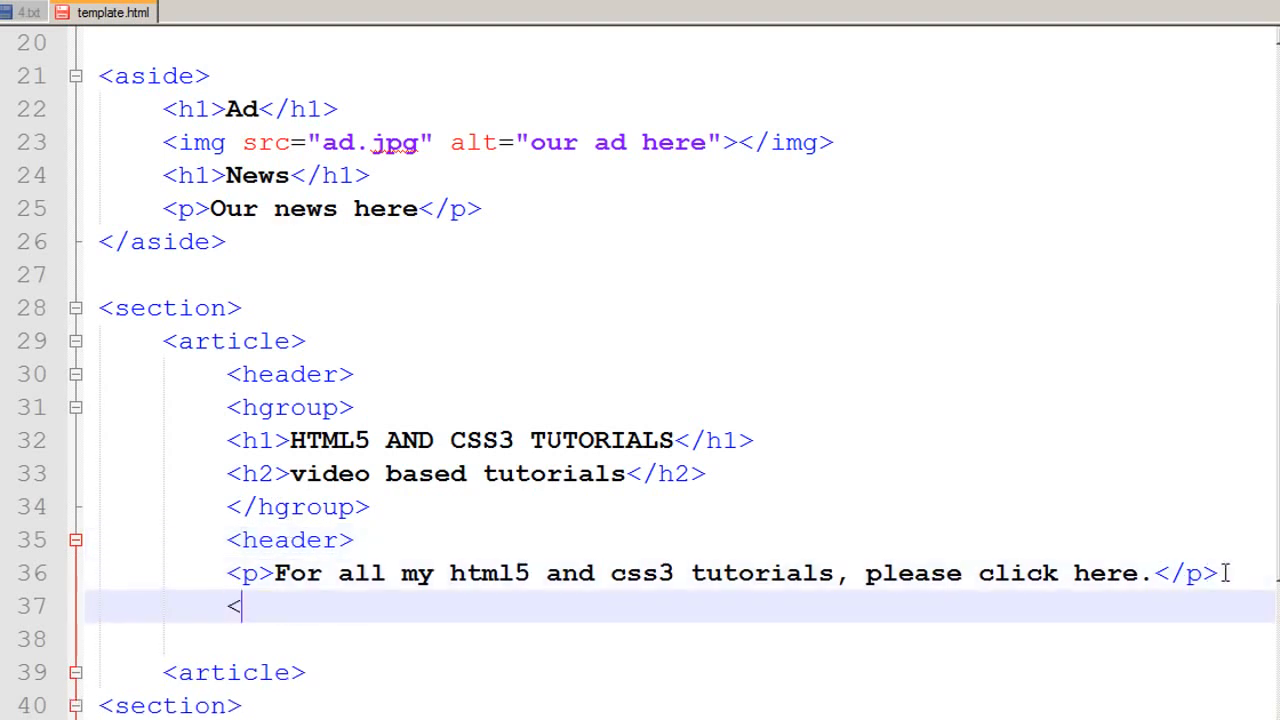
text(footer)
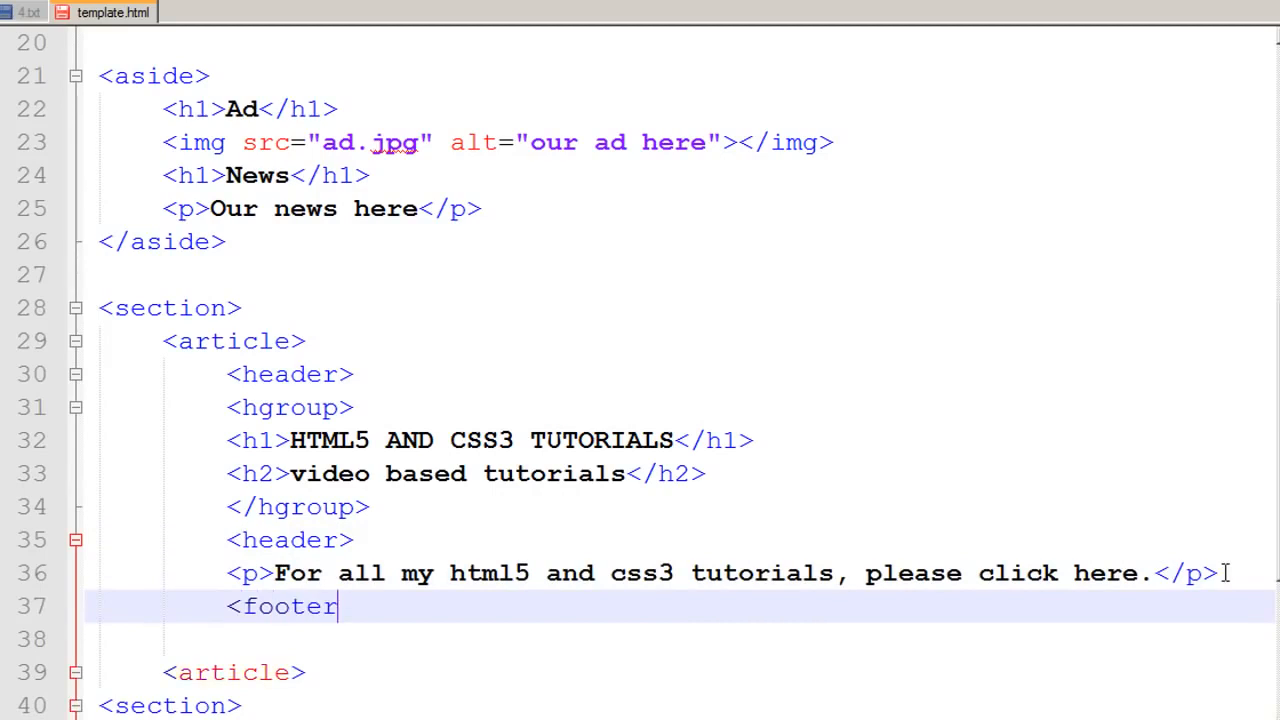
text(>)
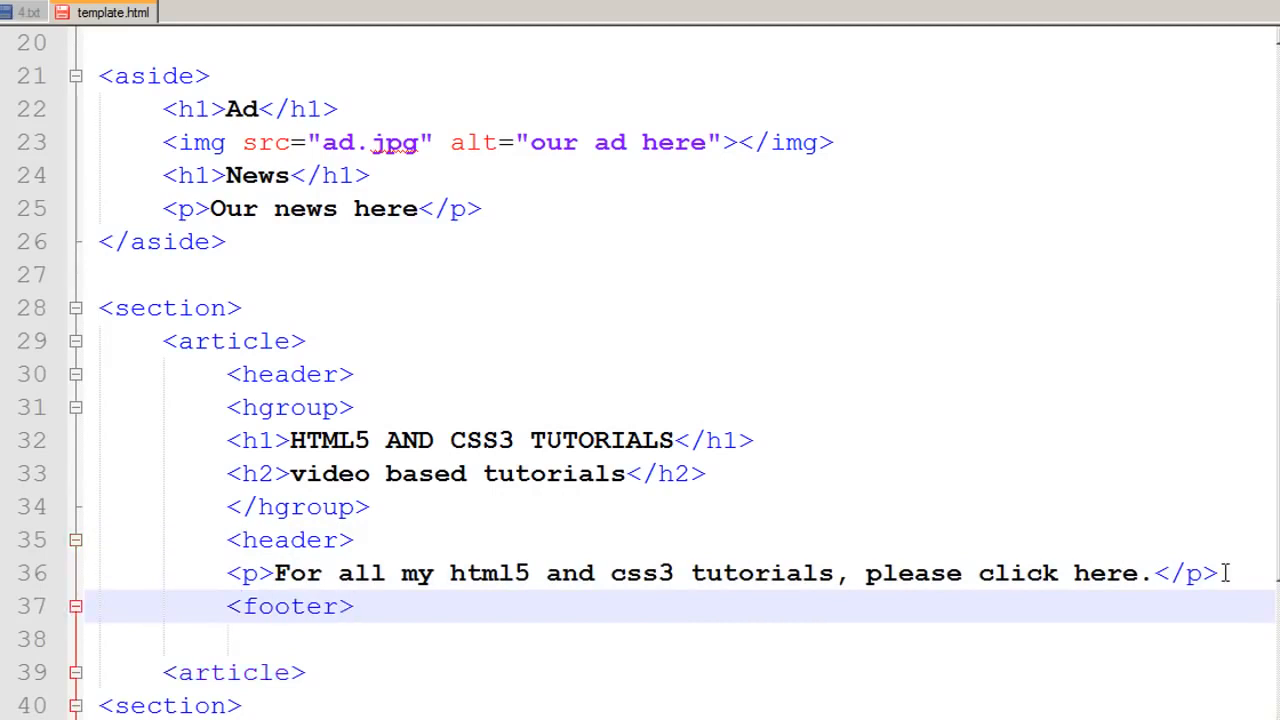
text(by ifact)
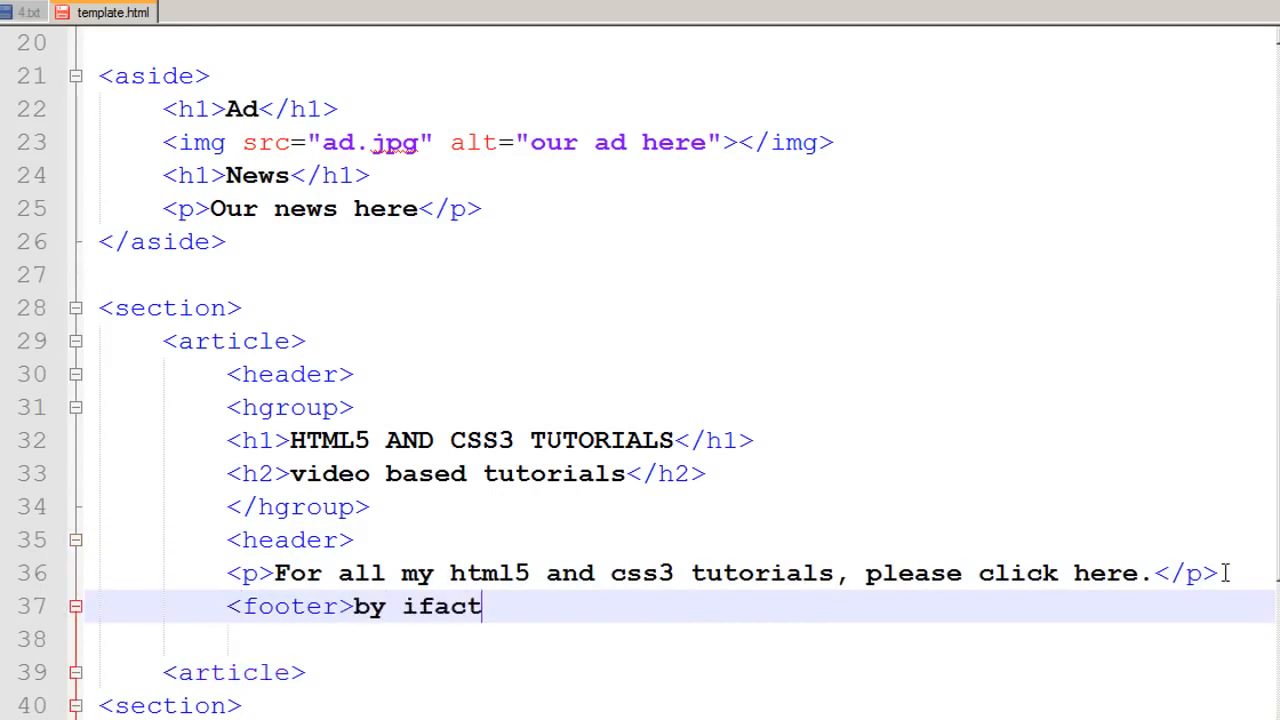
text(ner</footer>)
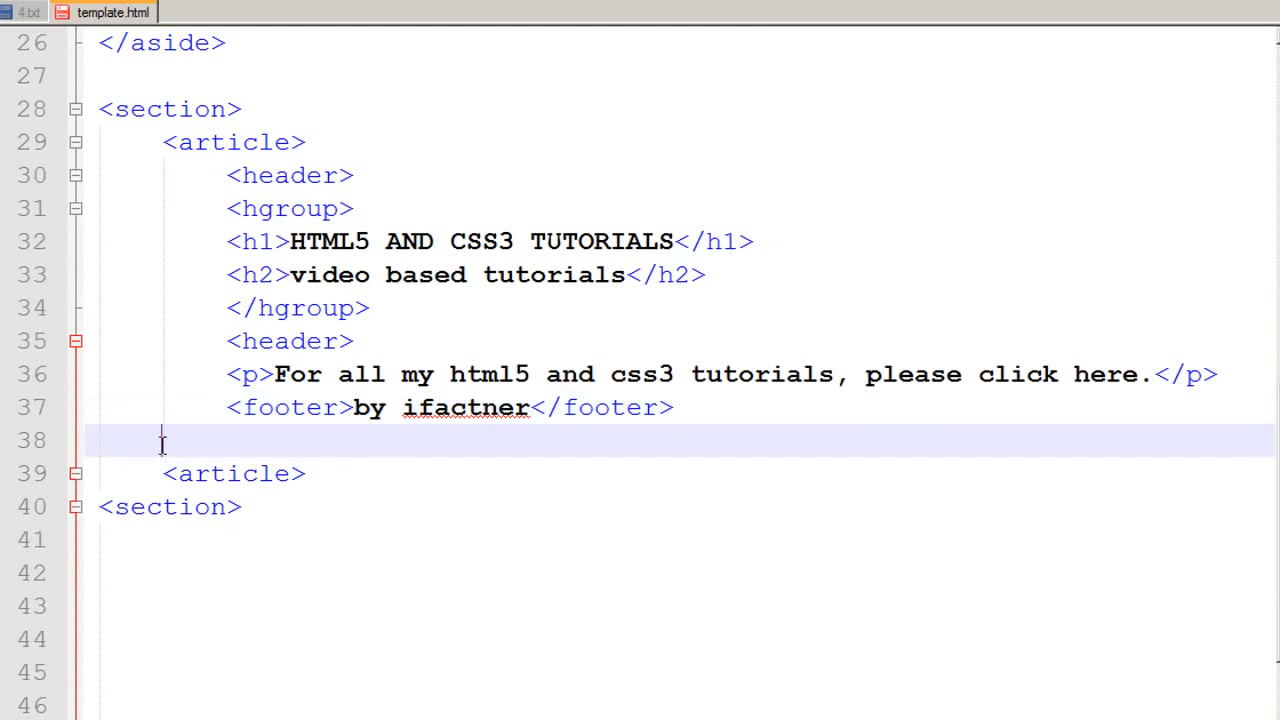
mouse_move(344, 468)
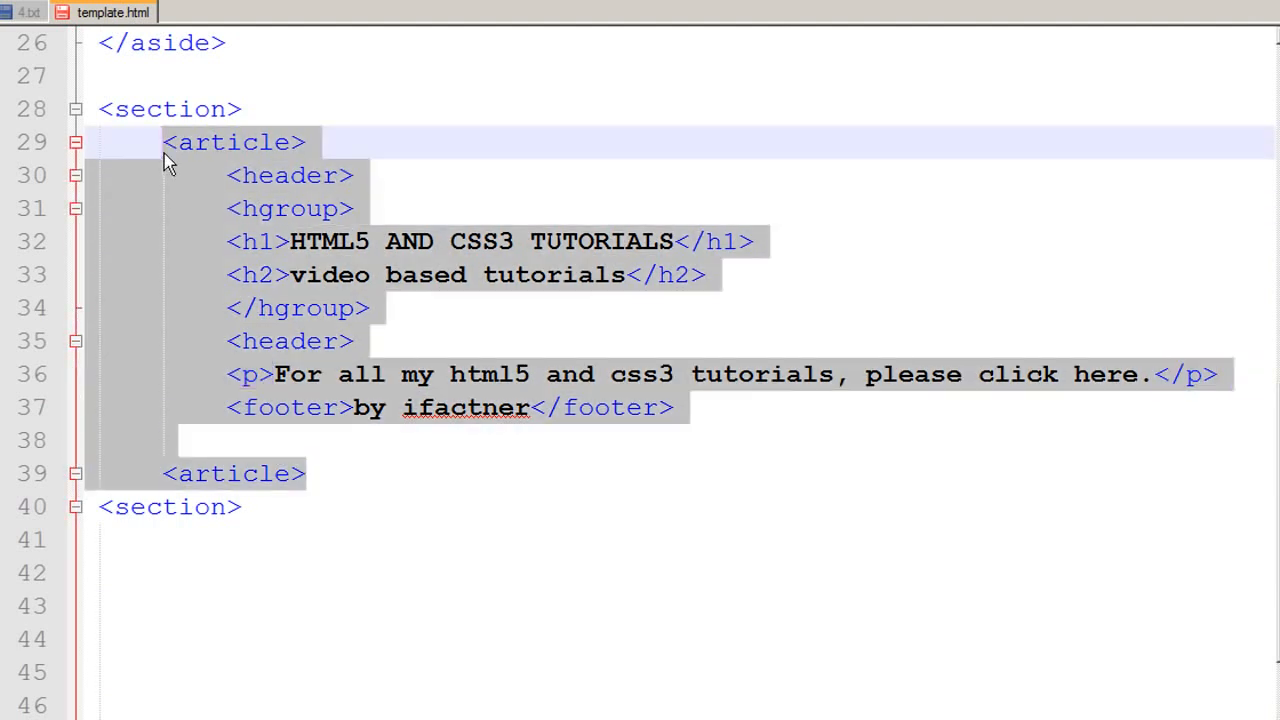
Duplicate the article and retitle it Networking TUTORIALS with a networking tutorials paragraph.
click(310, 472)
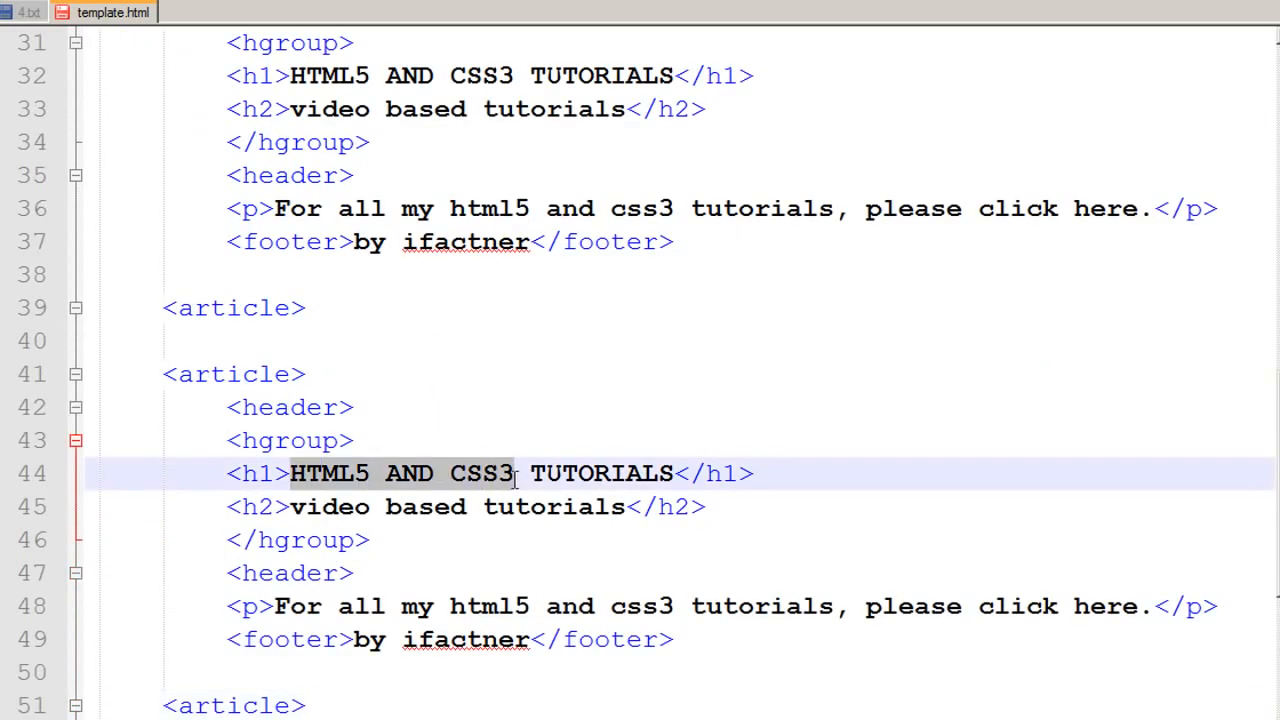
text(Netwo)
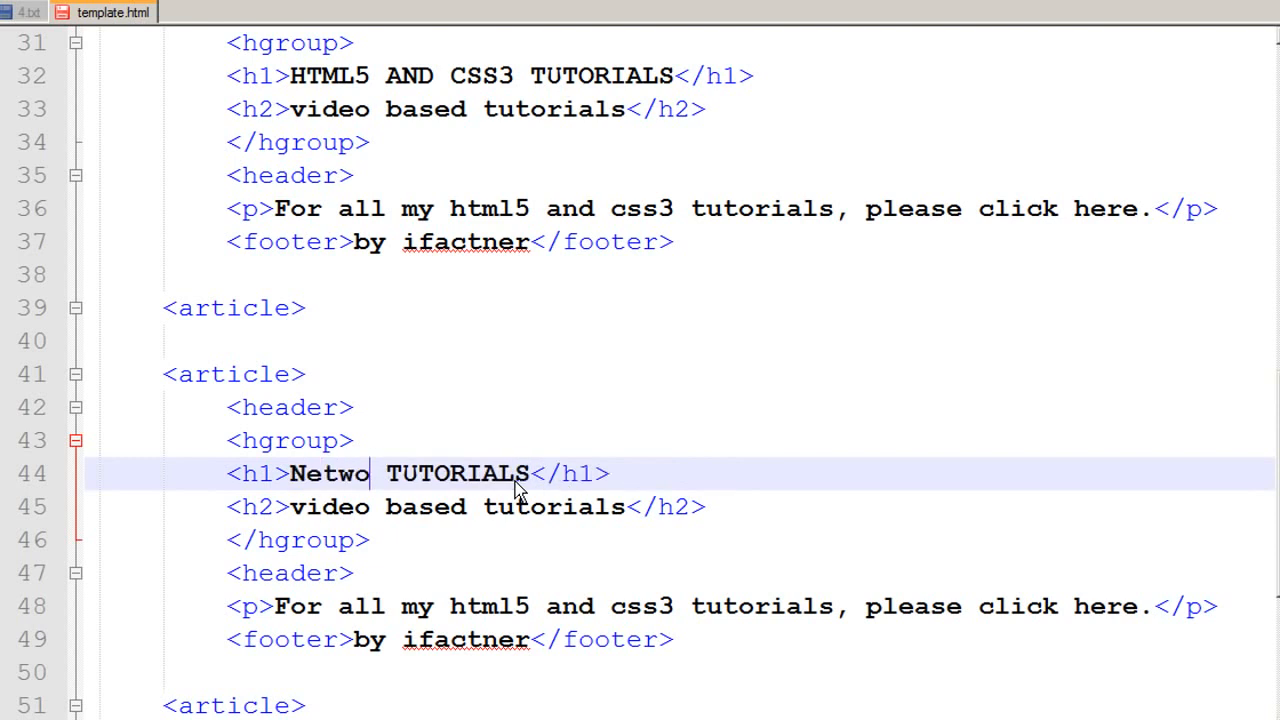
text(rking)
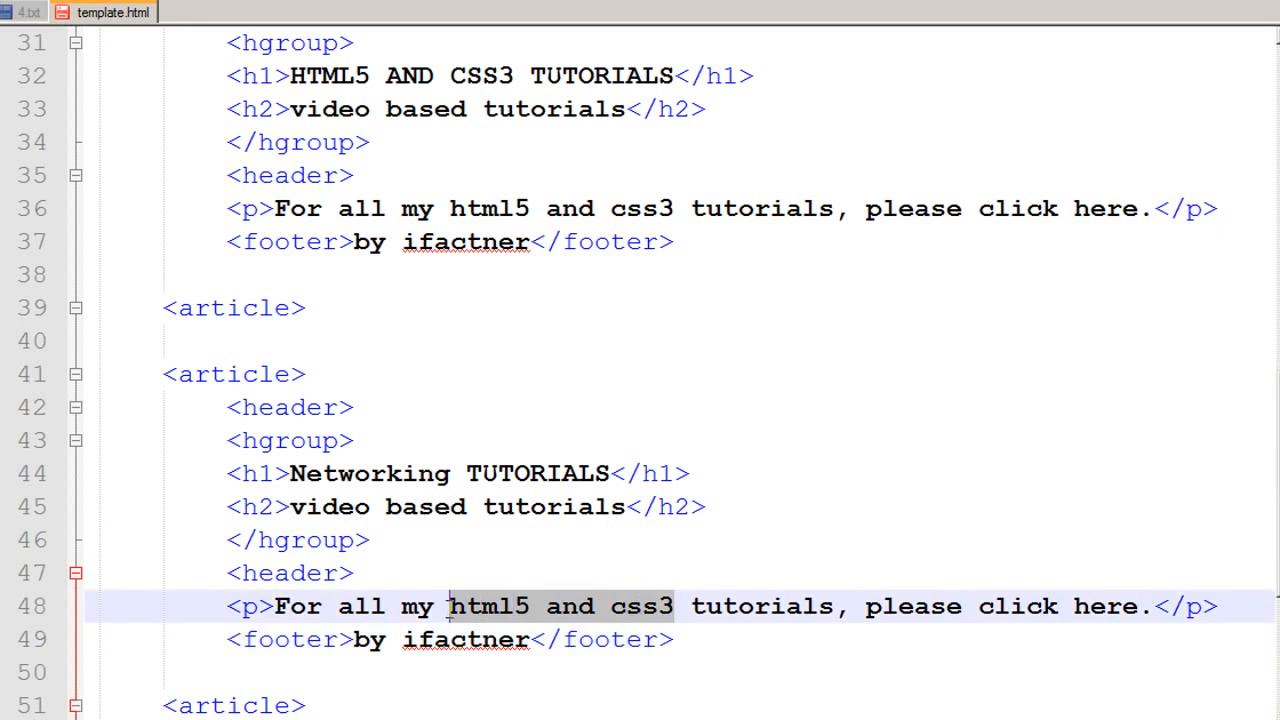
text(networking)
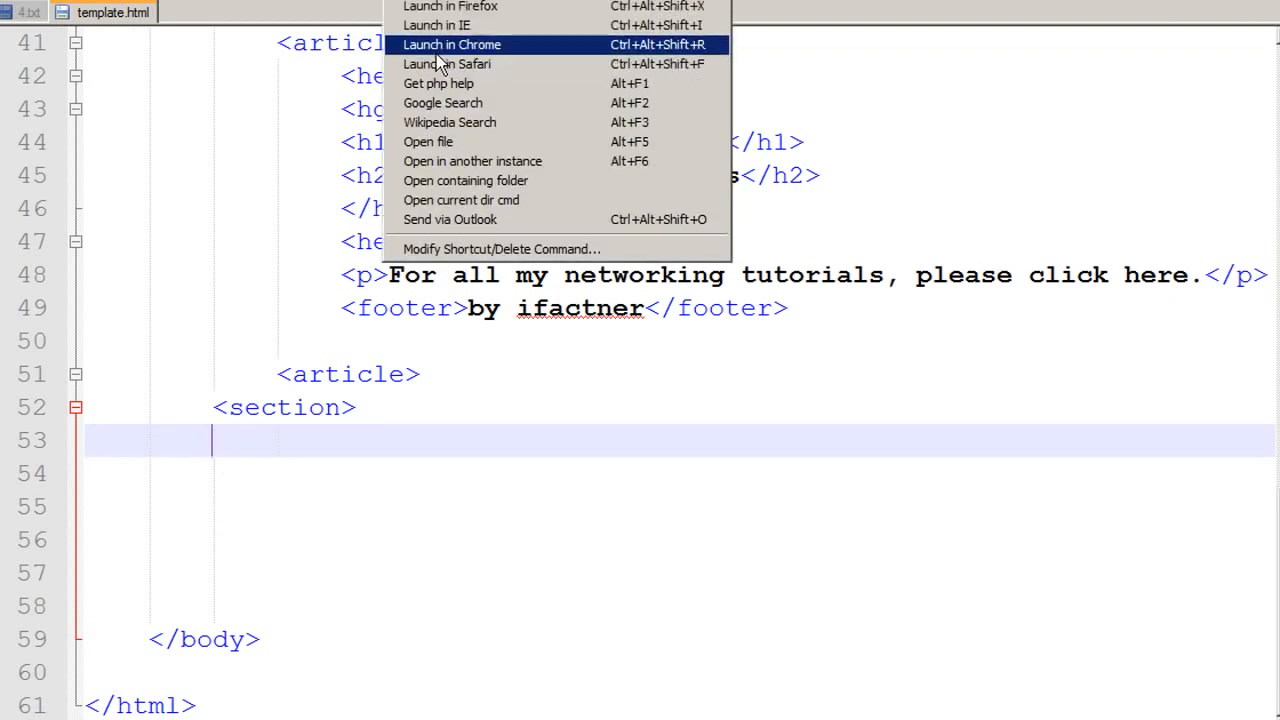
Launch the unstyled template page in Chrome and scroll through it.
click(452, 44)
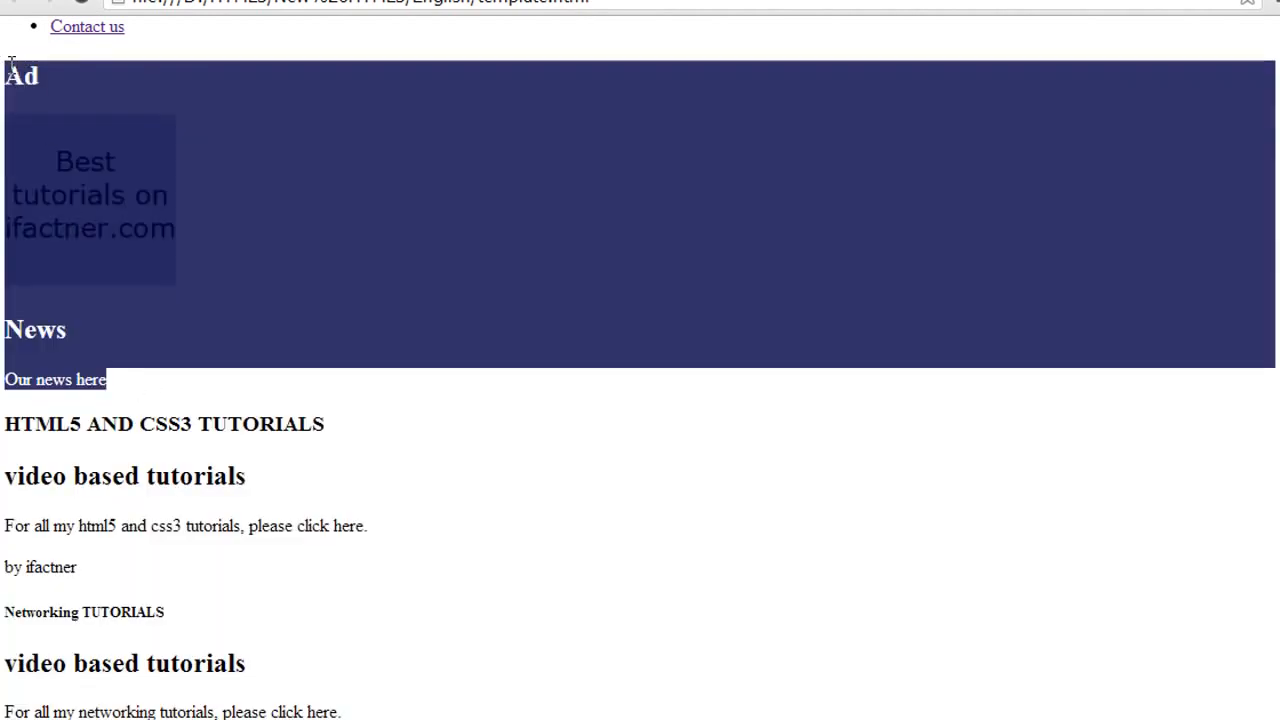
scroll(up, 3)
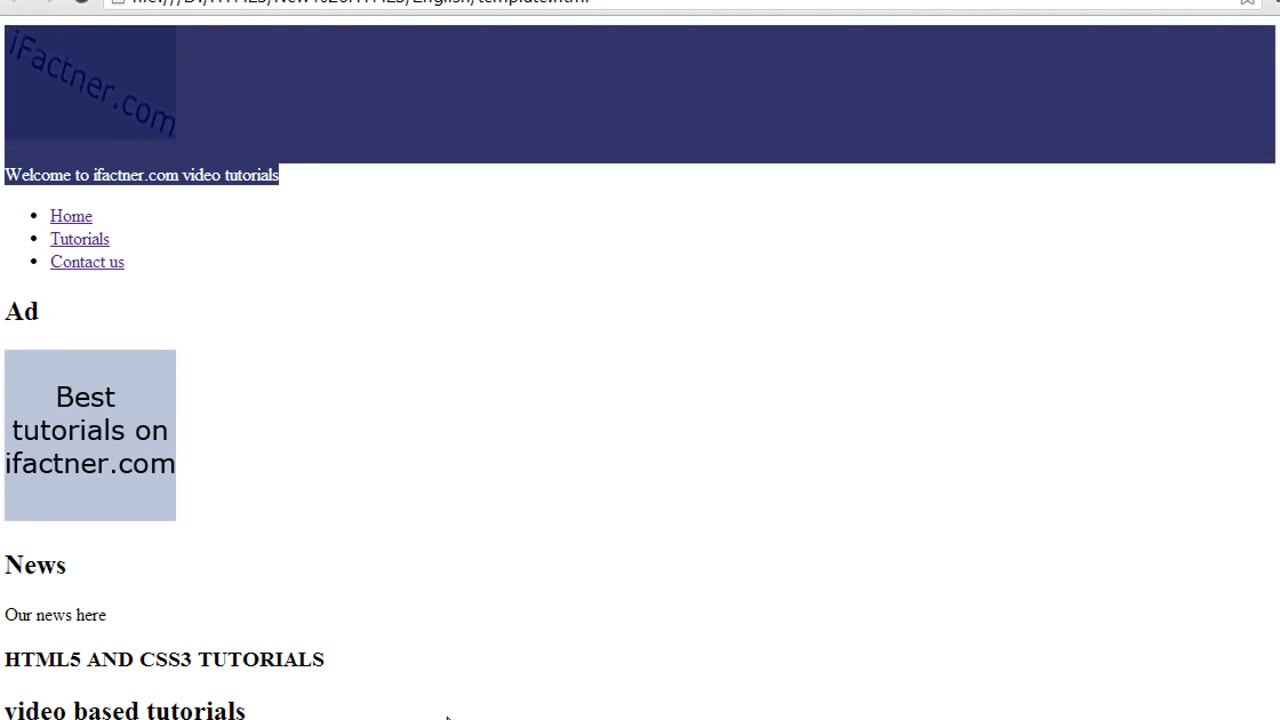
mouse_move(184, 120)
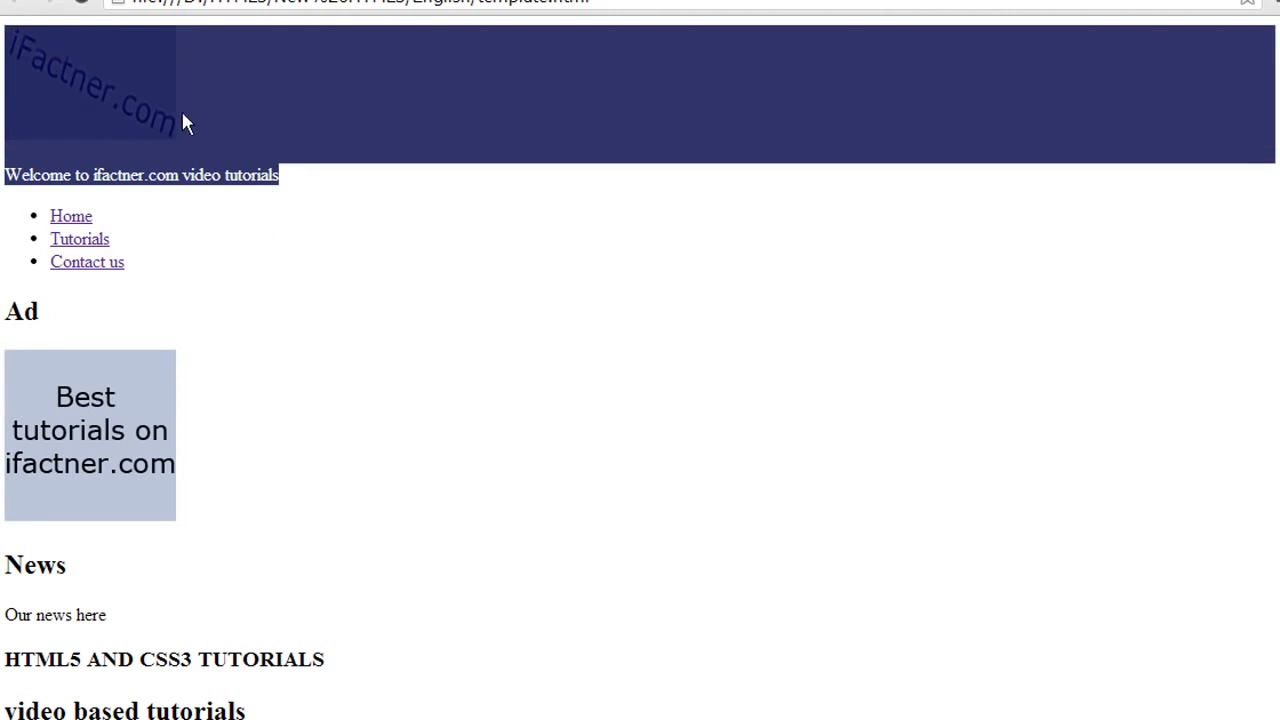
scroll(down, 3)
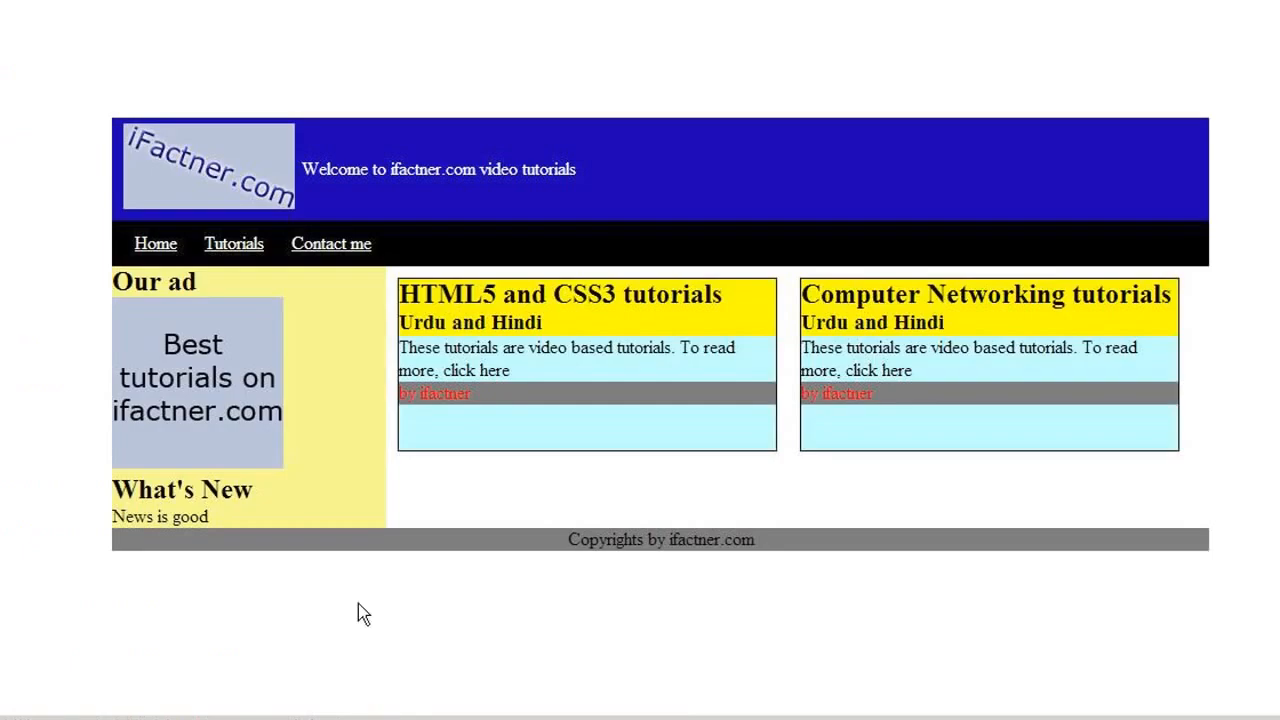
mouse_move(700, 558)
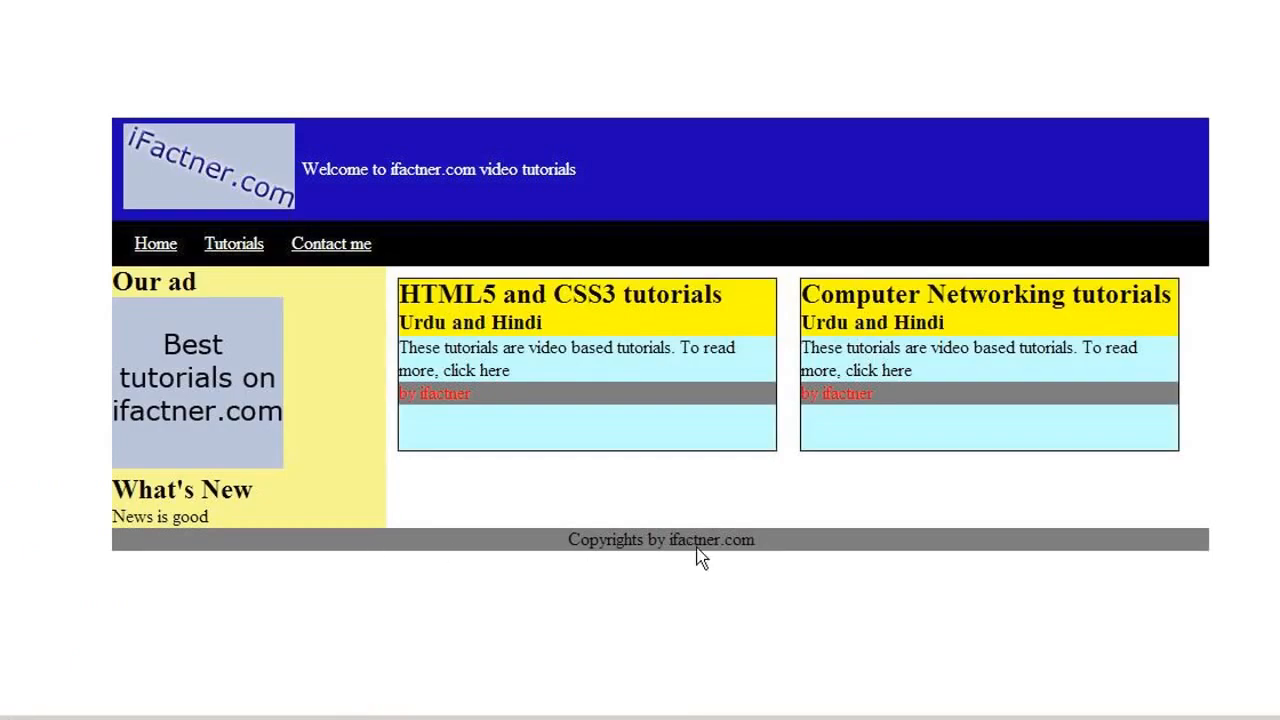
mouse_move(700, 556)
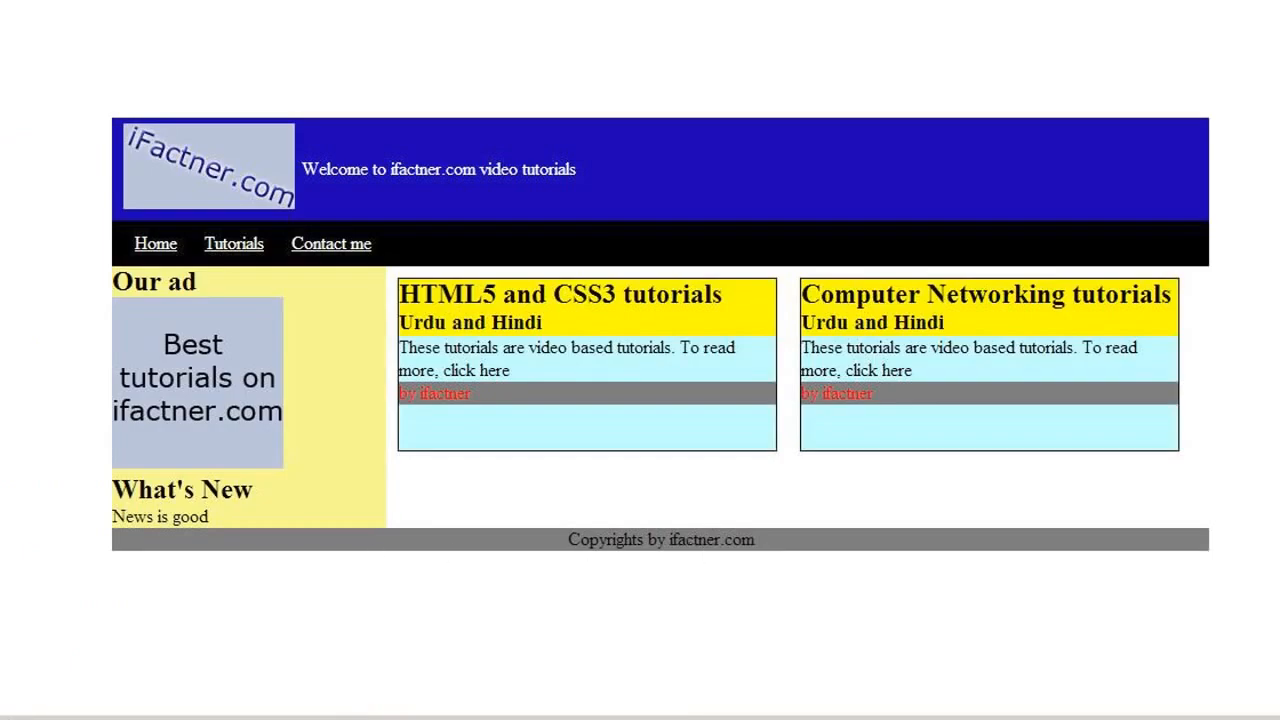
Add a page <footer>...</footer> block below the section in template.html.
click(104, 12)
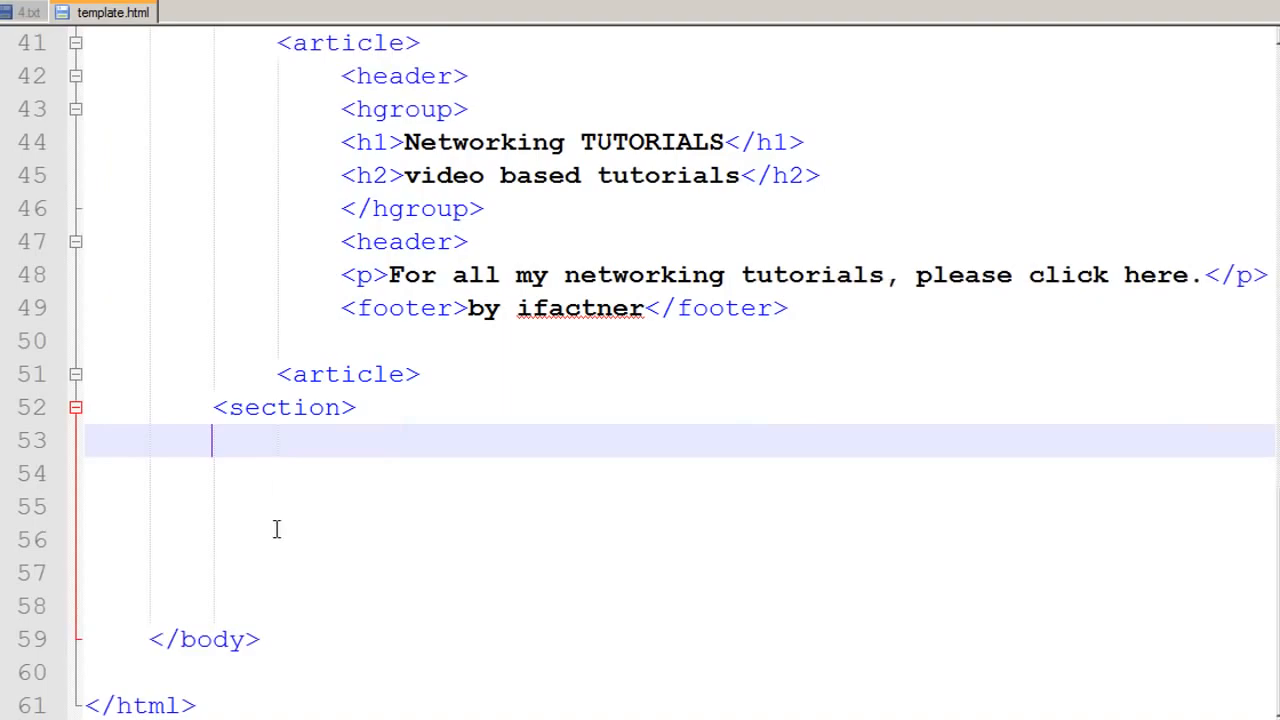
text(<)
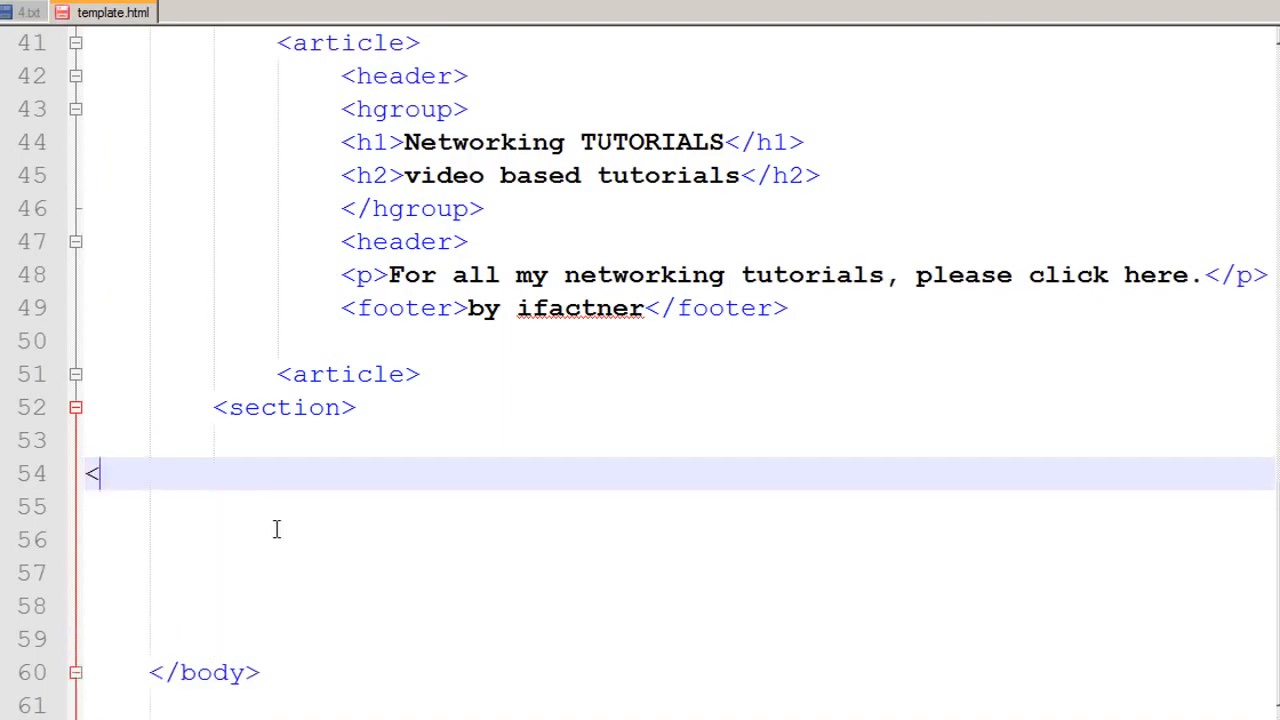
text(footer)
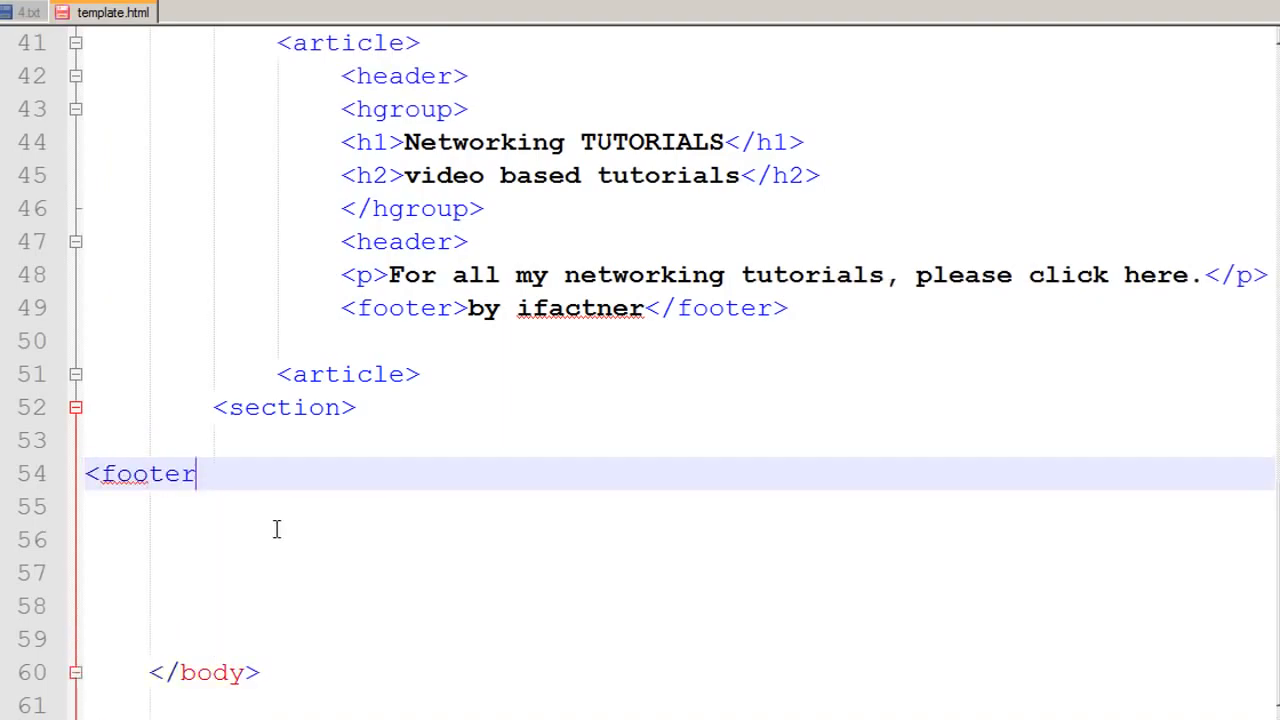
text(>)
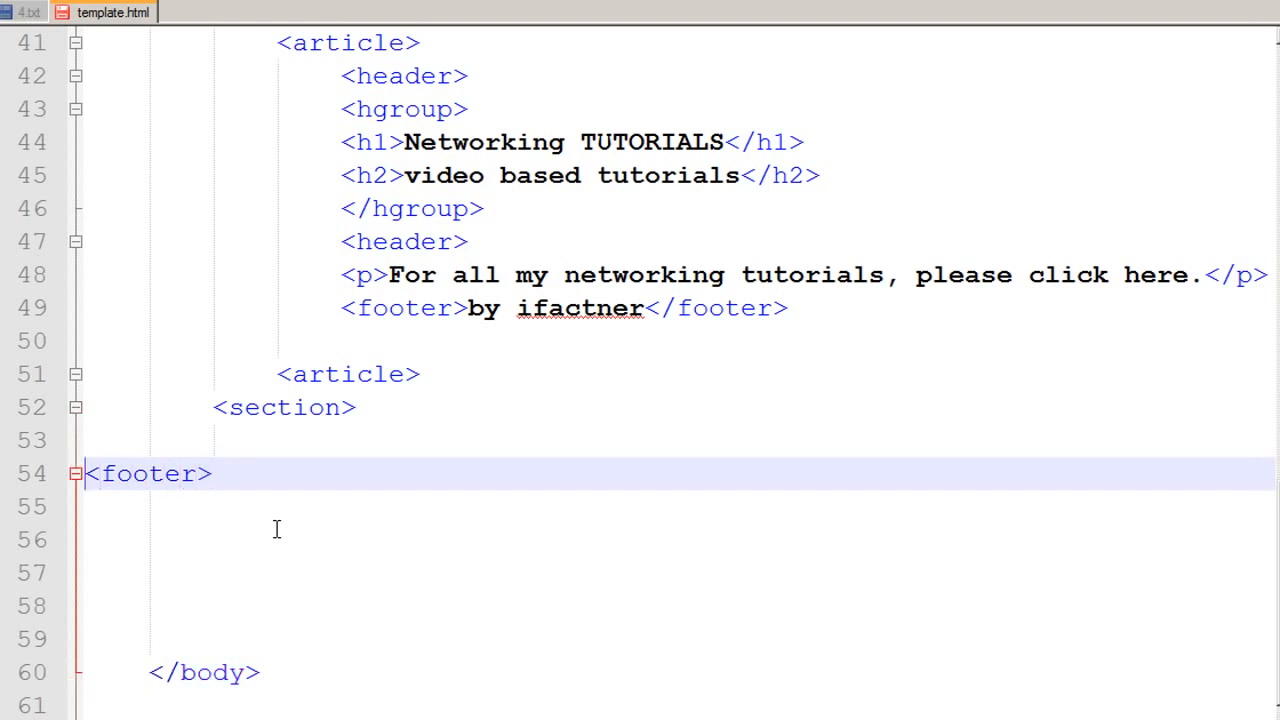
key(Tab)
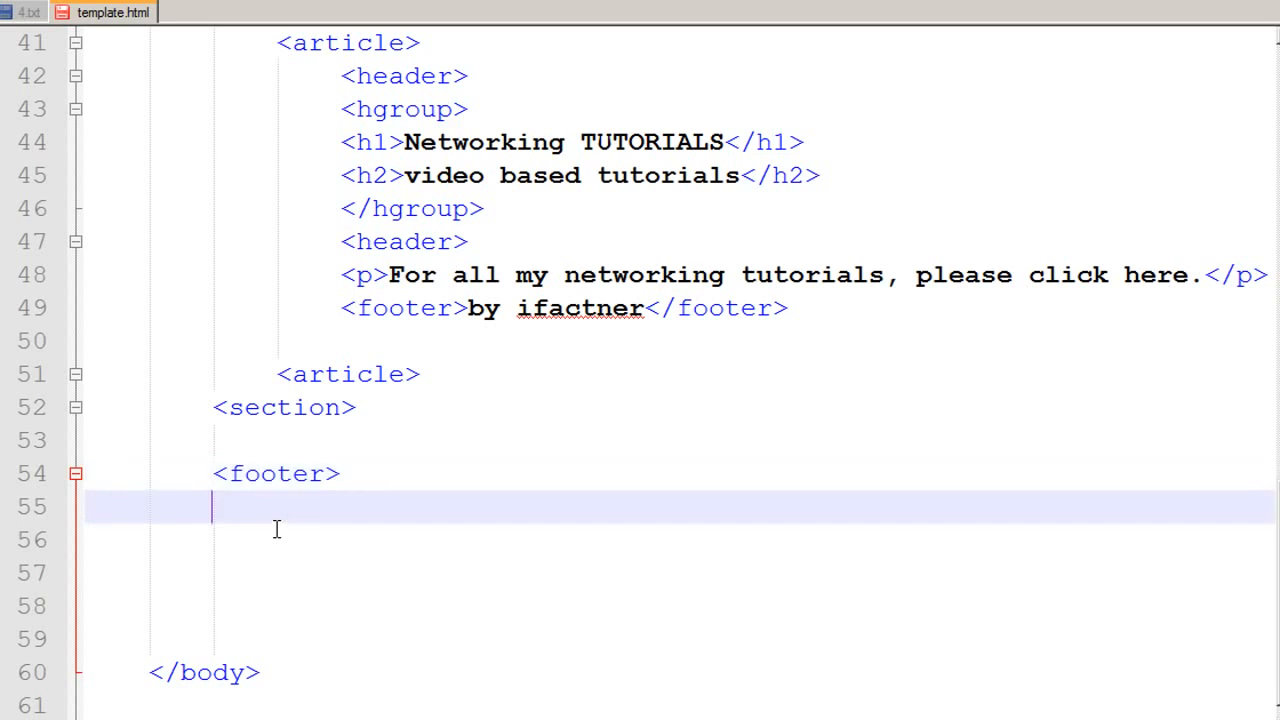
text(</f)
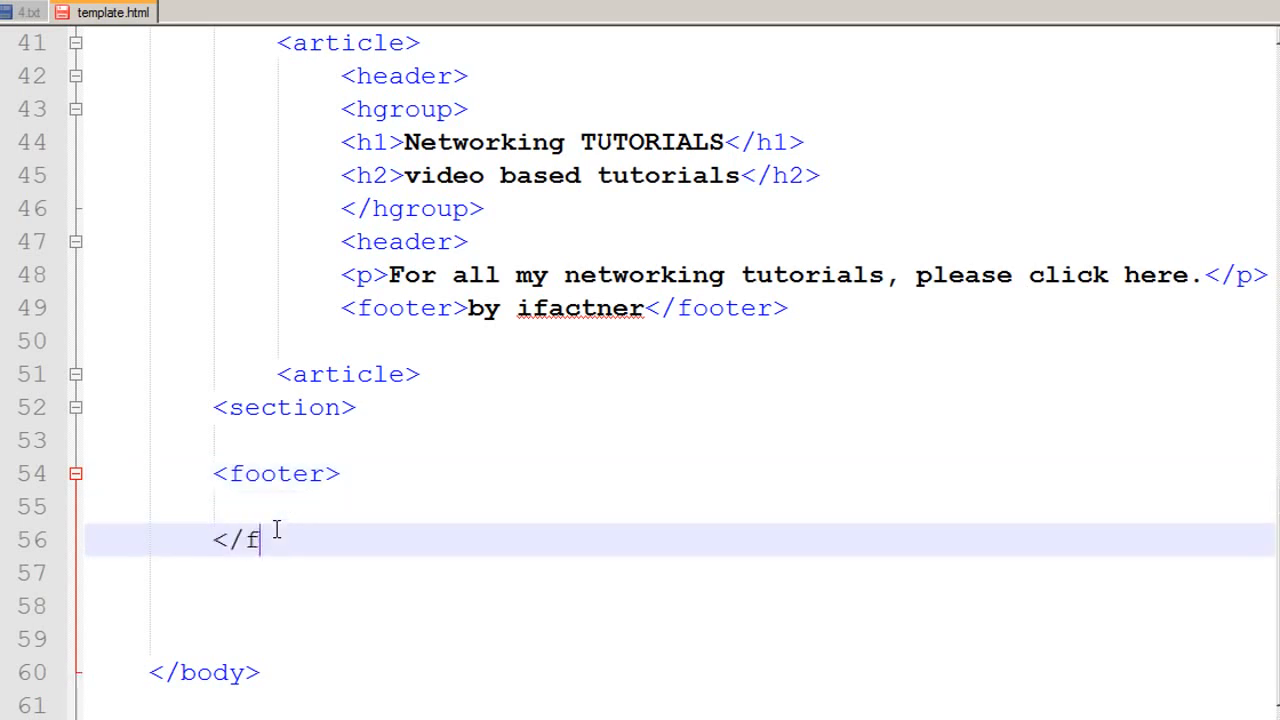
text(ooter>)
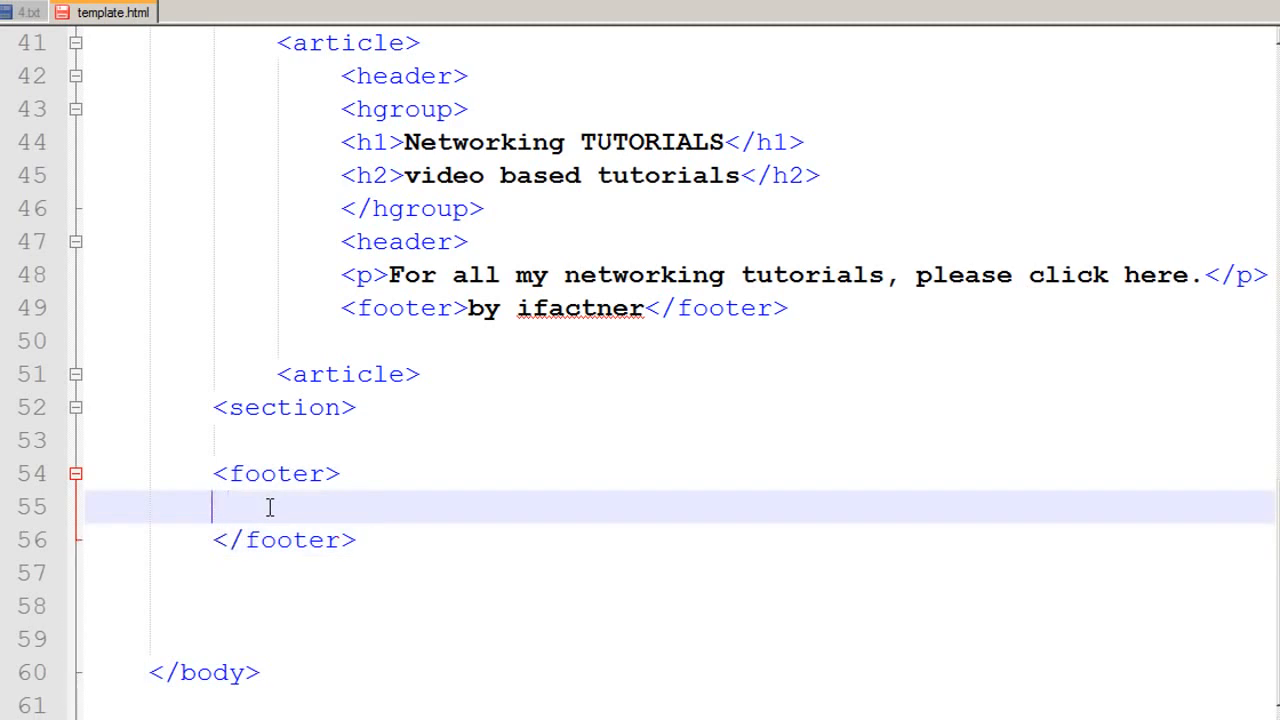
Write 'copyrights by ifactner.com' inside the page footer.
text(co)
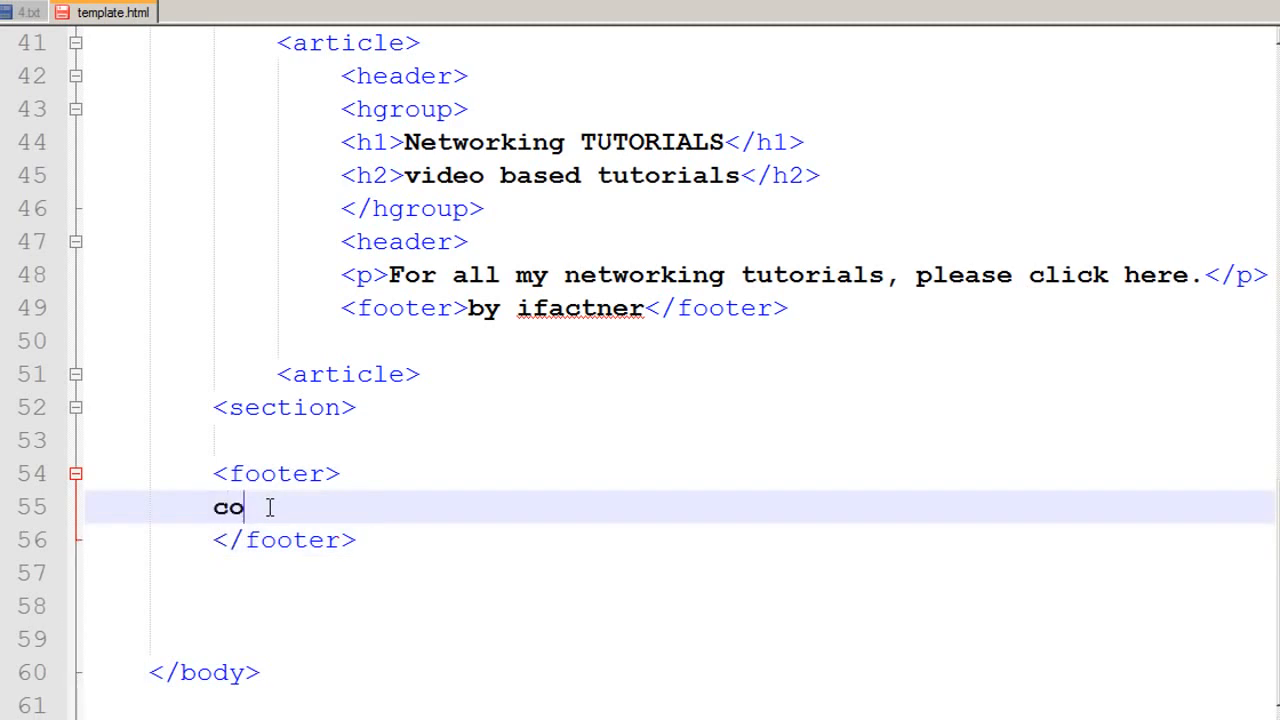
text(py)
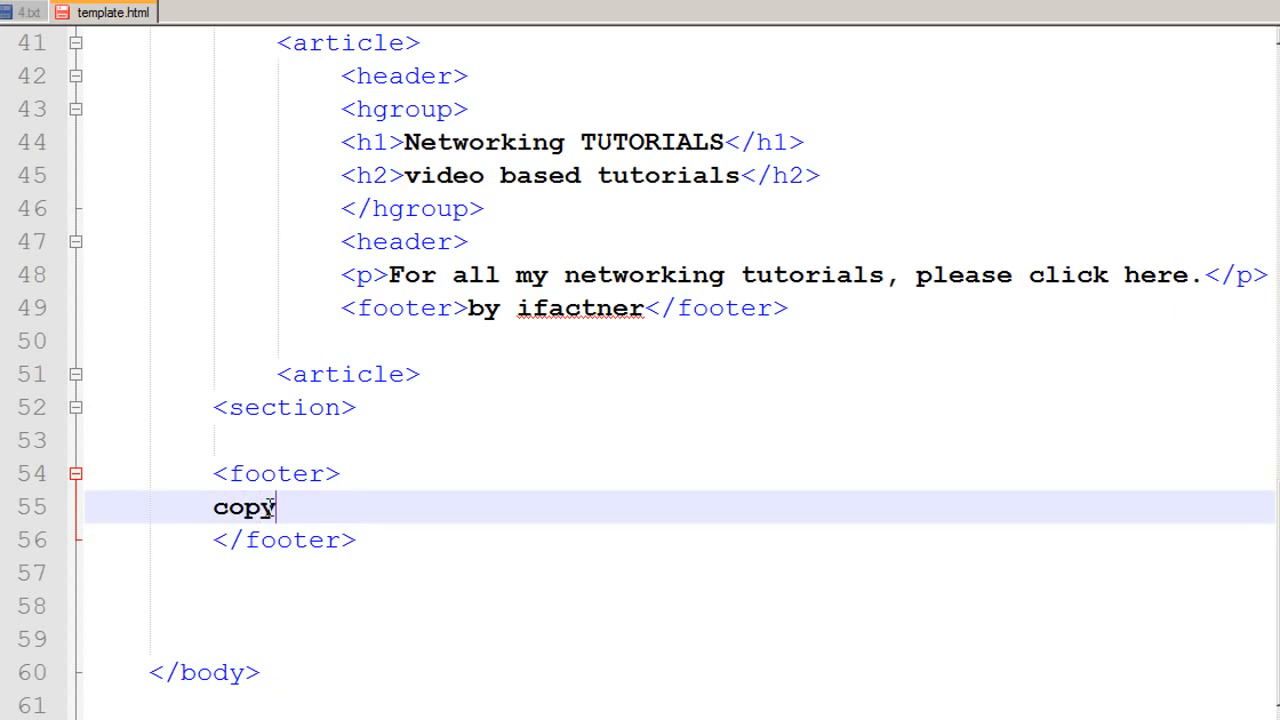
text(rights by)
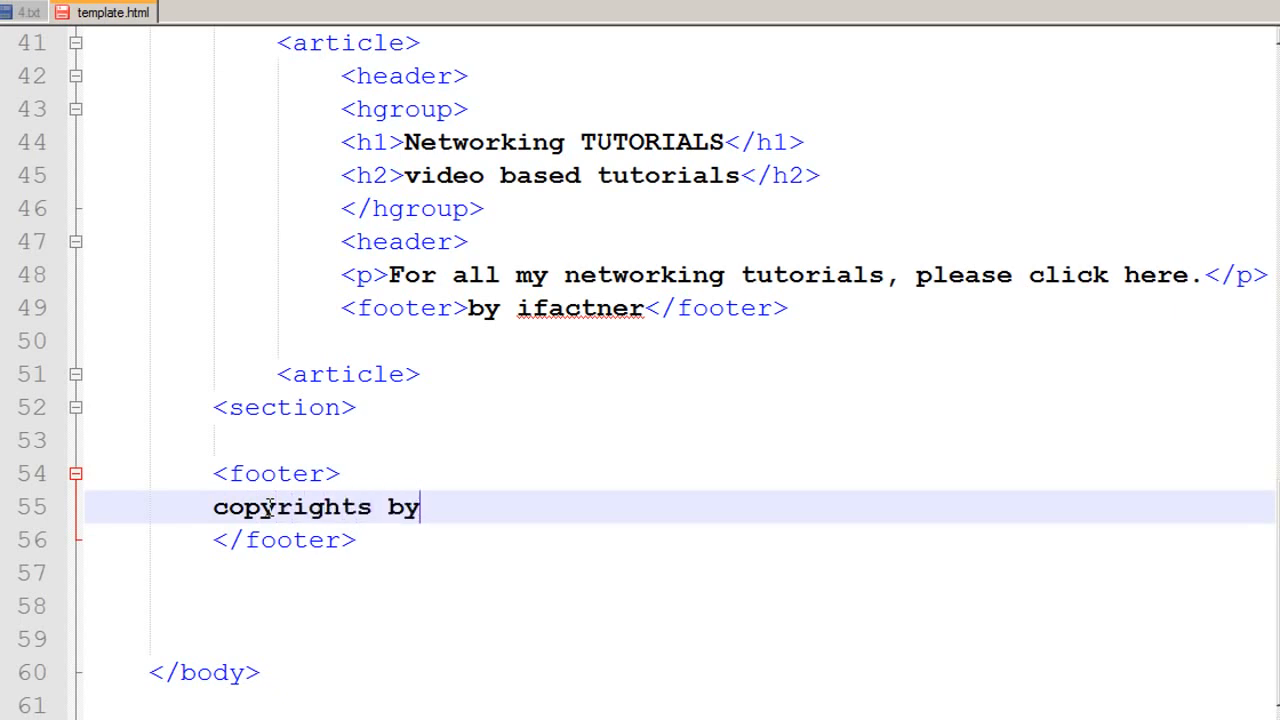
text(ifactner)
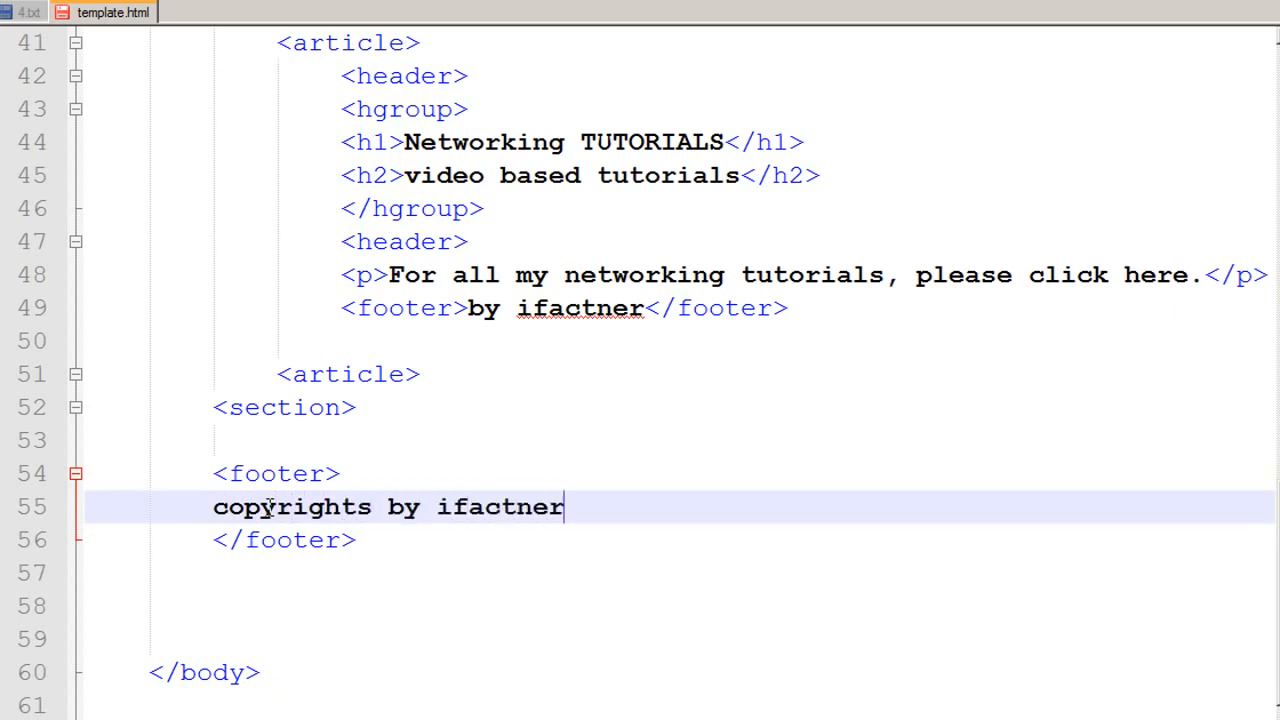
text(.com)
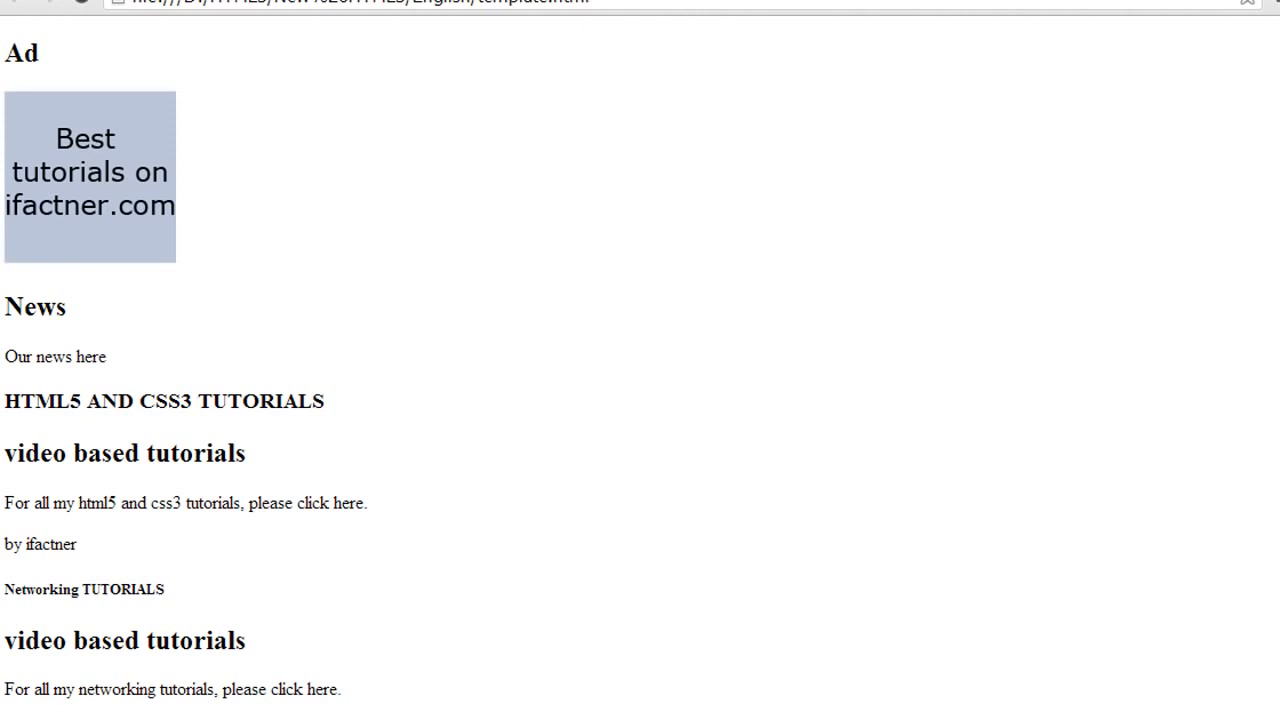
Scroll the refreshed unstyled page to the copyrights footer and back up to compare layouts.
scroll(down, 3)
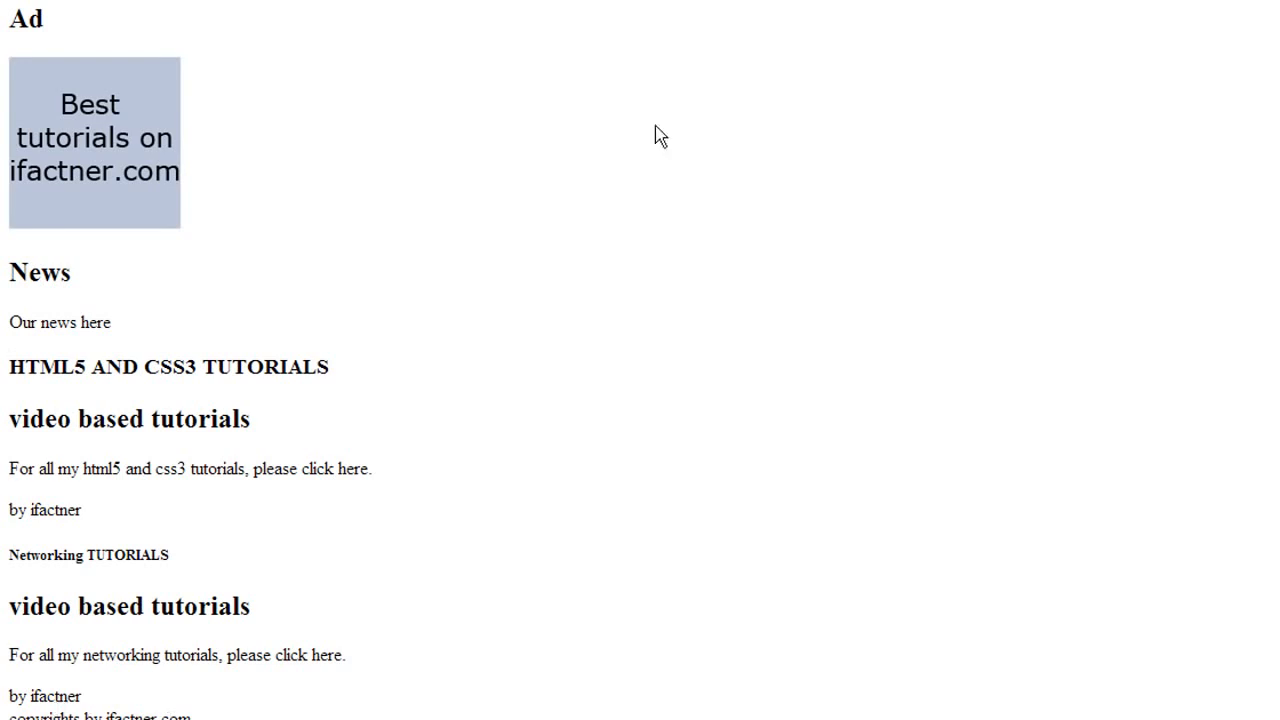
scroll(down, 3)
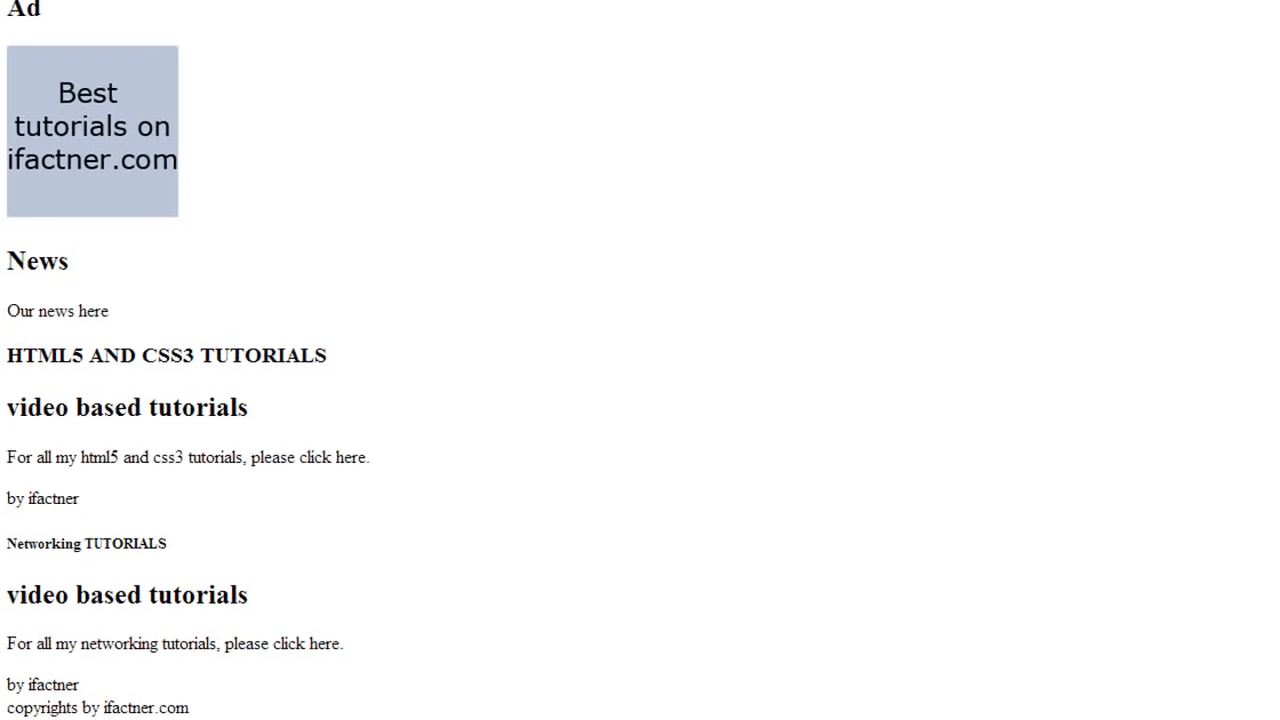
scroll(up, 3)
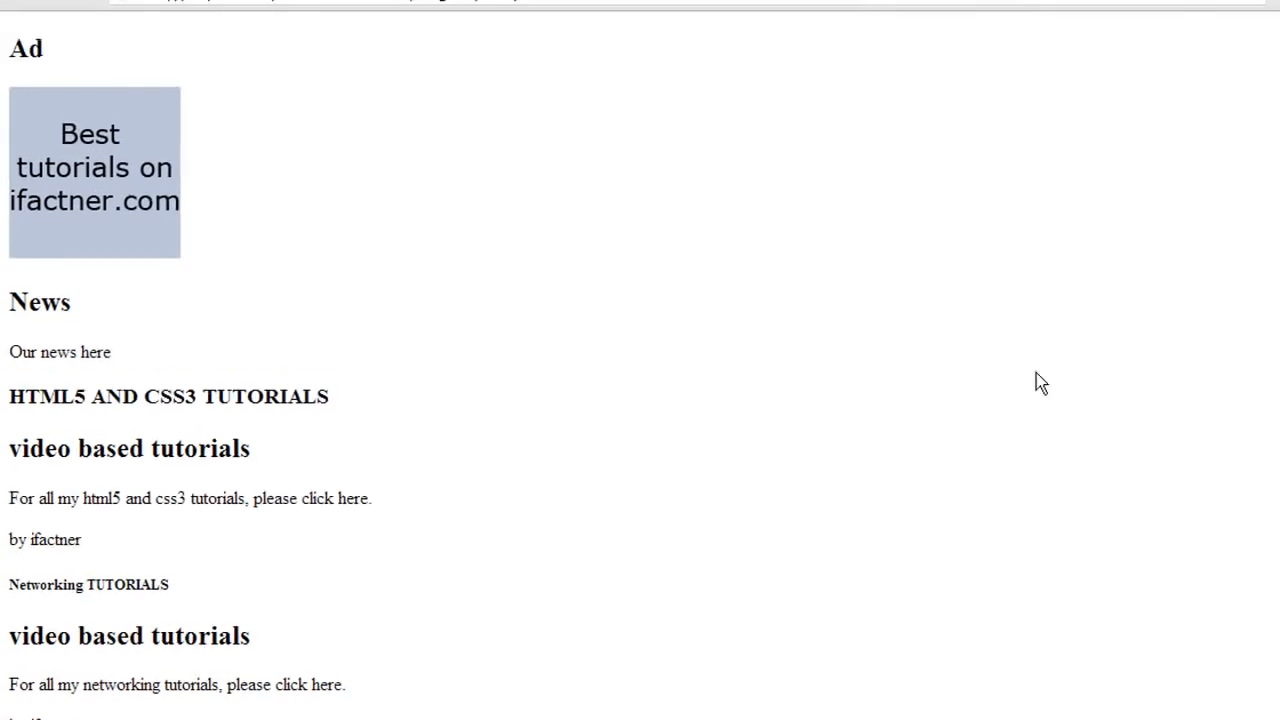
scroll(up, 3)
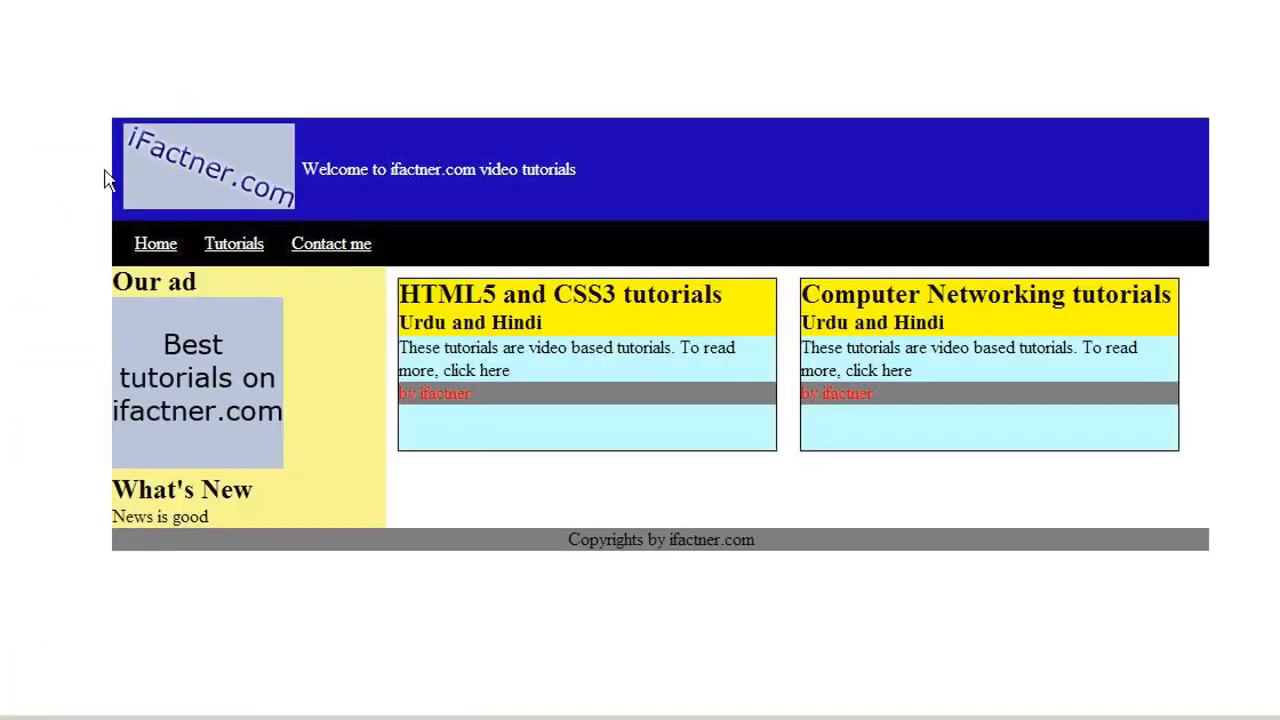
mouse_move(70, 350)
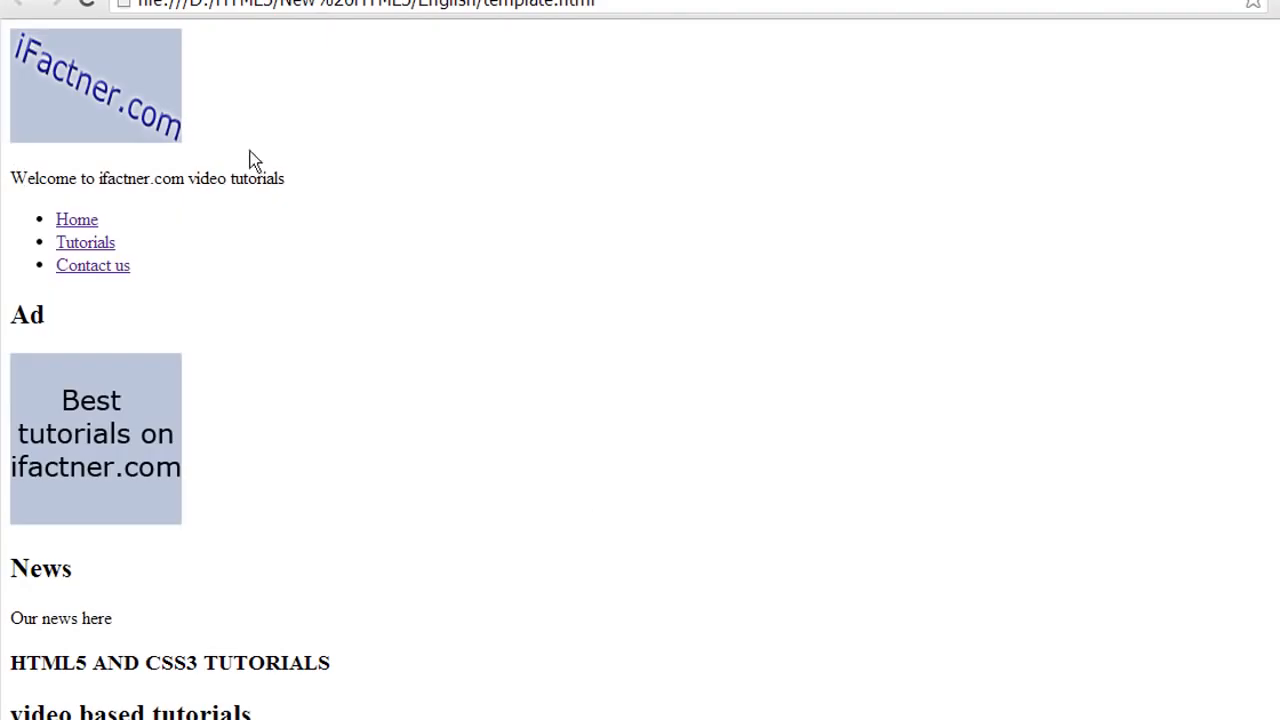
mouse_move(408, 212)
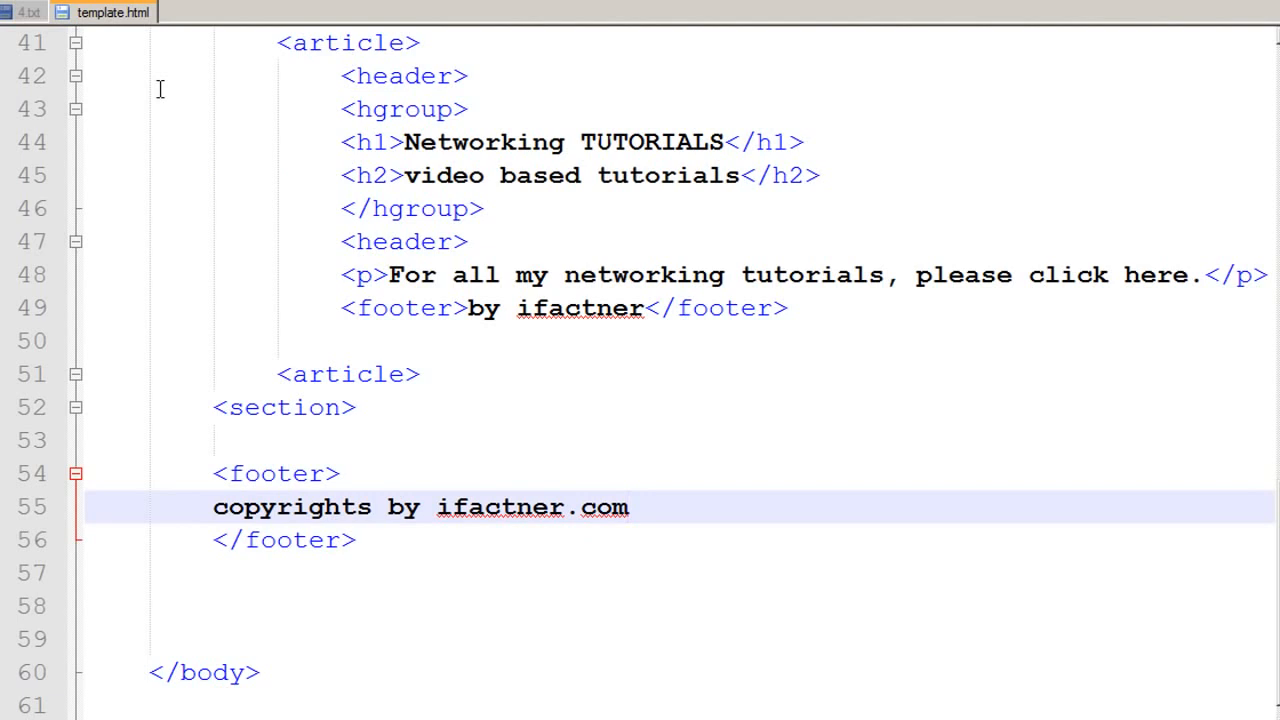
Save a new blank document as ifactner.css with the Cascade Style Sheets type in the English folder.
click(20, 8)
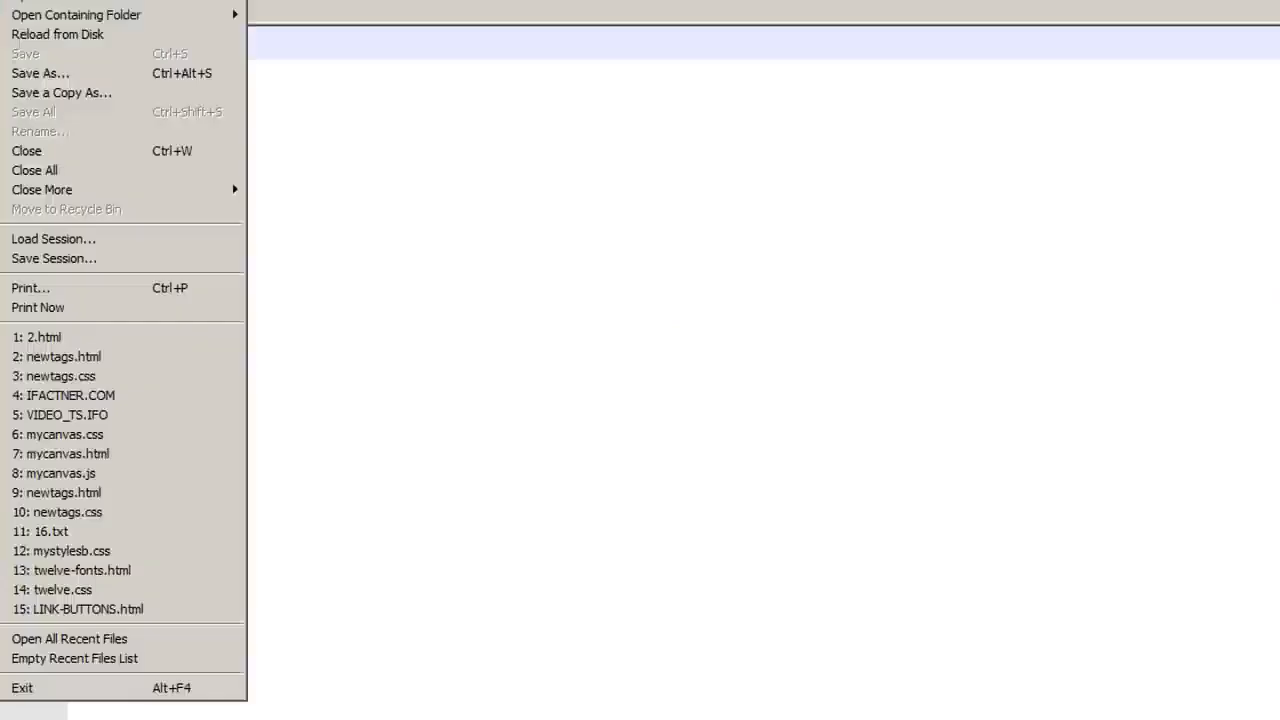
mouse_move(40, 288)
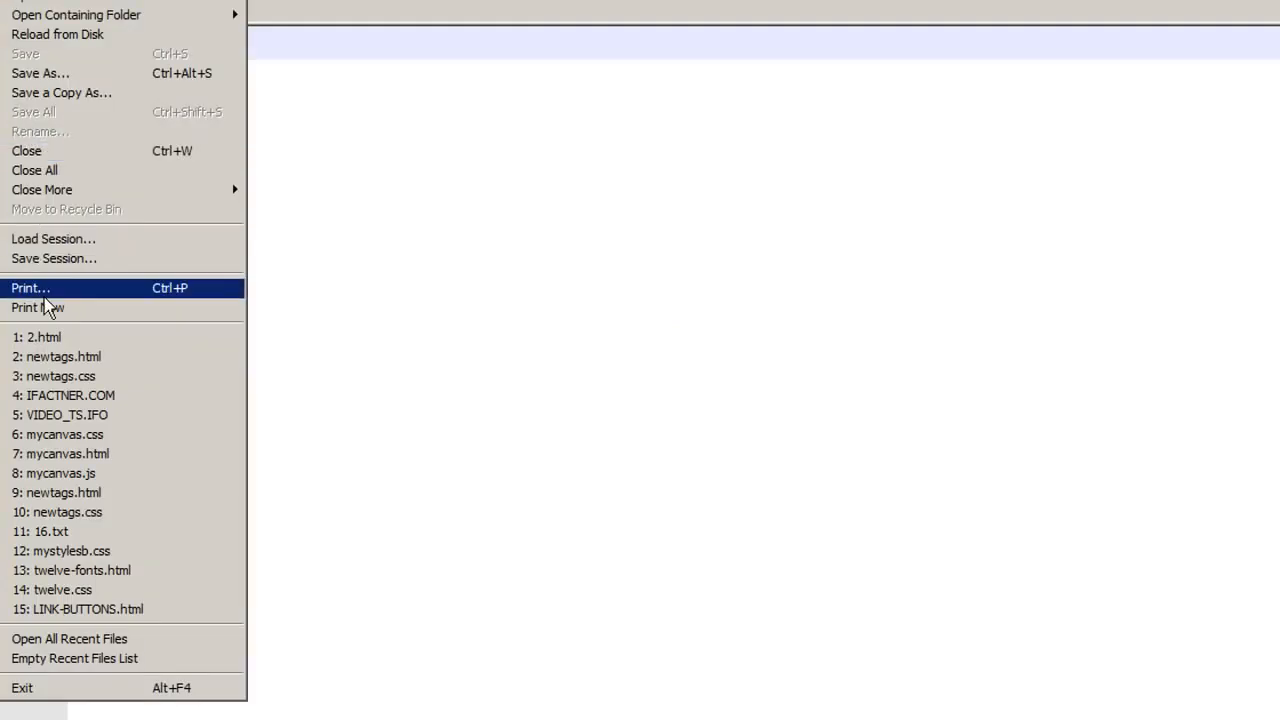
click(40, 72)
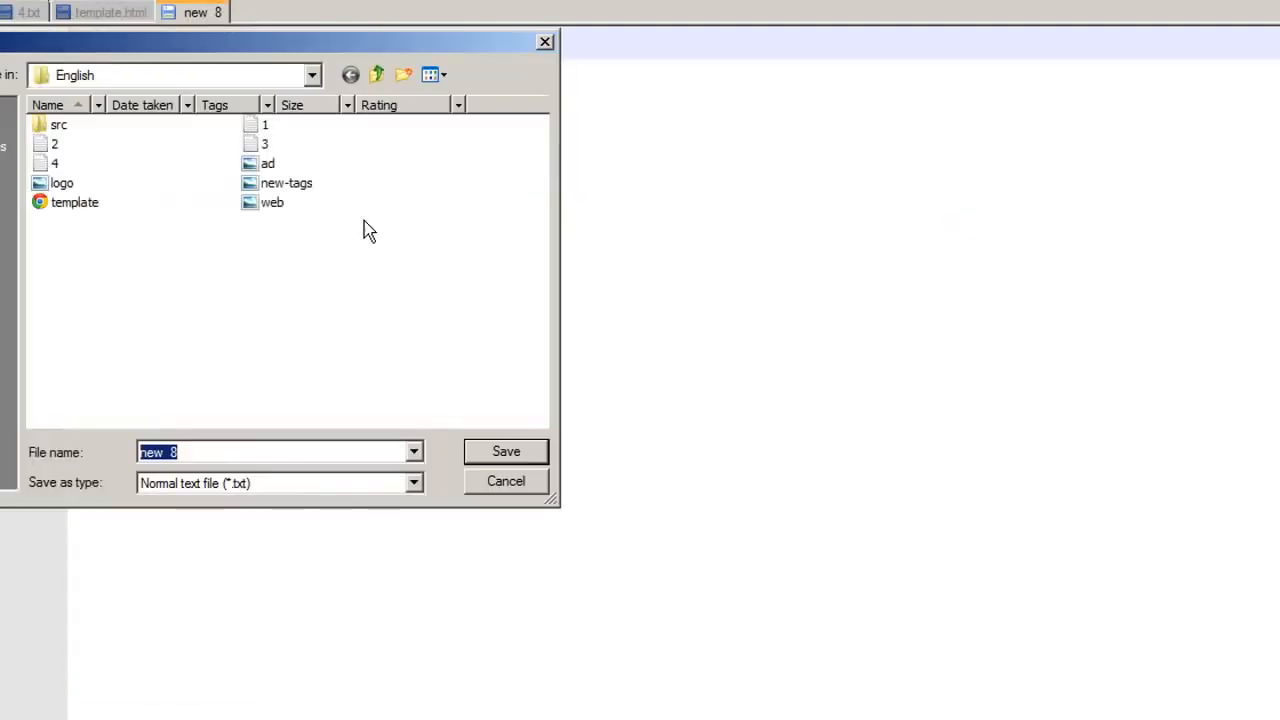
click(412, 482)
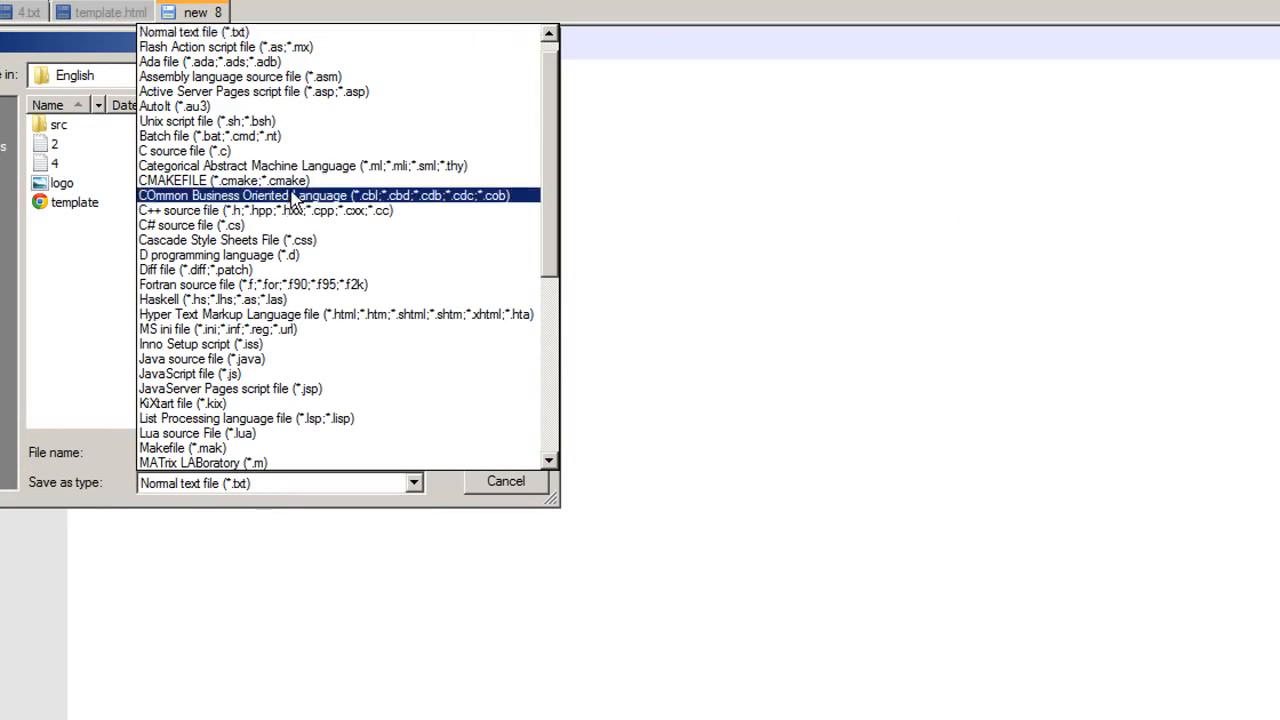
click(228, 240)
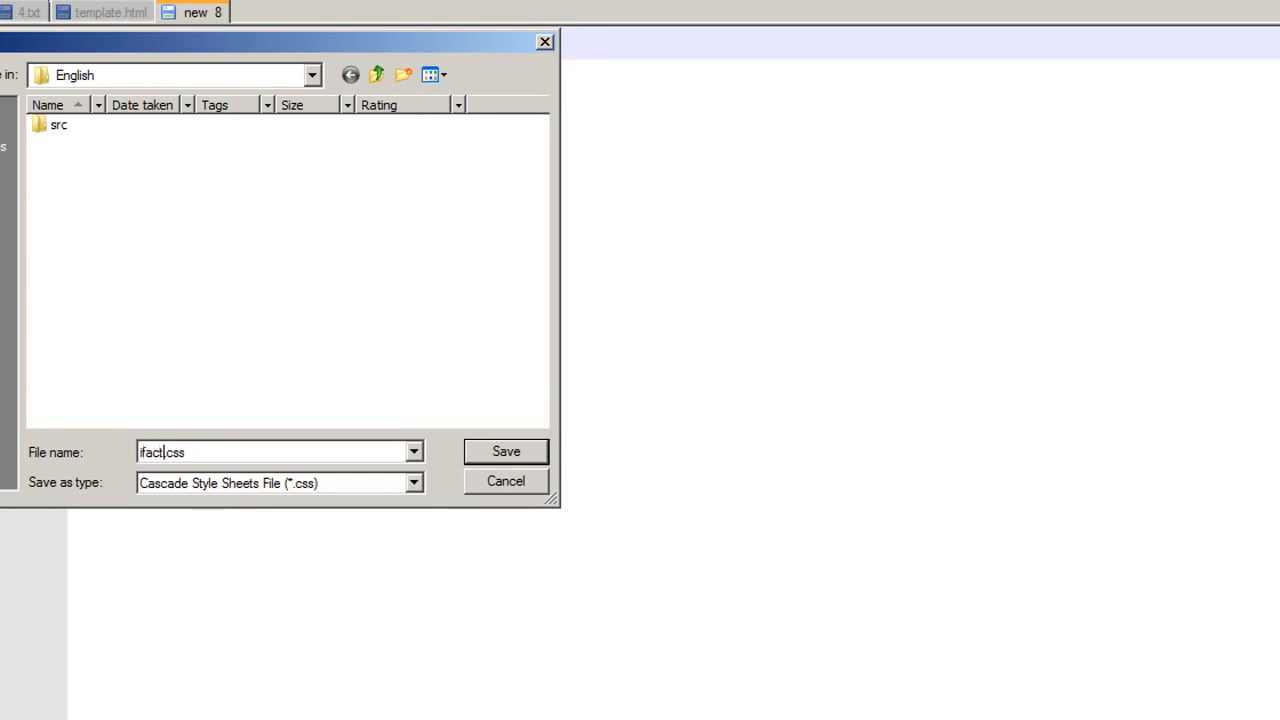
text(ner)
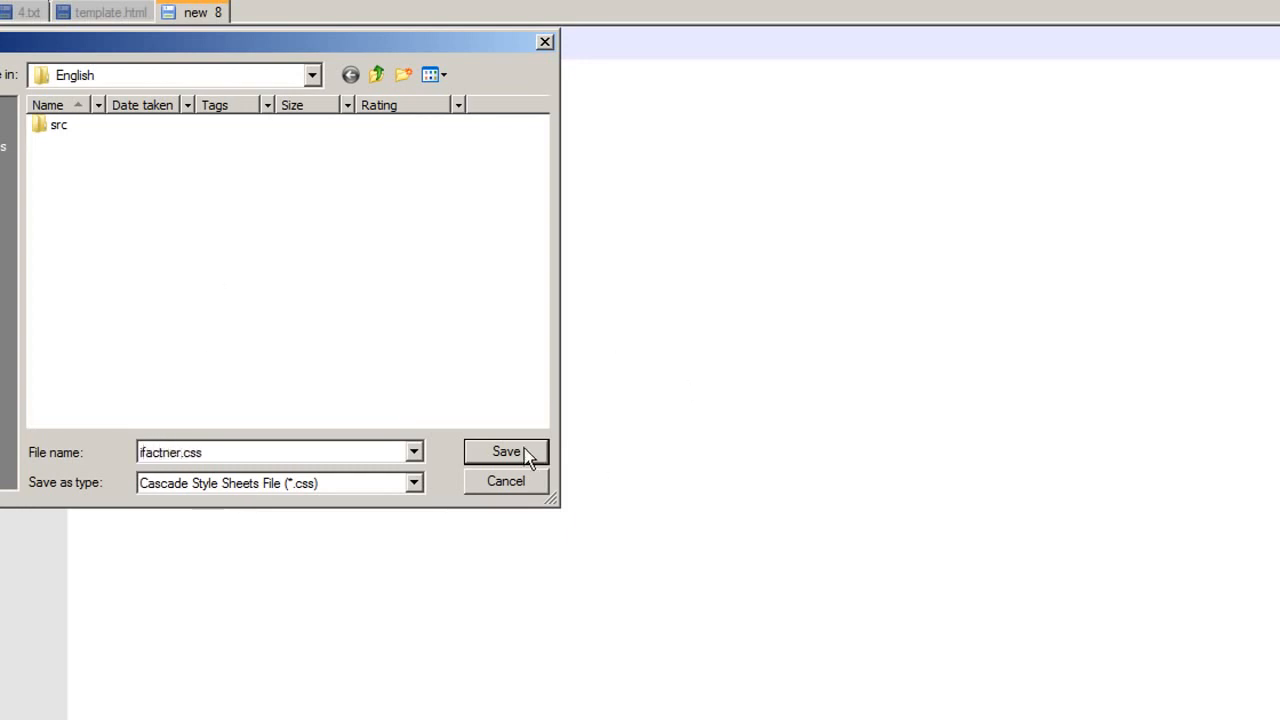
click(506, 452)
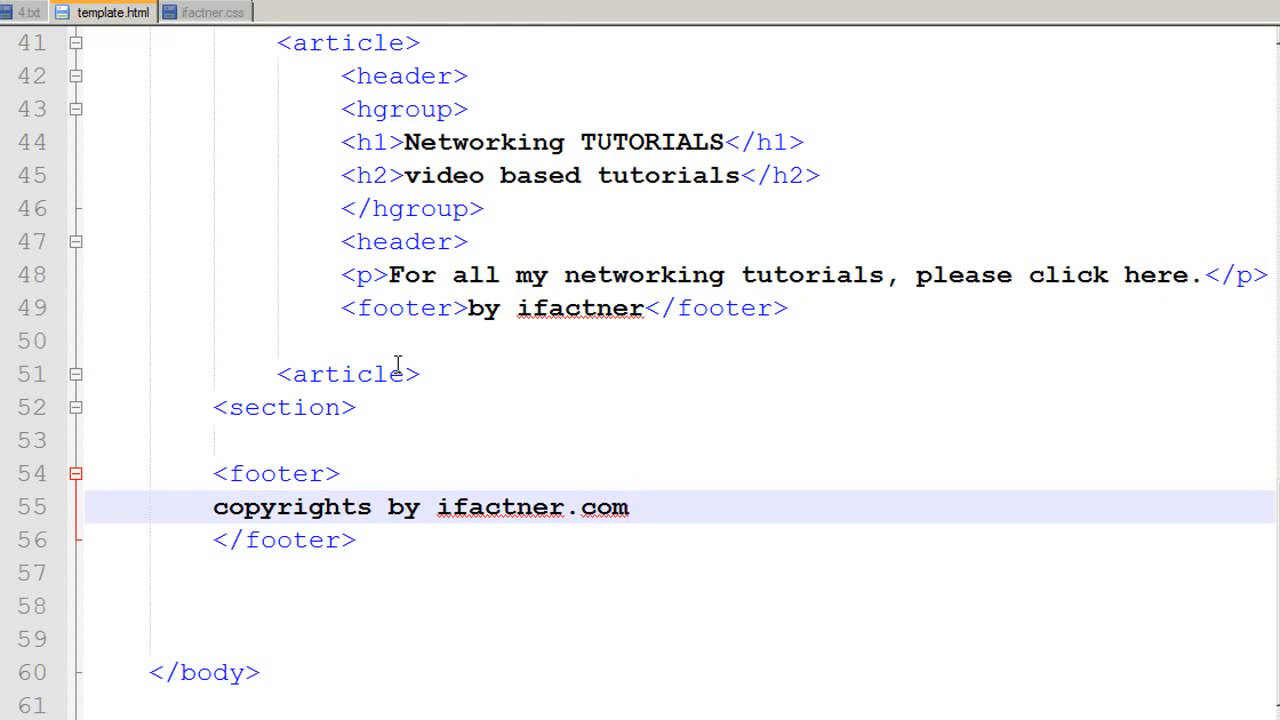
Place the cursor in template.html's head directly after the </title> line.
scroll(up, 3)
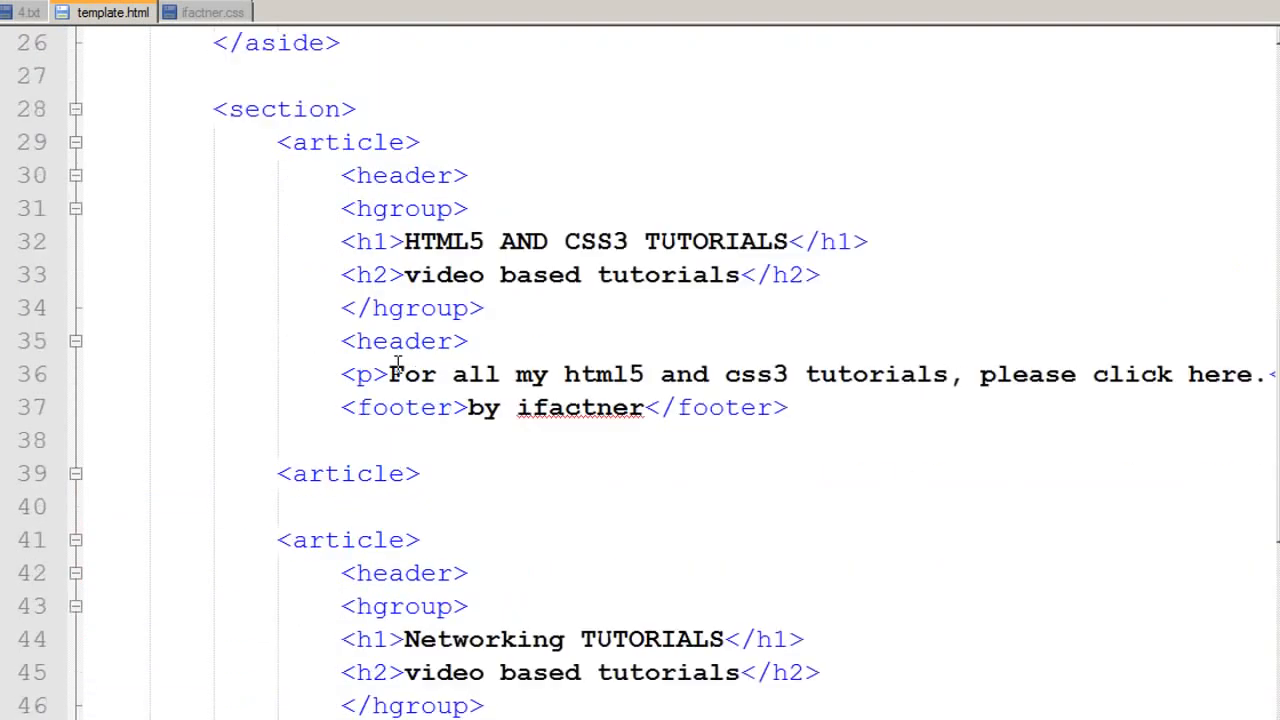
scroll(up, 3)
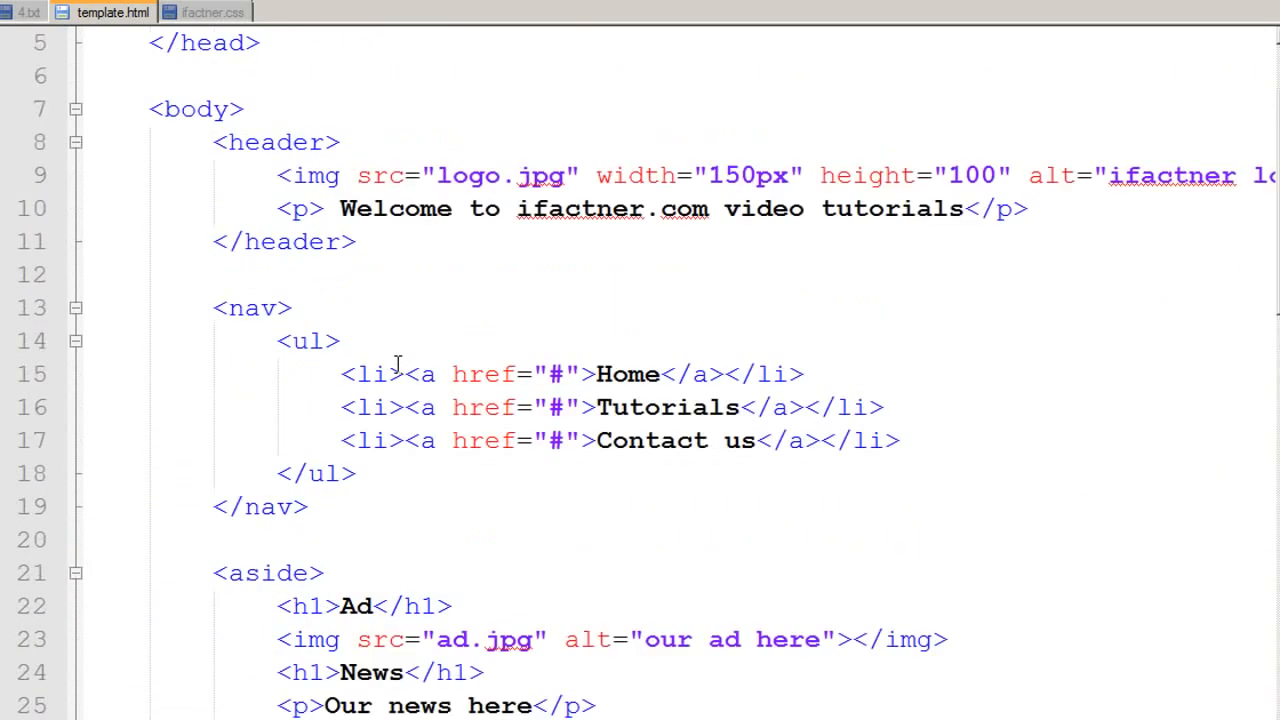
scroll(up, 3)
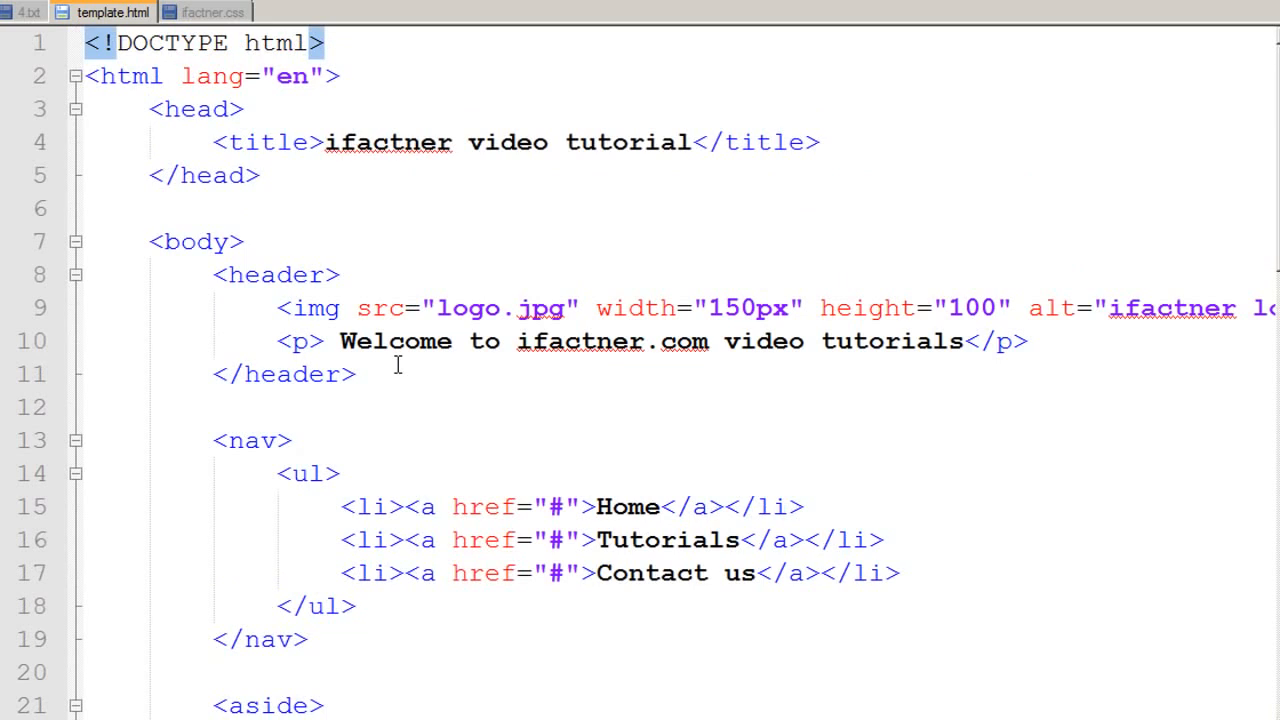
mouse_move(884, 146)
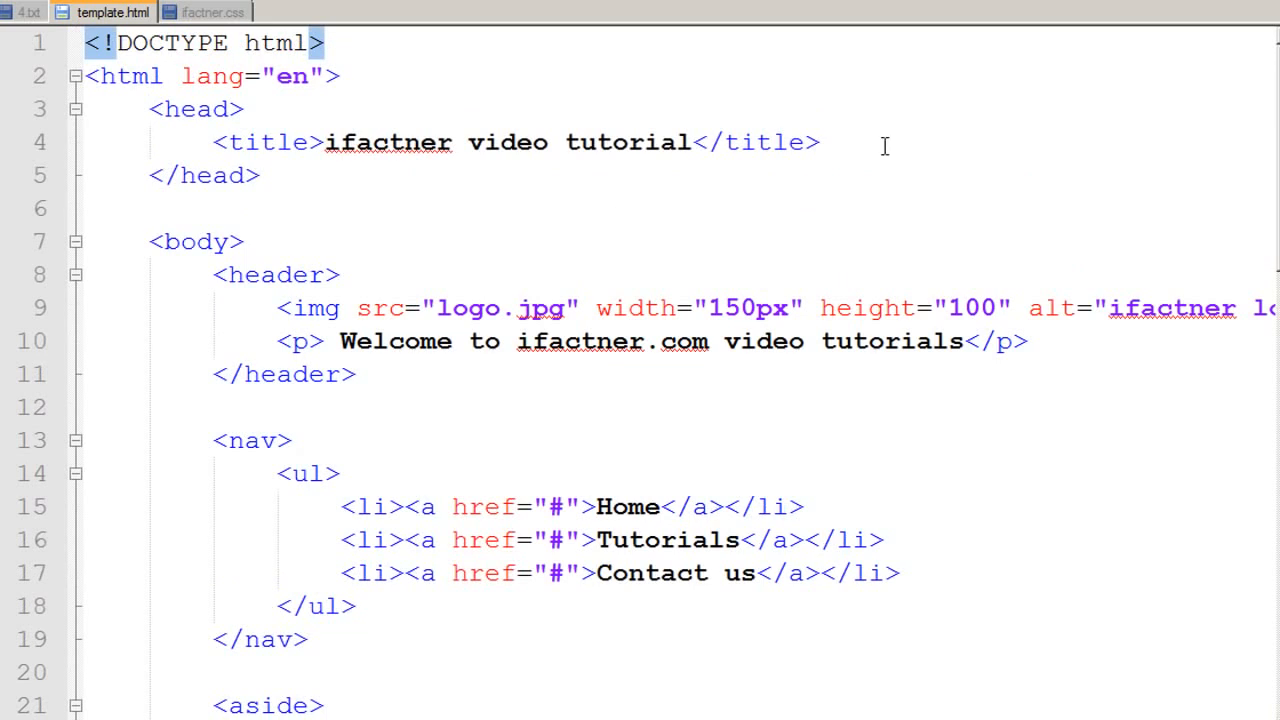
mouse_move(216, 114)
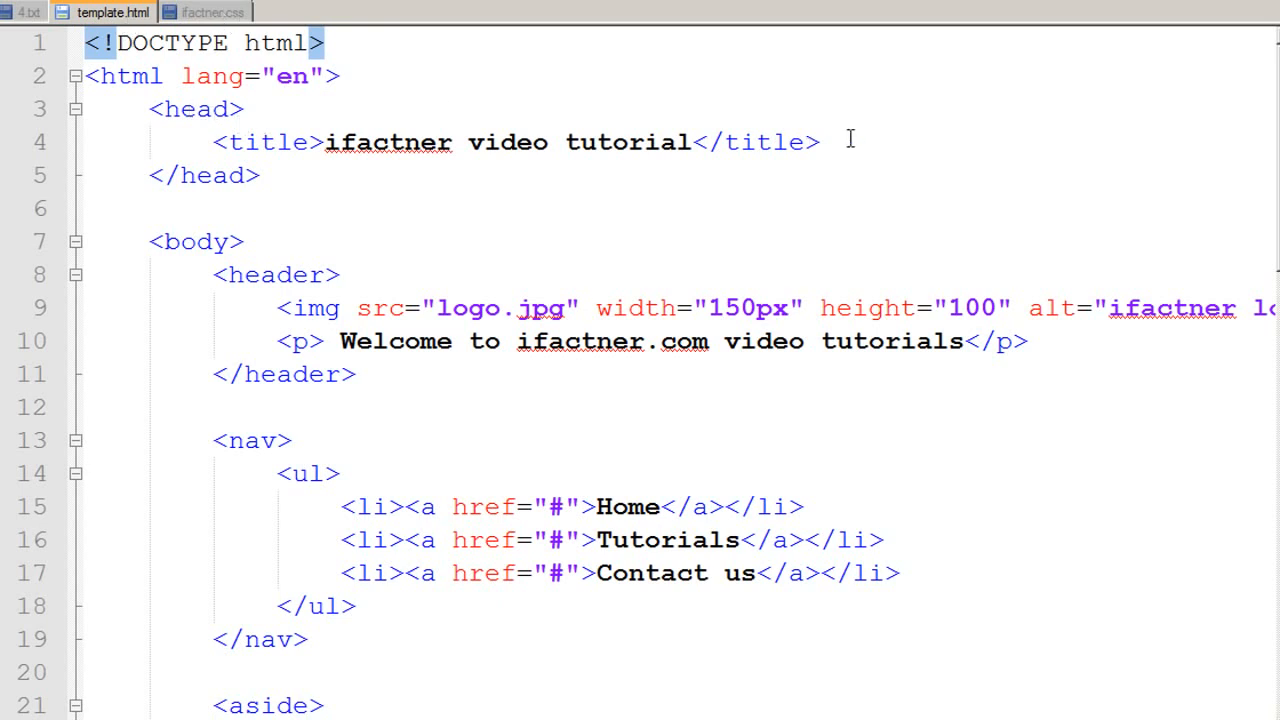
click(820, 140)
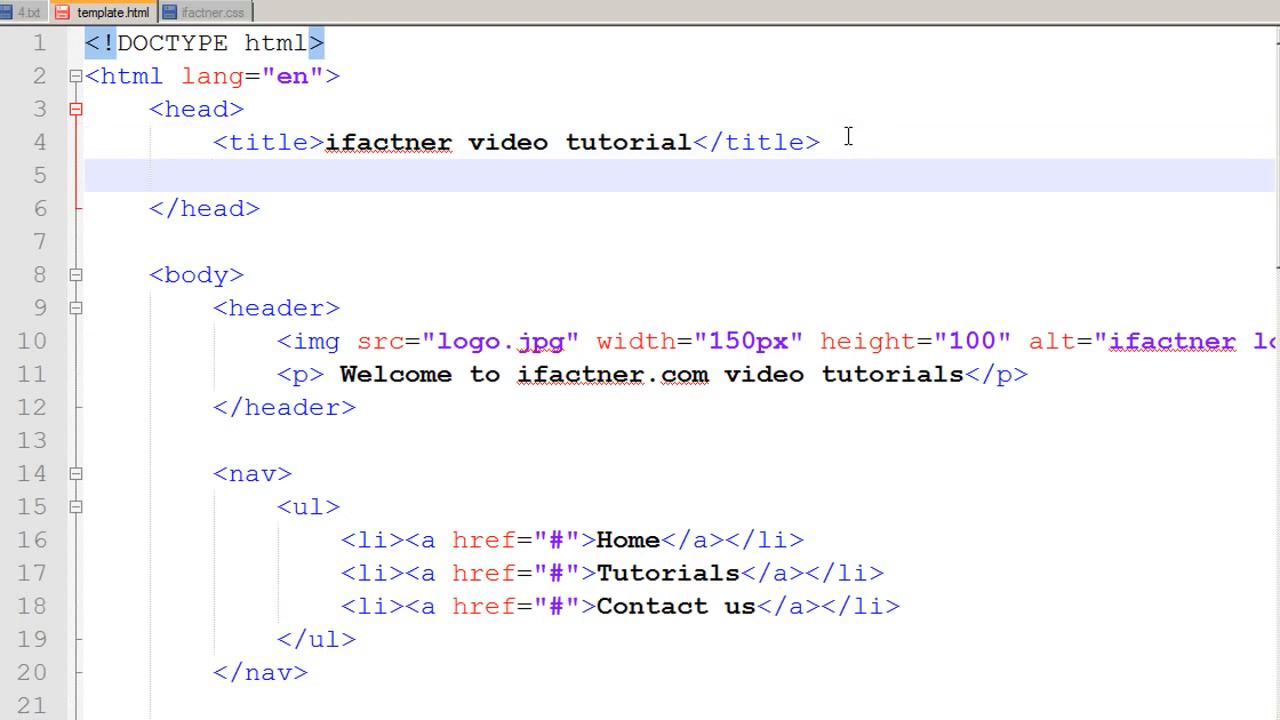
Start a stylesheet tag after the title, then undo it, leaving a blank line.
text(<)
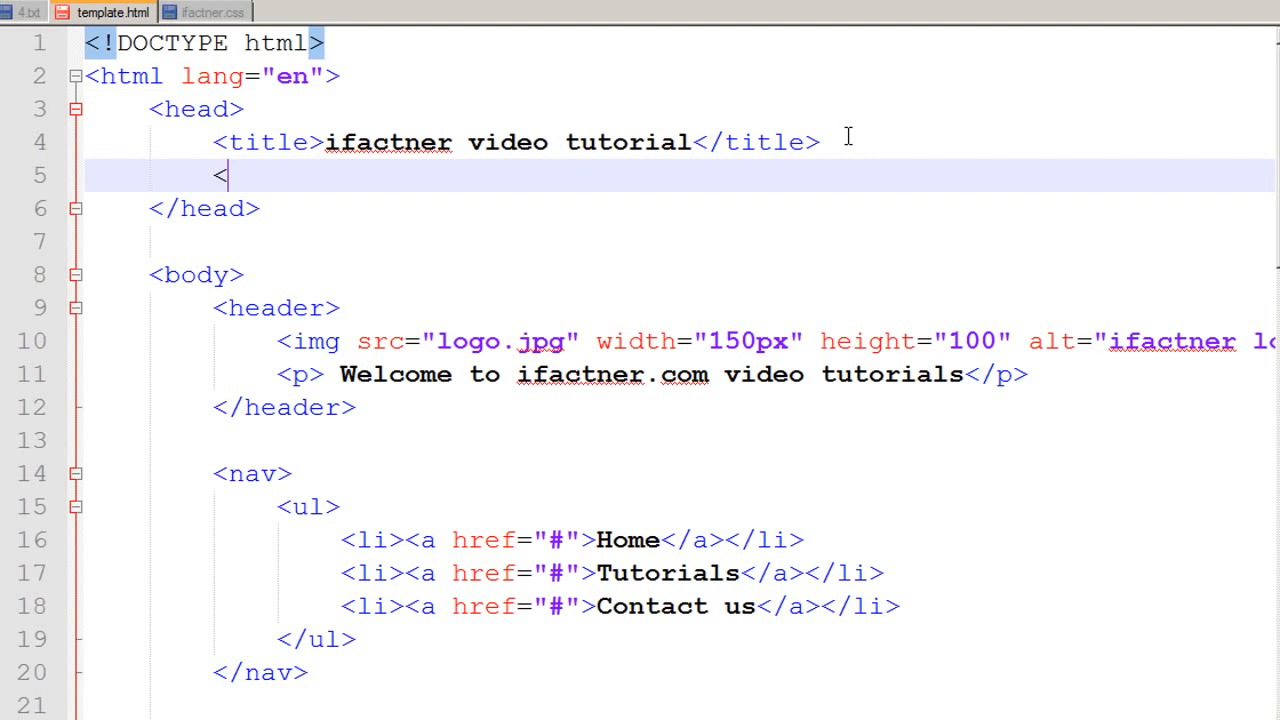
text(styles)
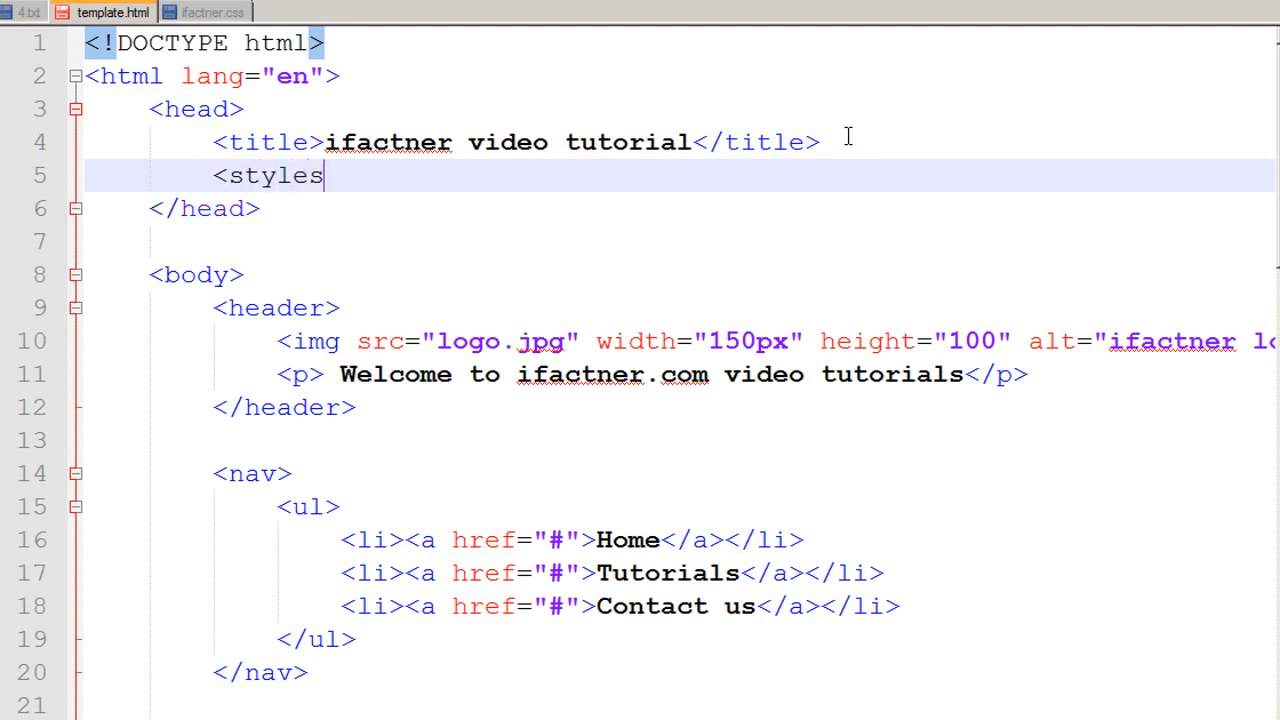
text(hee)
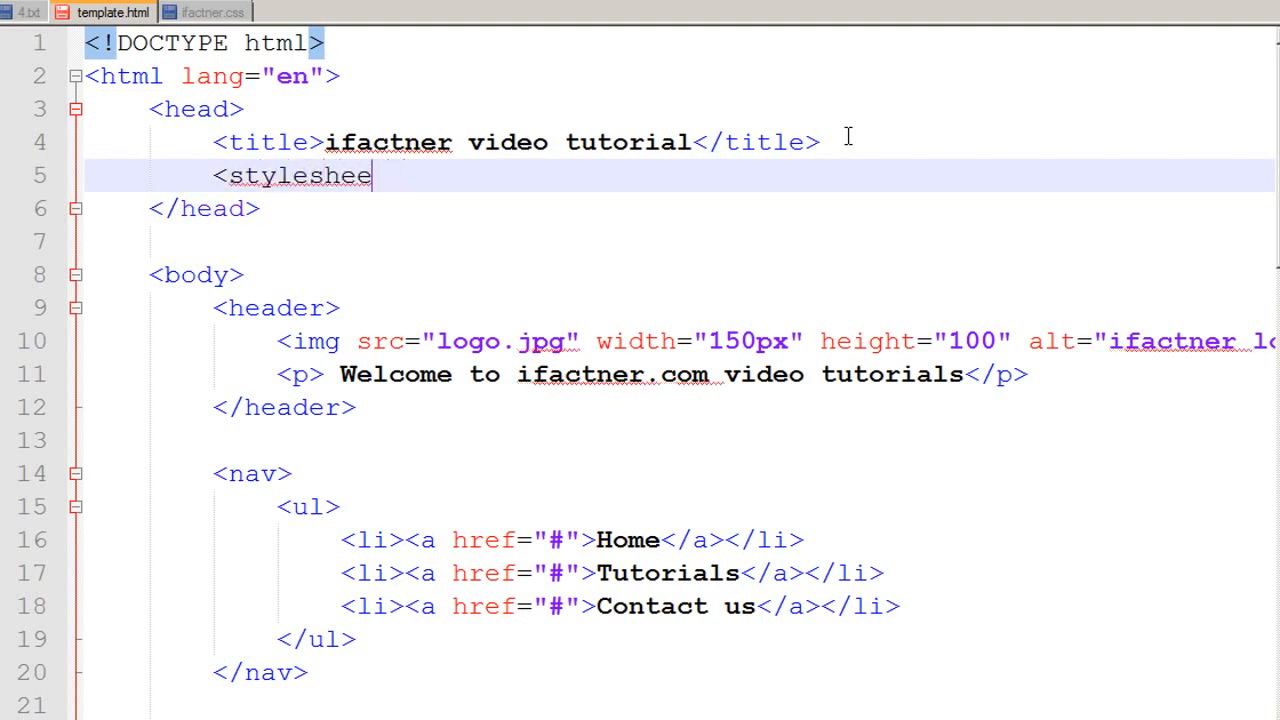
key(ctrl+z)
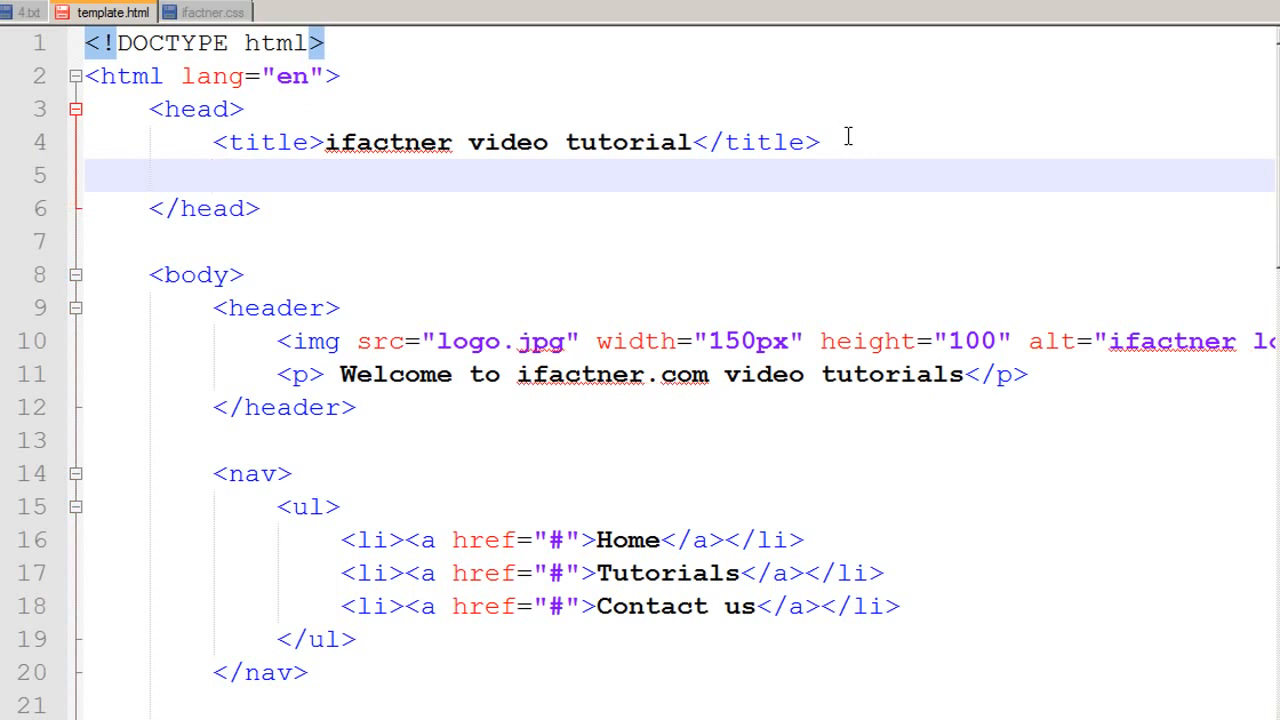
click(210, 176)
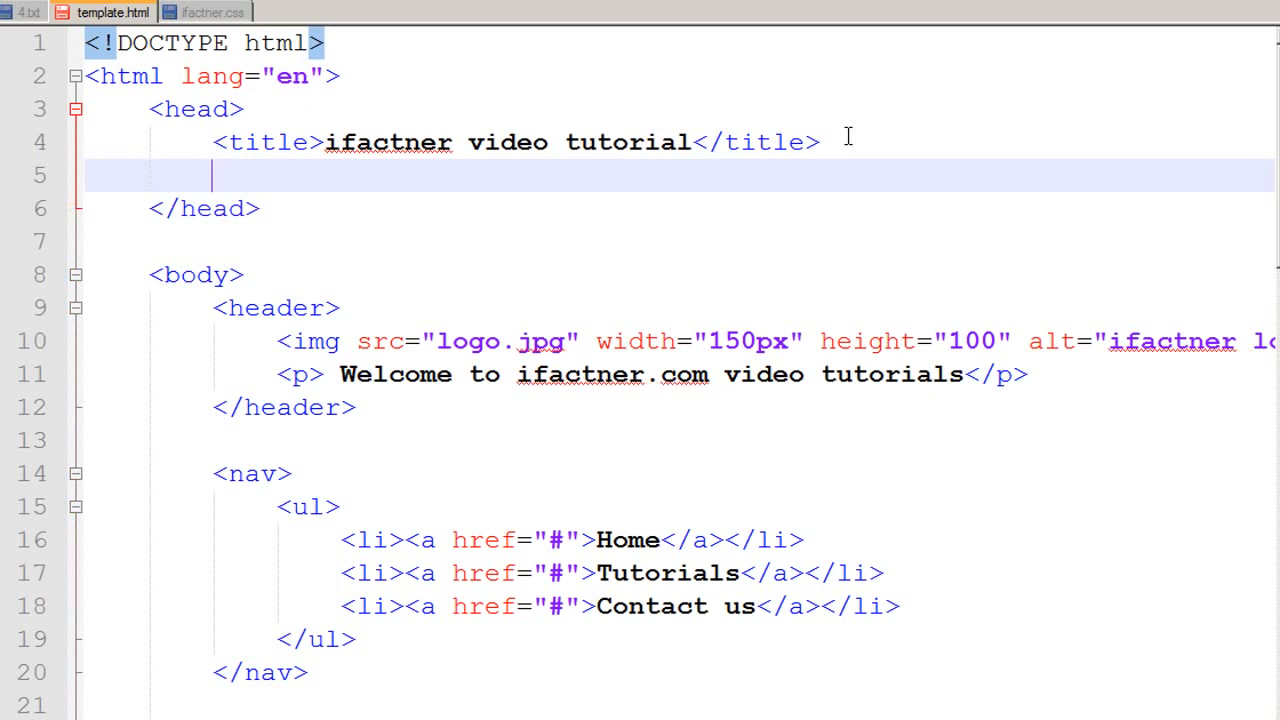